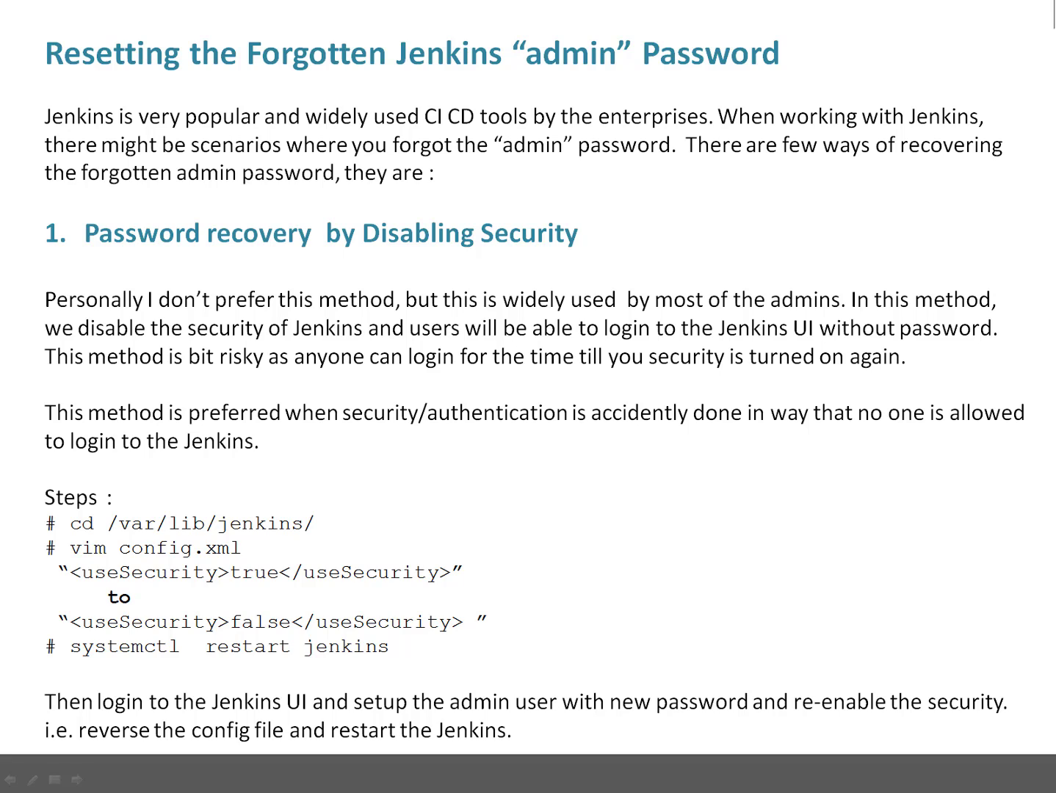
mouse_move(159, 583)
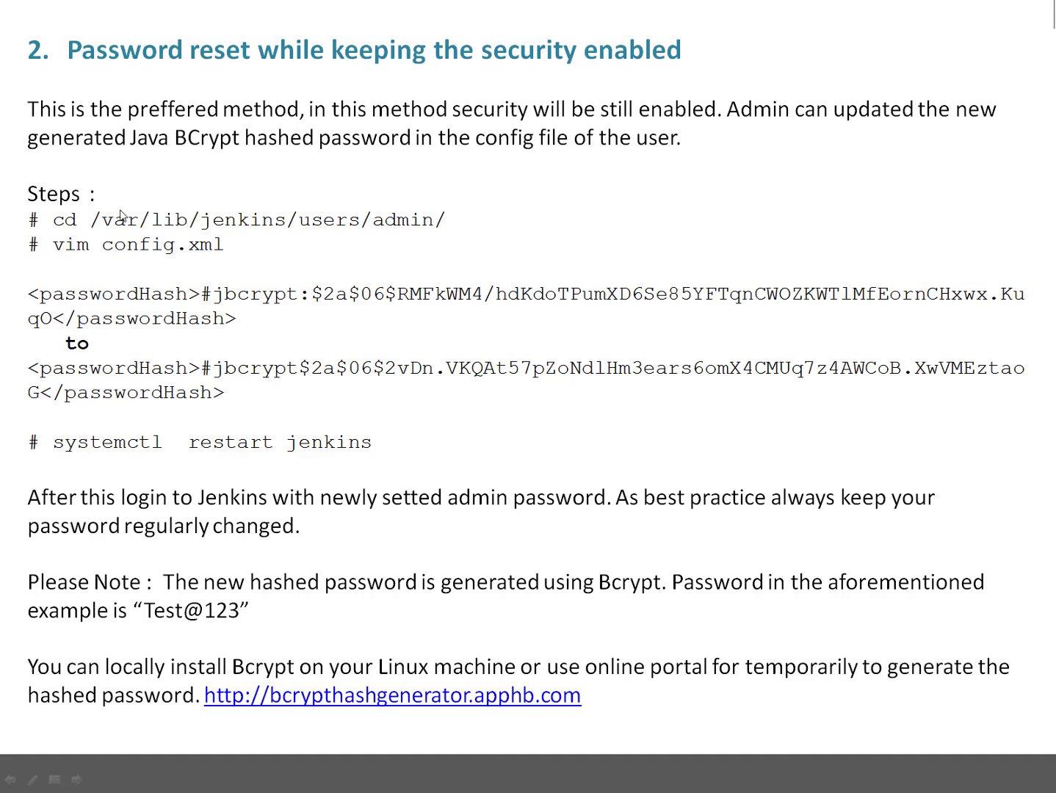
mouse_move(257, 224)
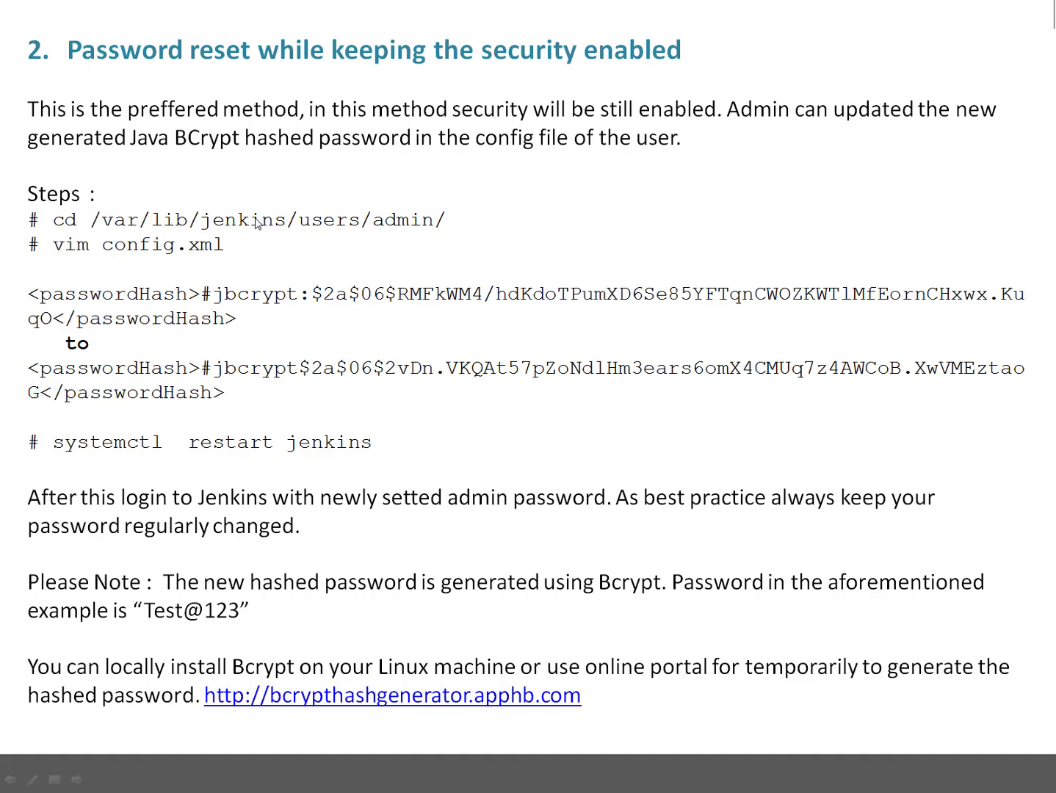
mouse_move(355, 231)
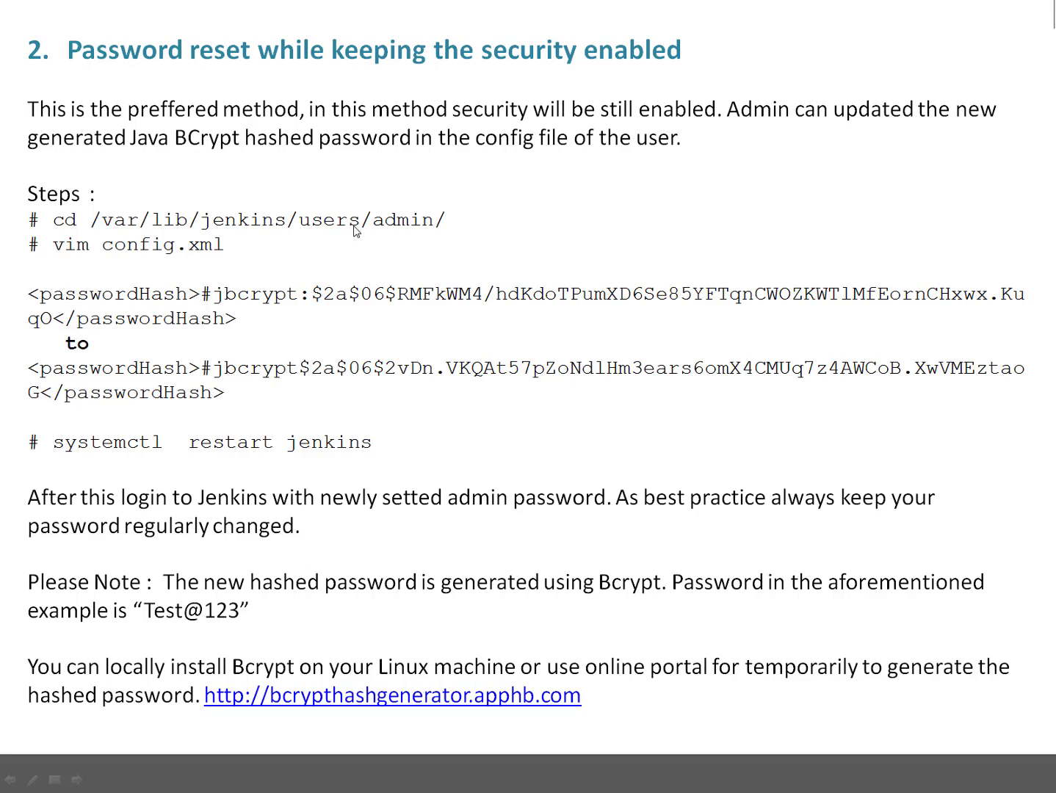
mouse_move(417, 235)
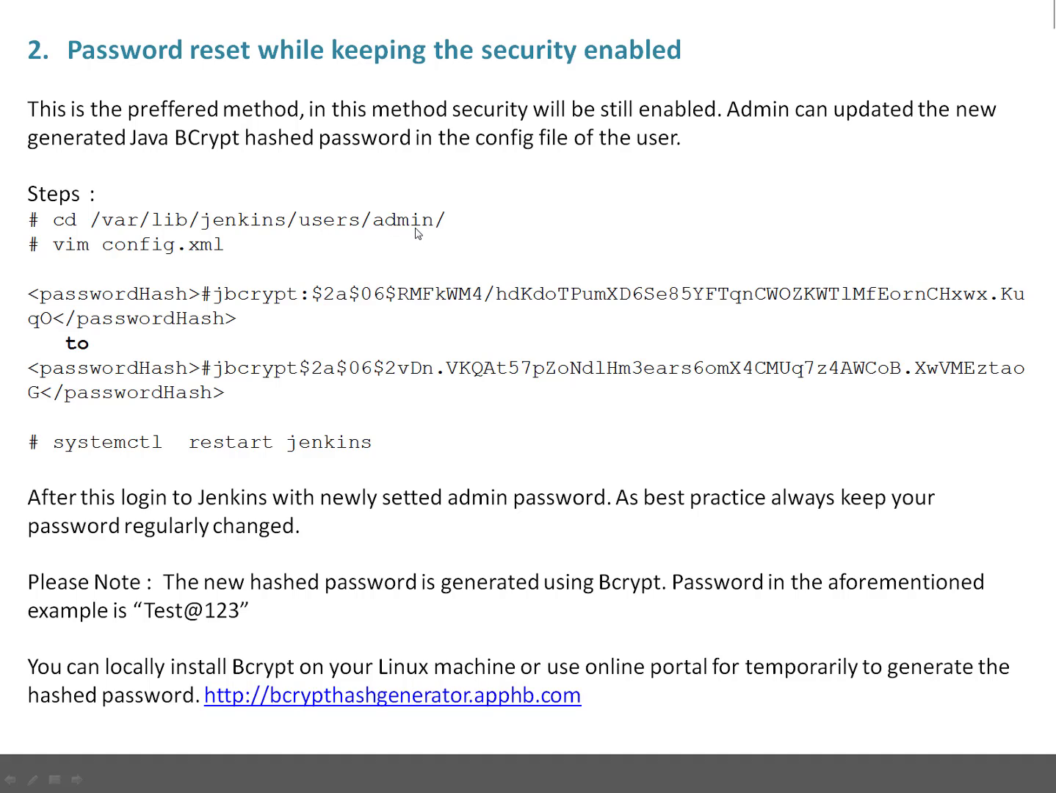
mouse_move(428, 224)
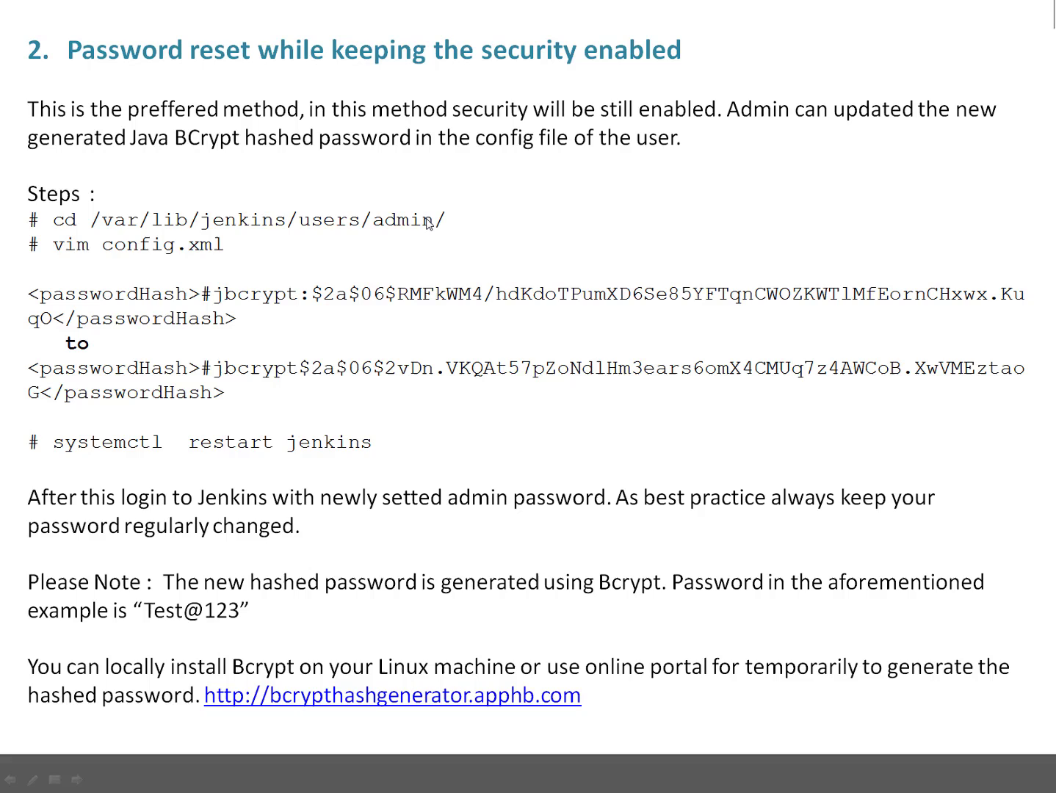
mouse_move(272, 250)
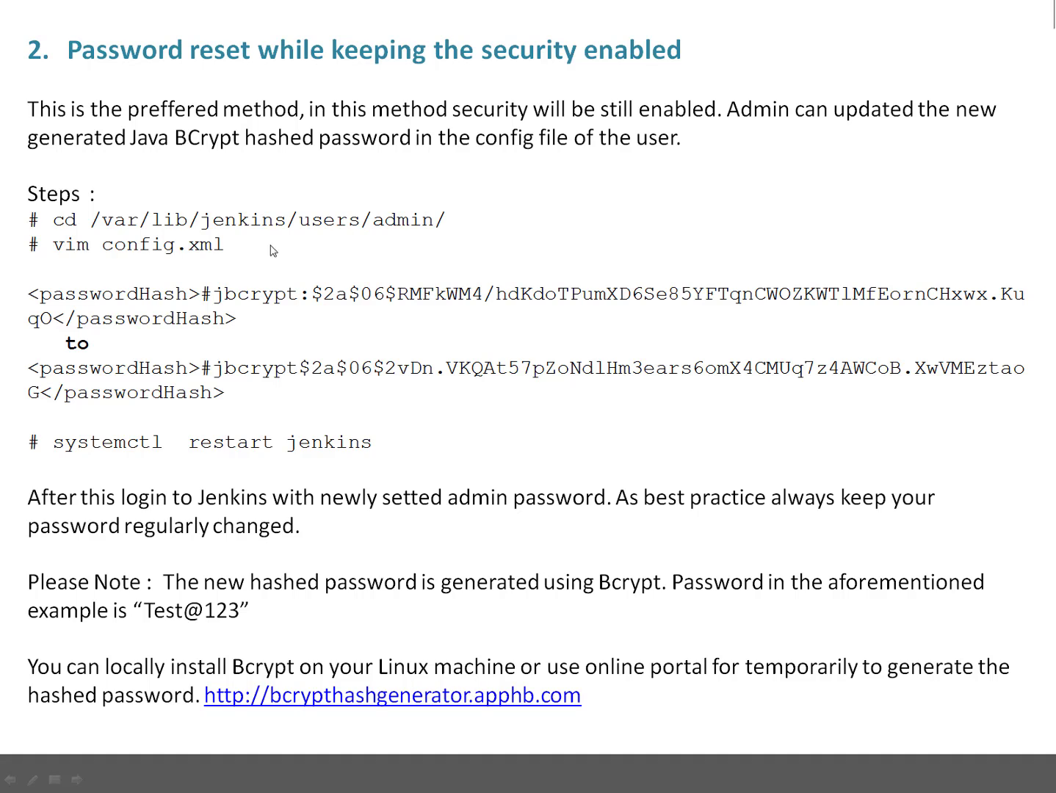
mouse_move(26, 302)
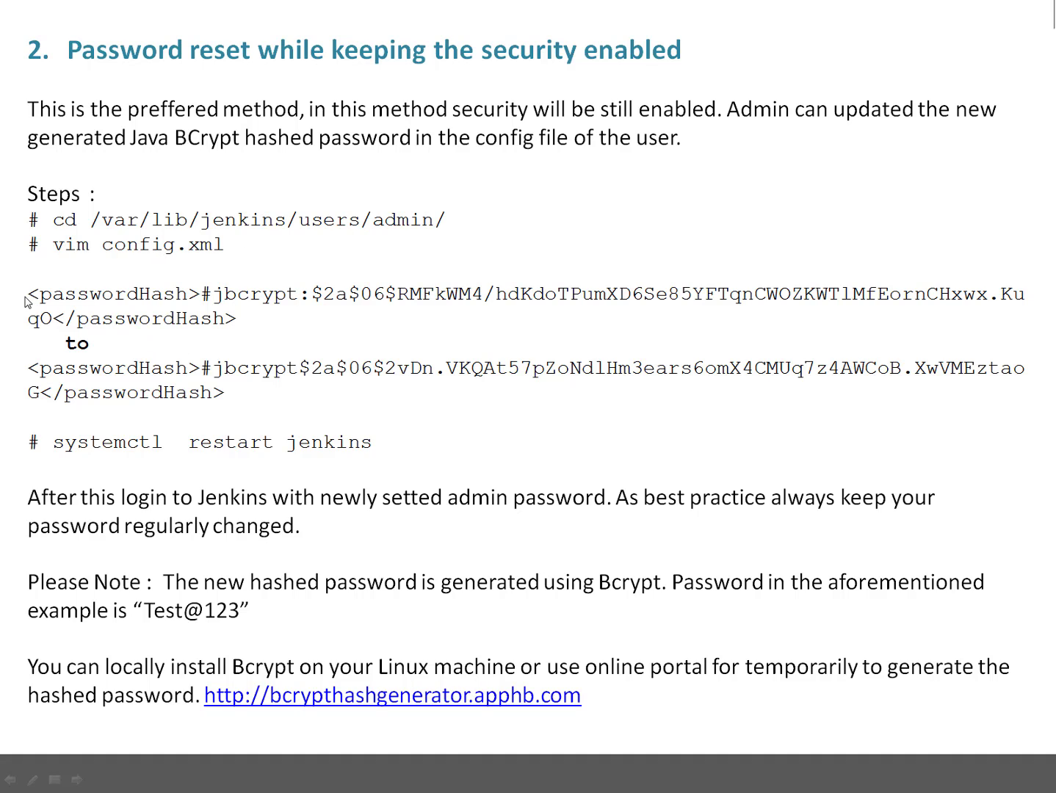
mouse_move(286, 328)
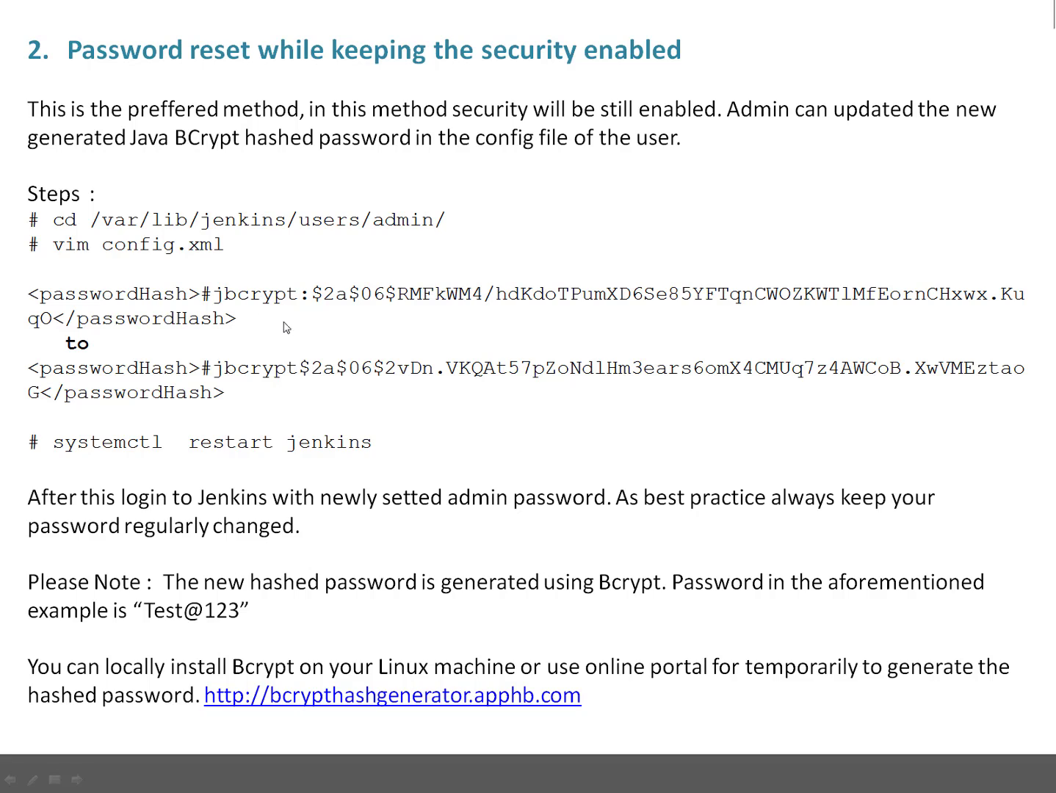
mouse_move(237, 303)
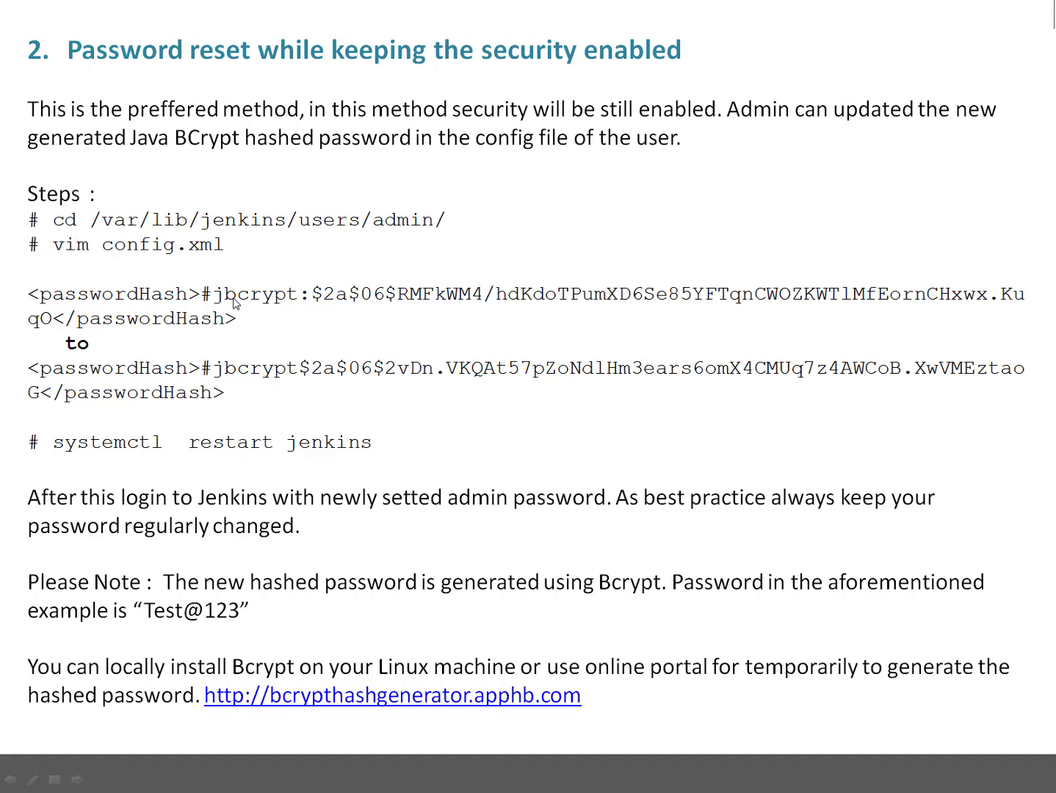
mouse_move(307, 307)
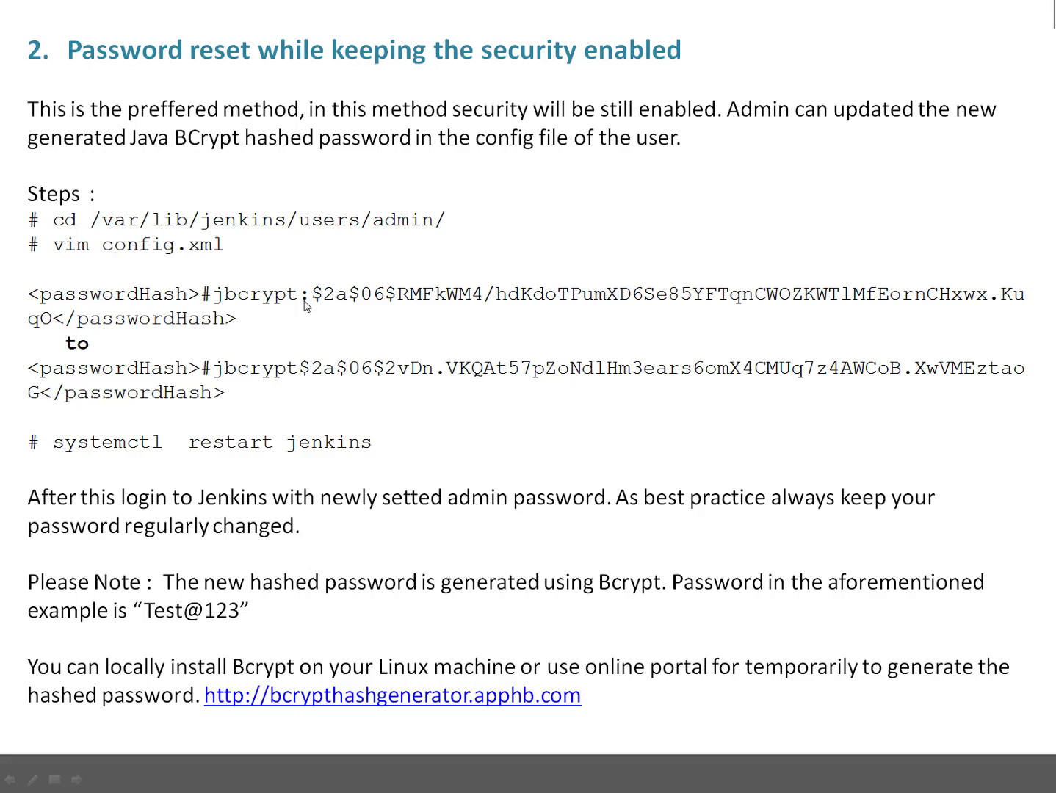
mouse_move(320, 299)
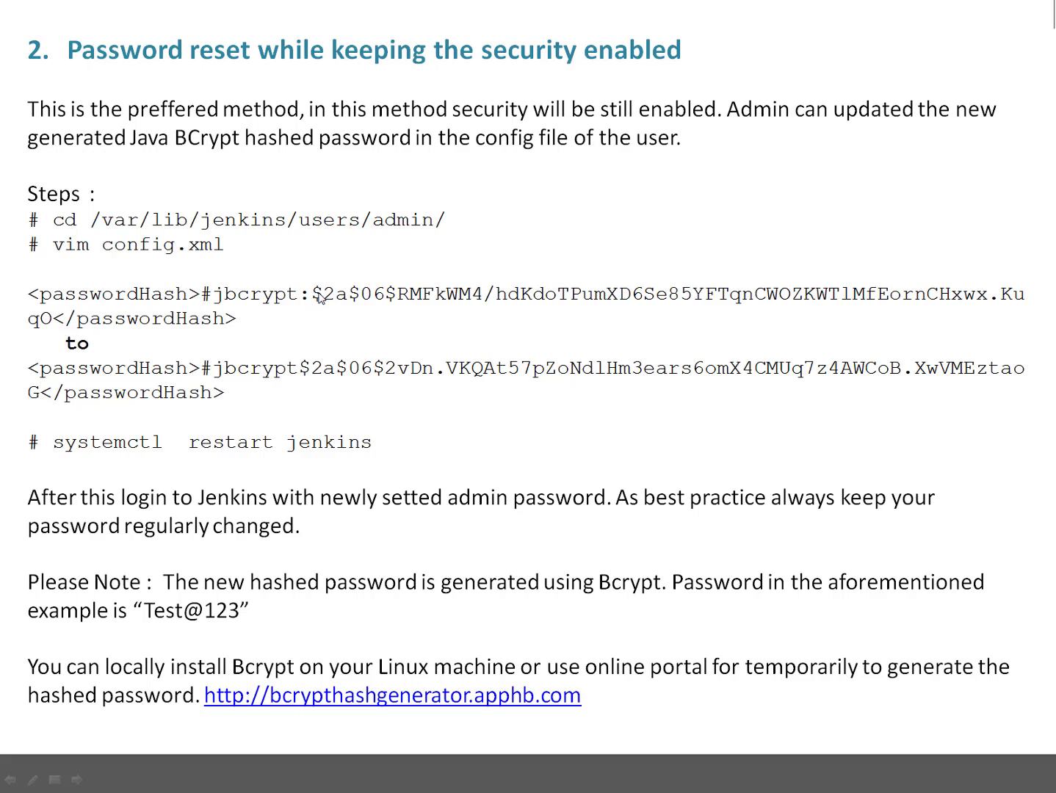
mouse_move(107, 331)
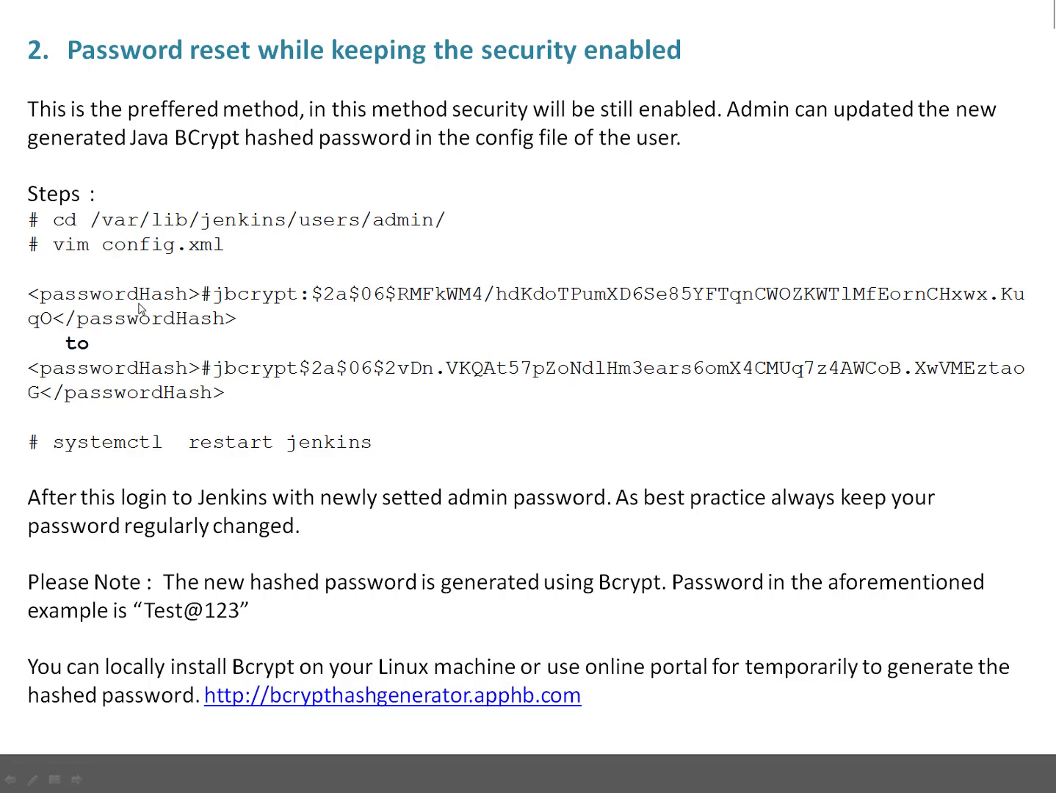
mouse_move(322, 375)
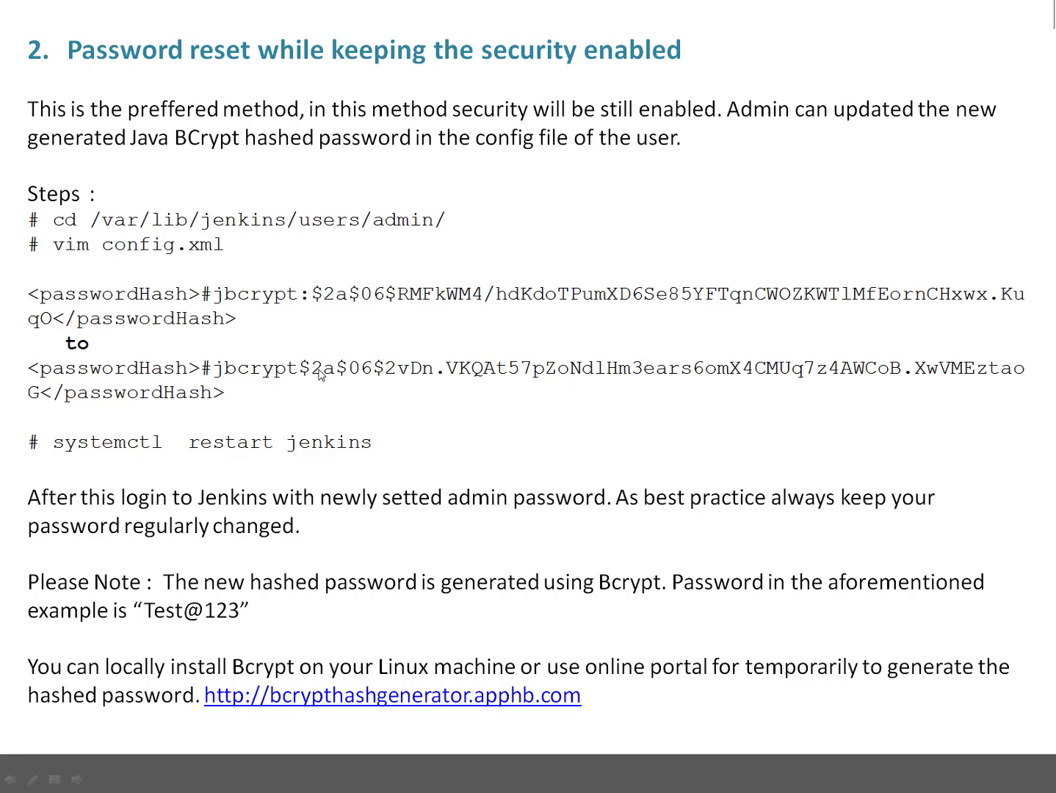
mouse_move(1030, 373)
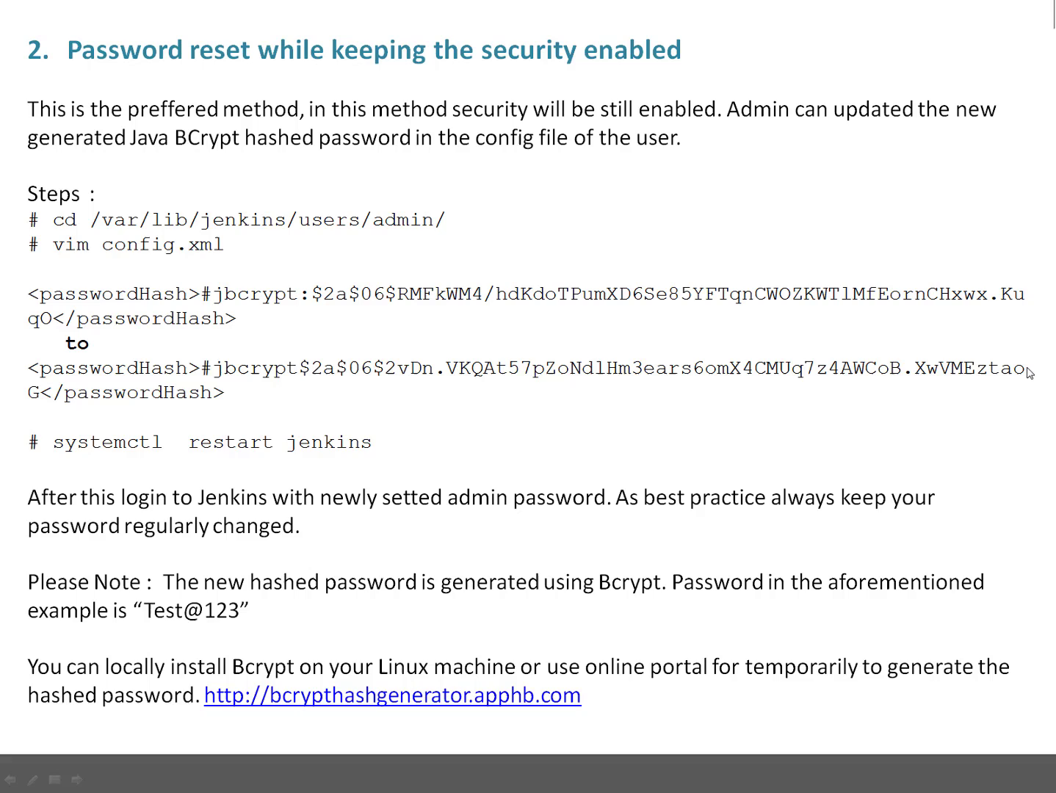
mouse_move(307, 450)
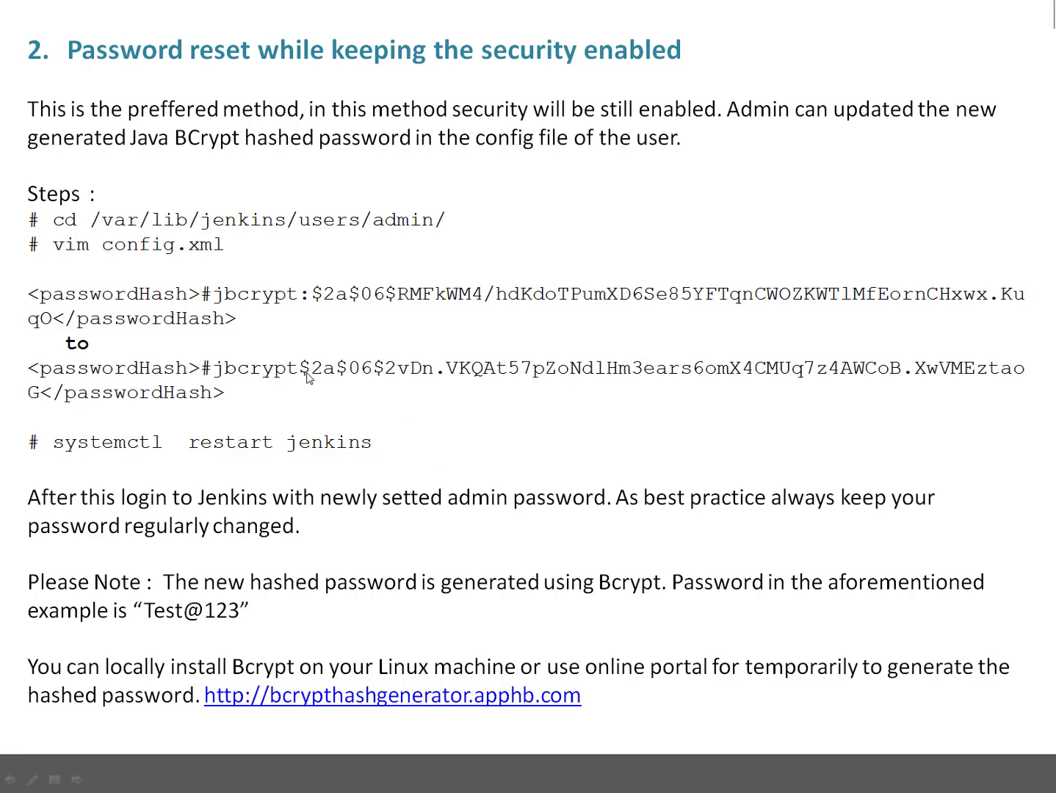
mouse_move(370, 595)
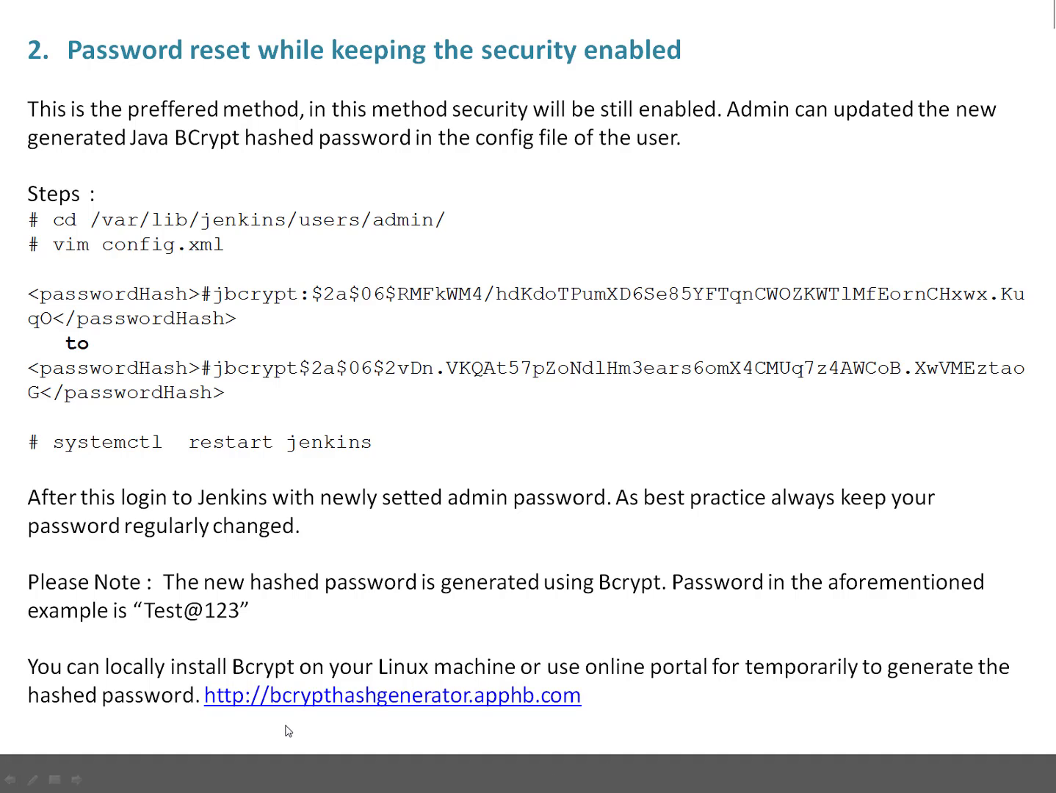
mouse_move(376, 707)
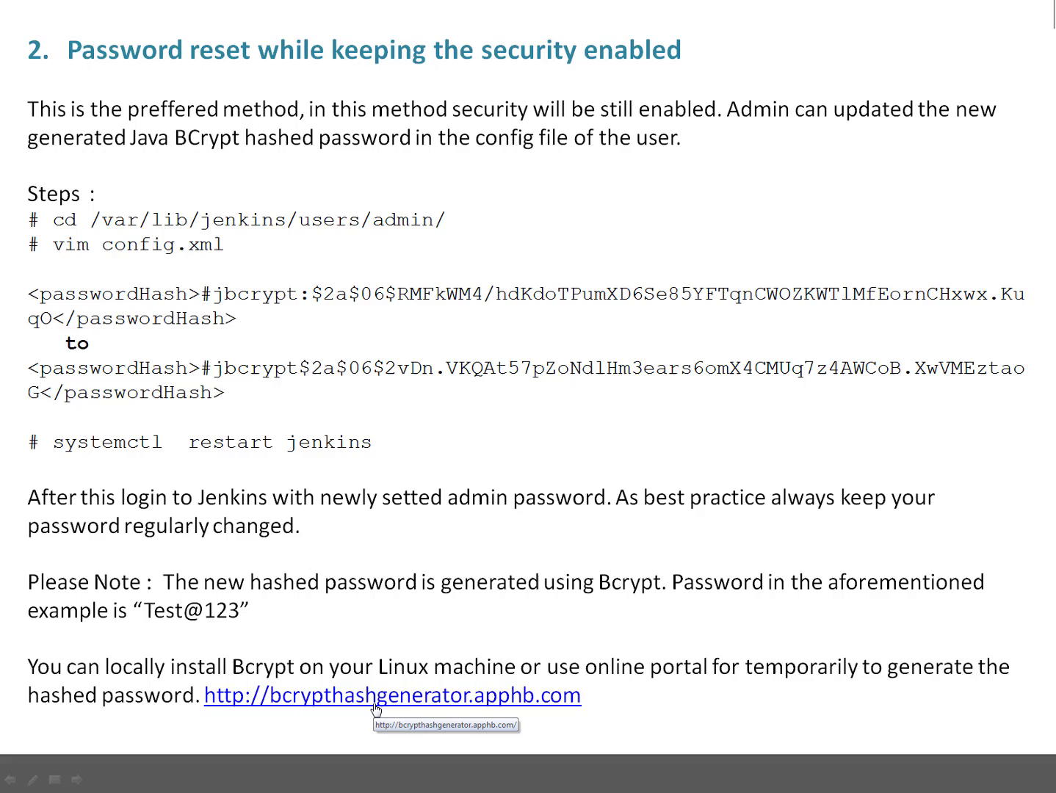
mouse_move(403, 708)
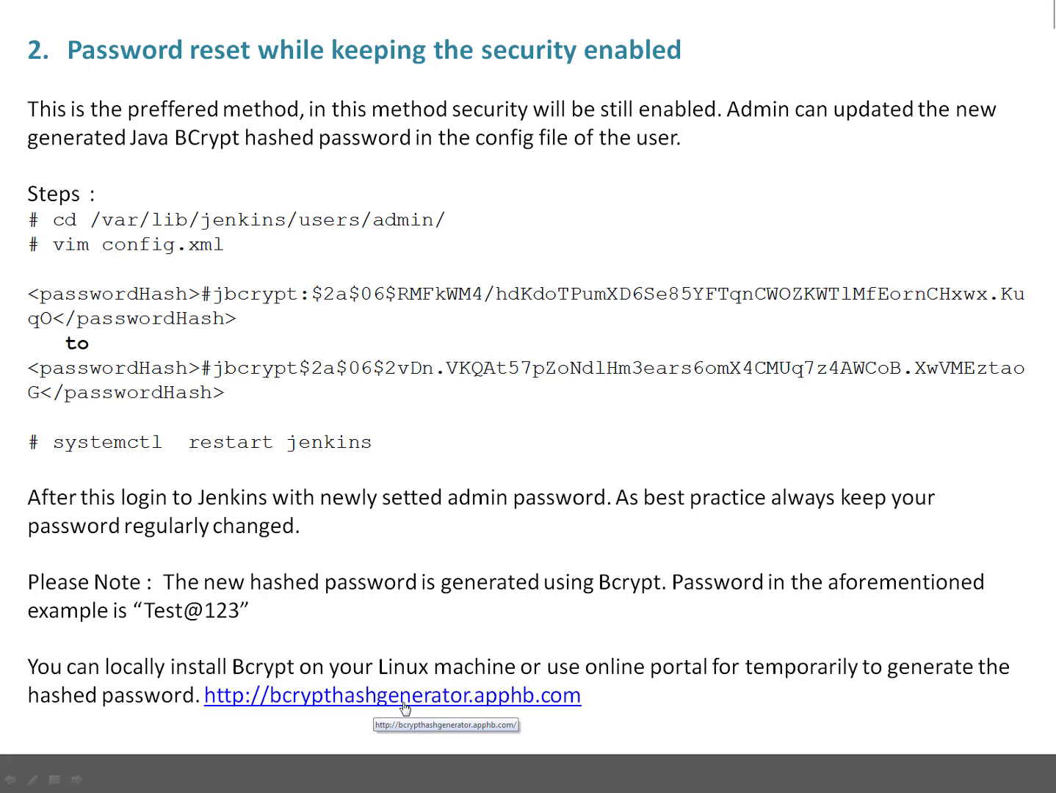
mouse_move(615, 706)
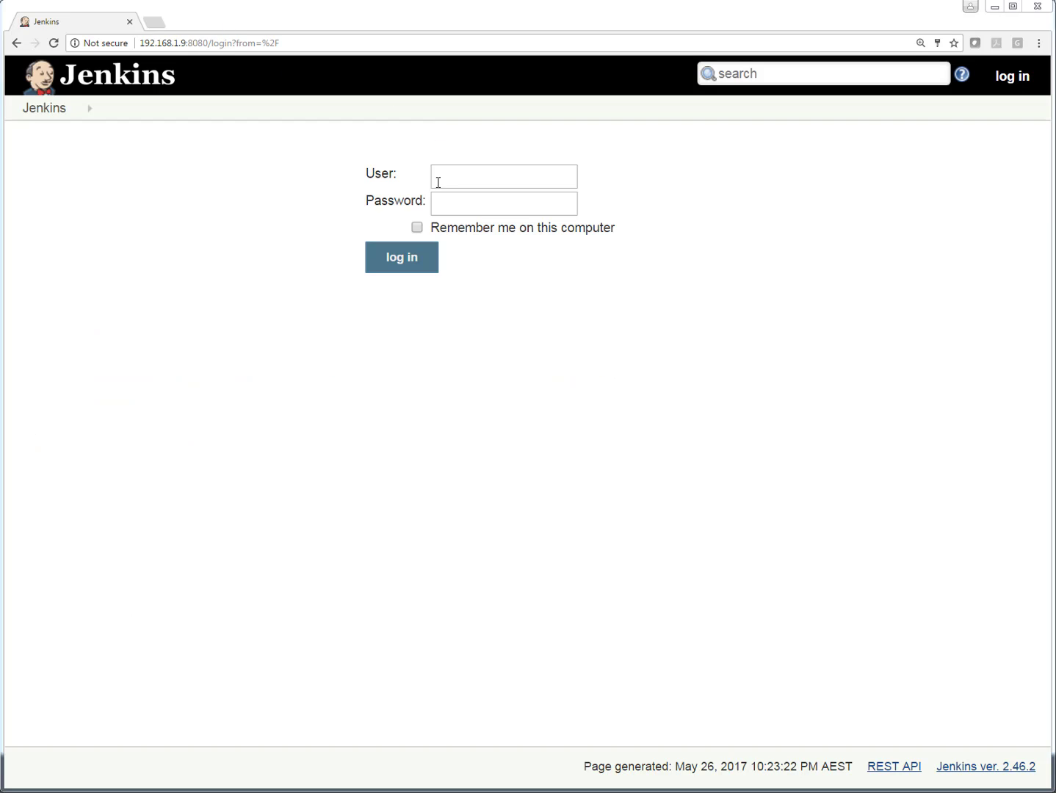
- Attempt an admin login that Jenkins rejects as invalid, then start a new browser tab
type("admin")
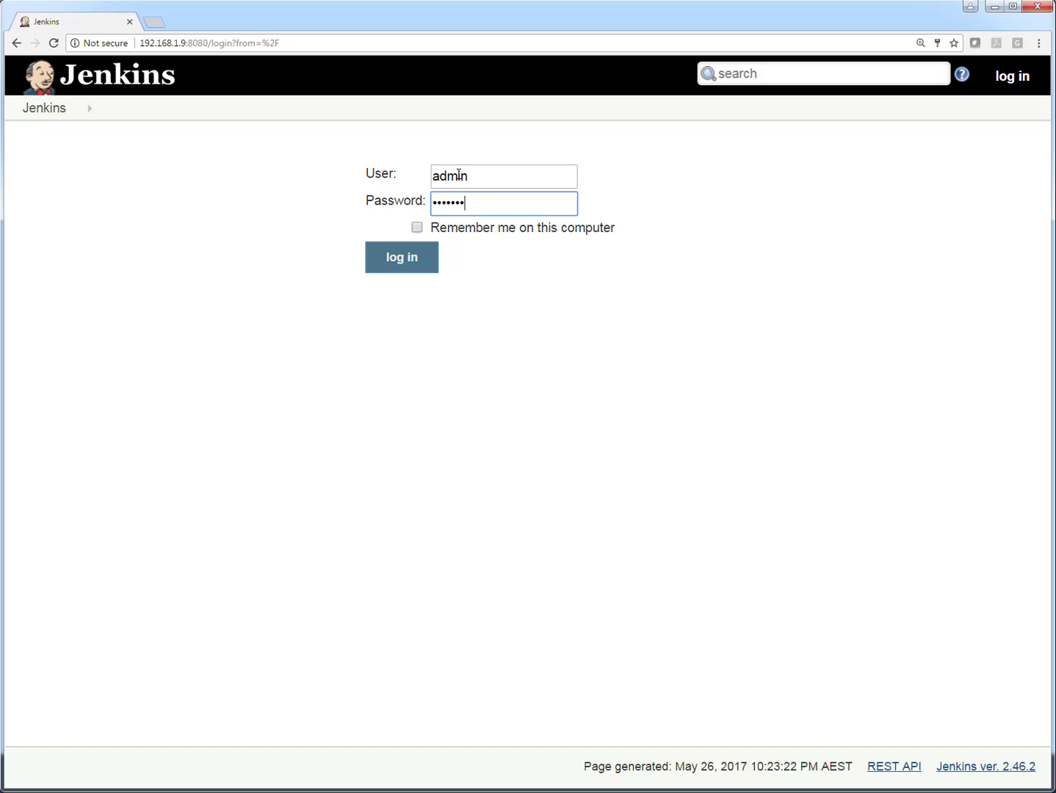
left_click(401, 257)
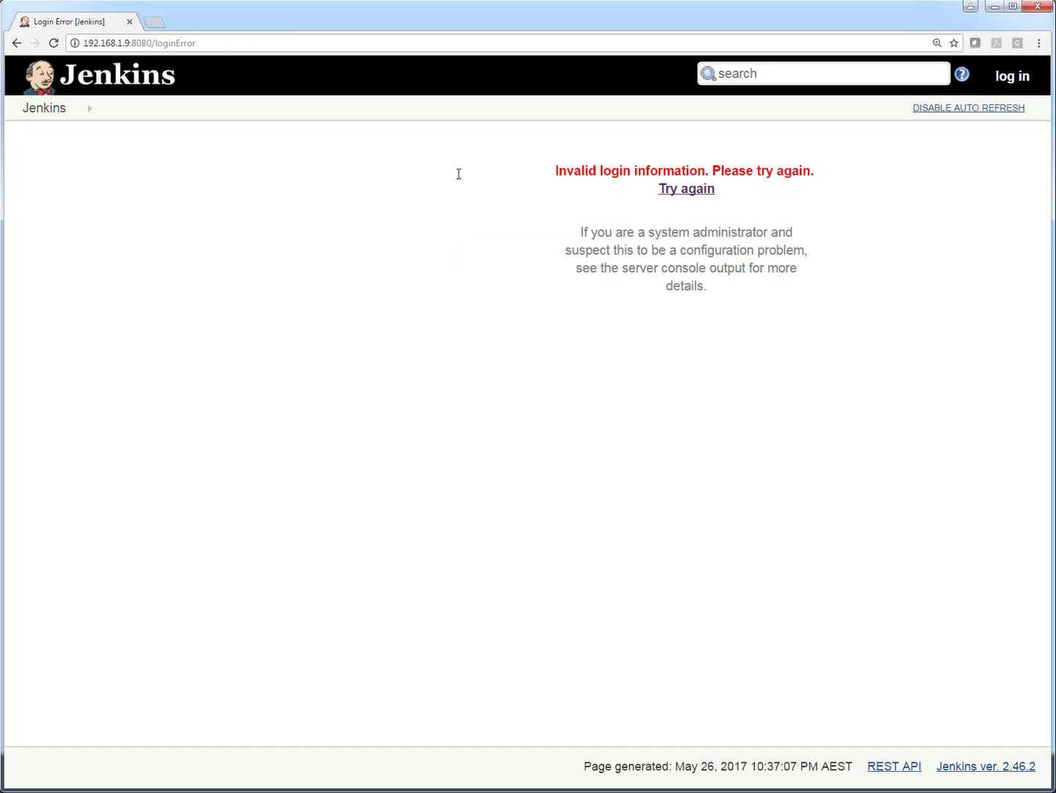
mouse_move(736, 205)
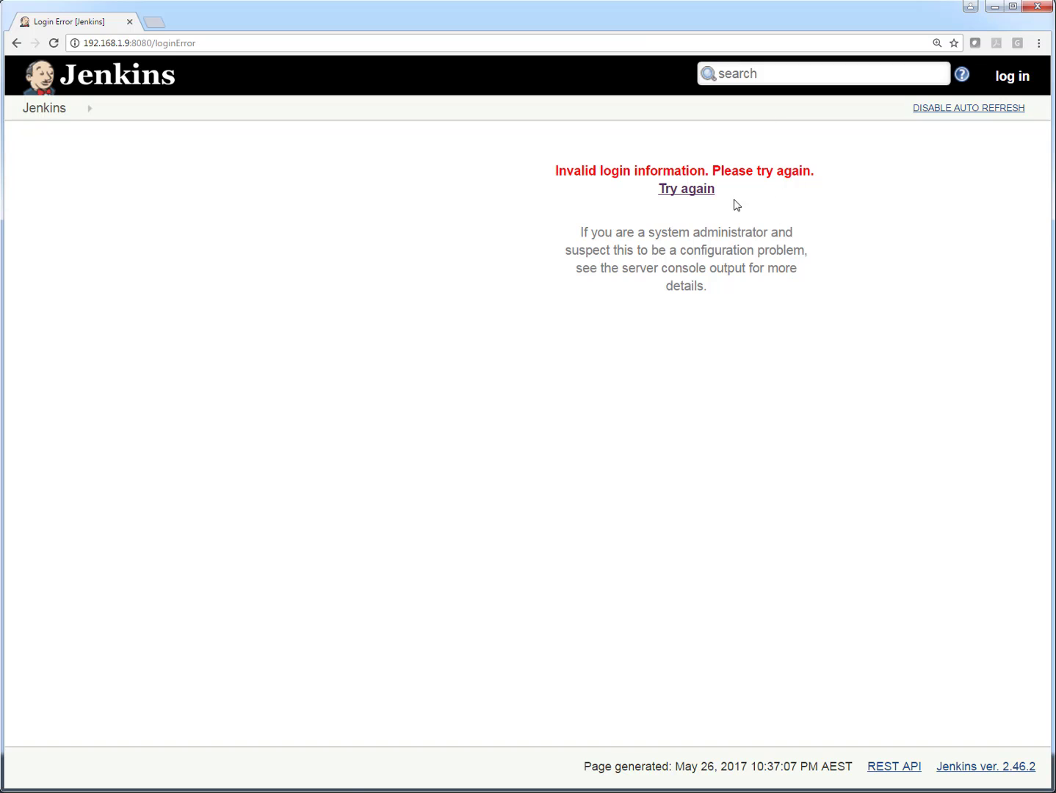
left_click(686, 189)
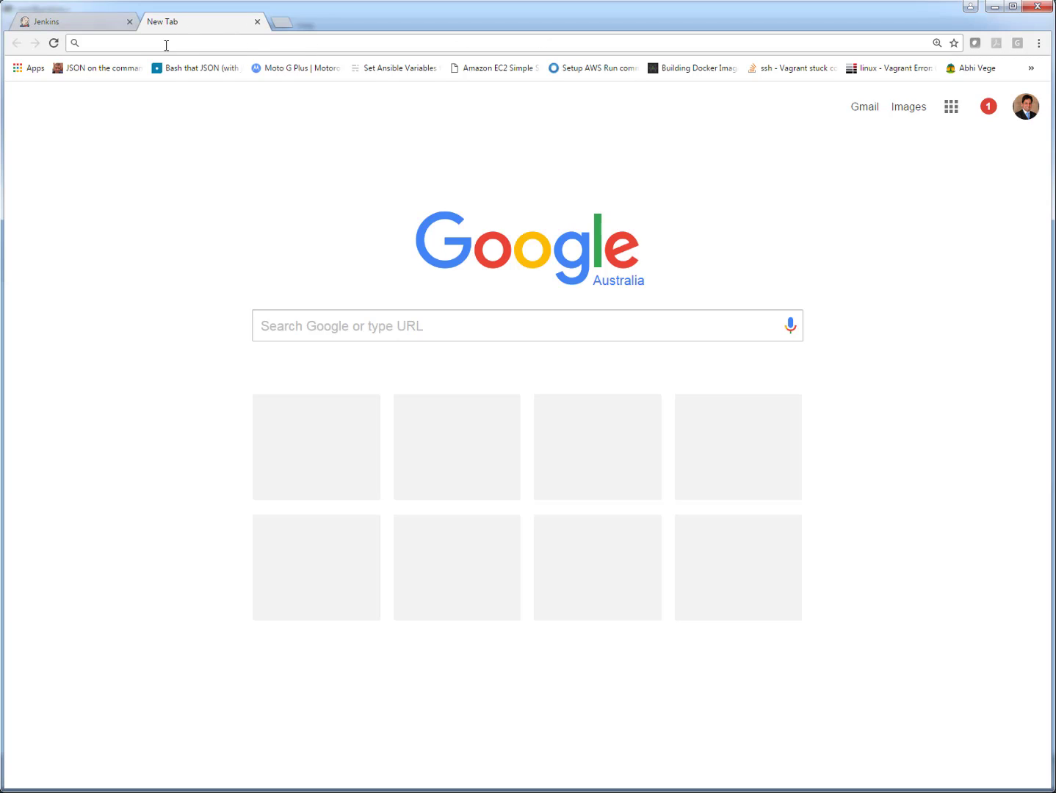
type("bcrypthashgenerator.apphb.com")
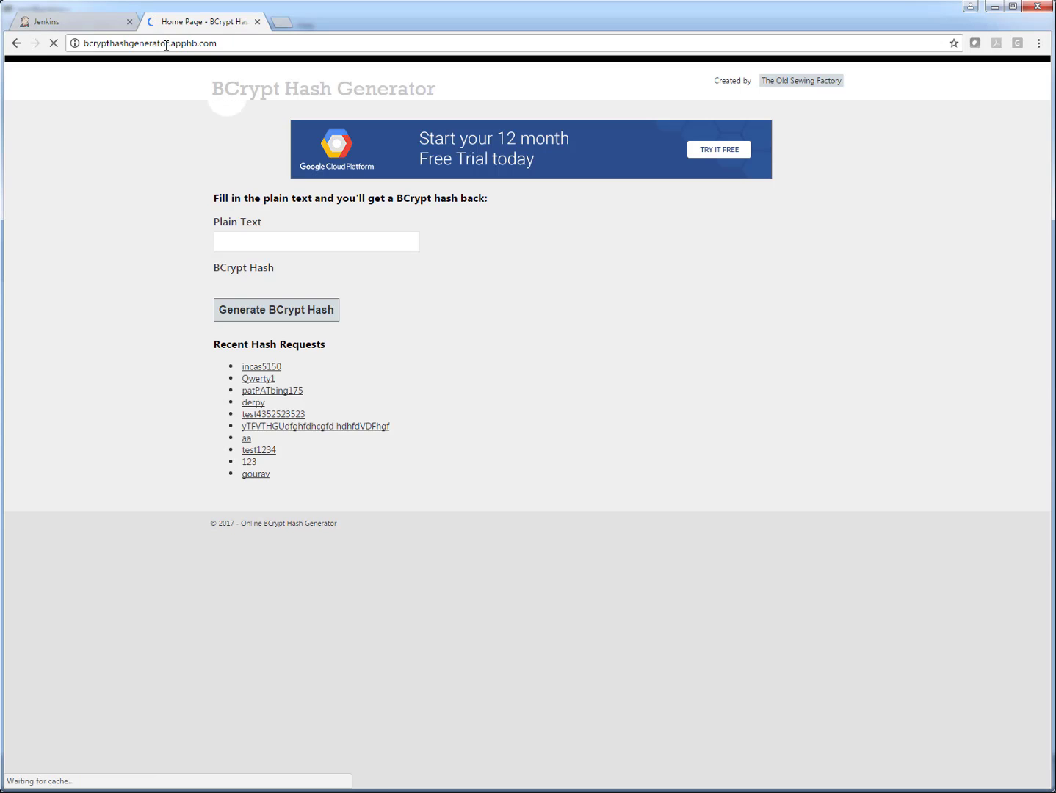
left_click(315, 241)
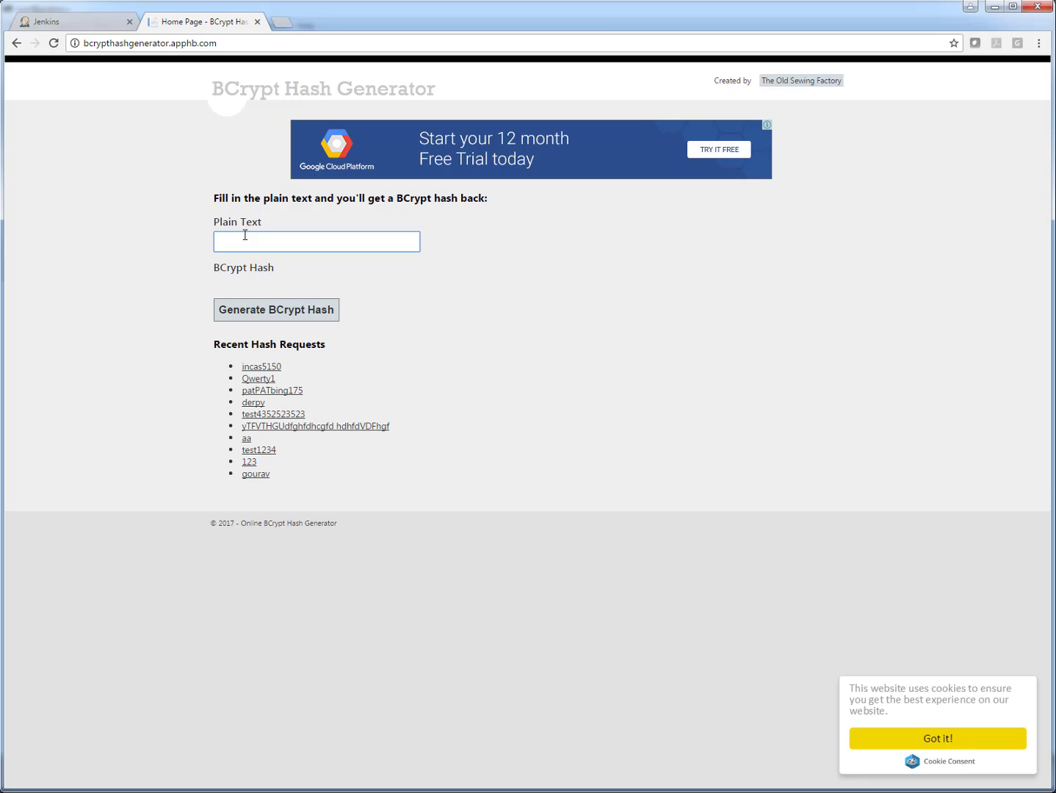
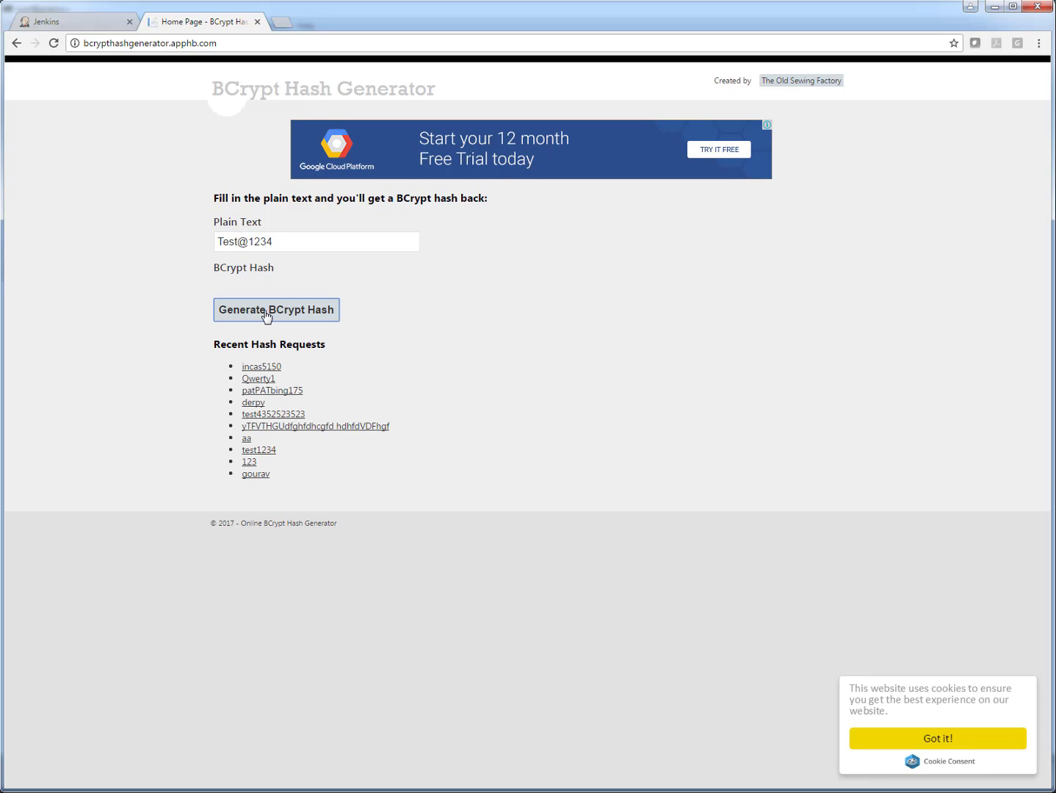
left_click(277, 310)
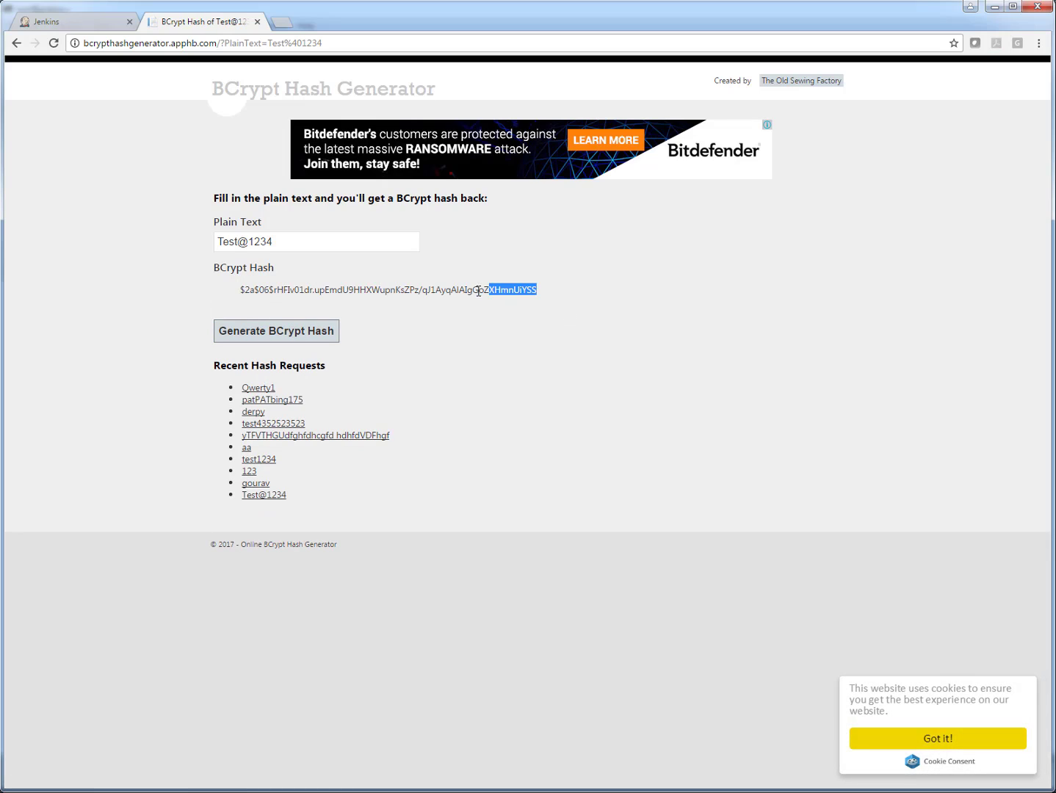
triple_click(382, 289)
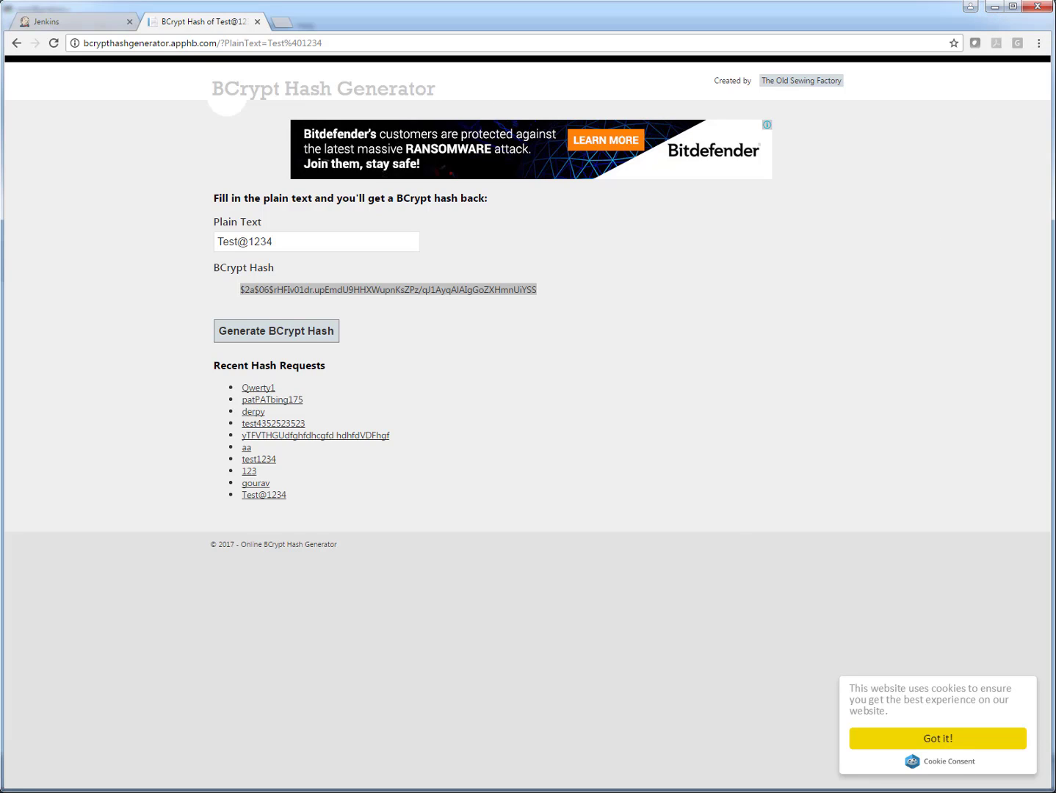
double_click(388, 289)
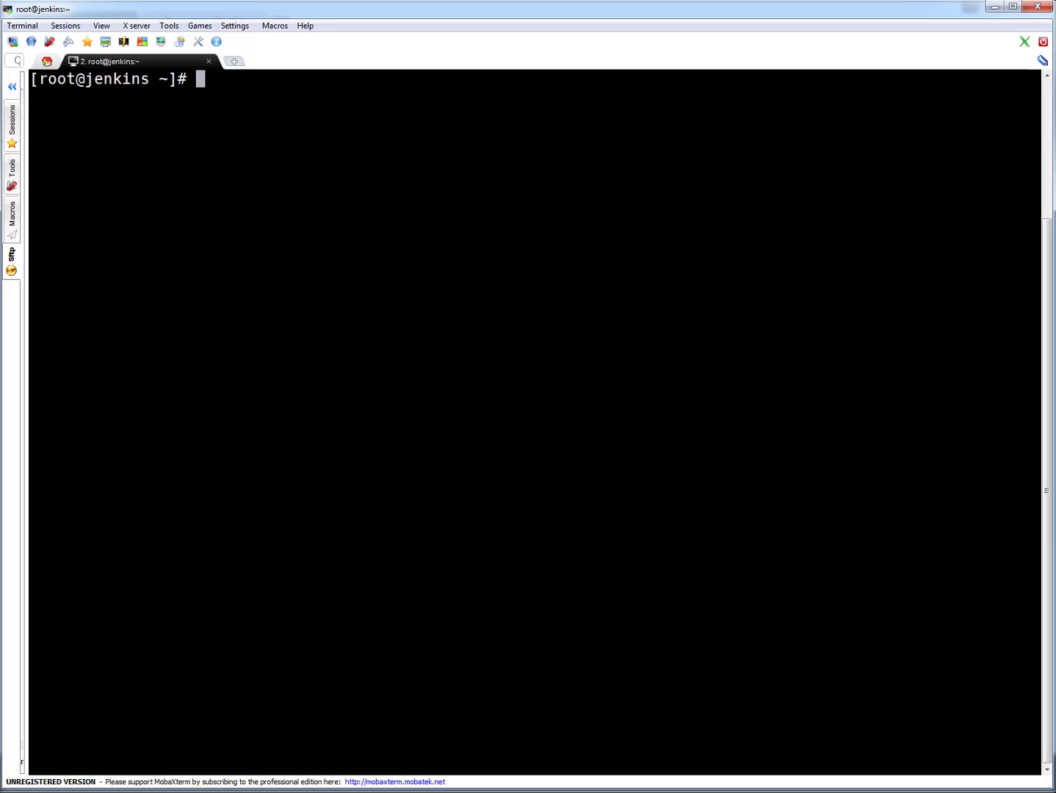
- Change directory to /var/lib/jenkins/users/admin/ in the terminal
type("cd /")
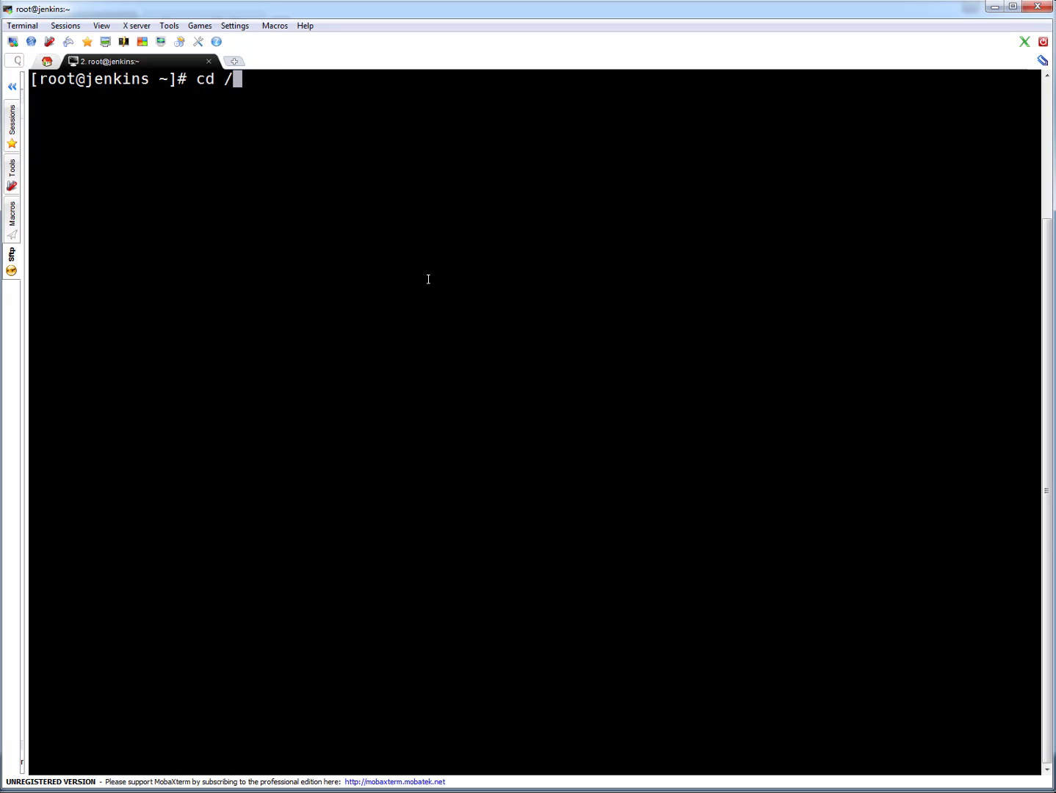
type("var/l")
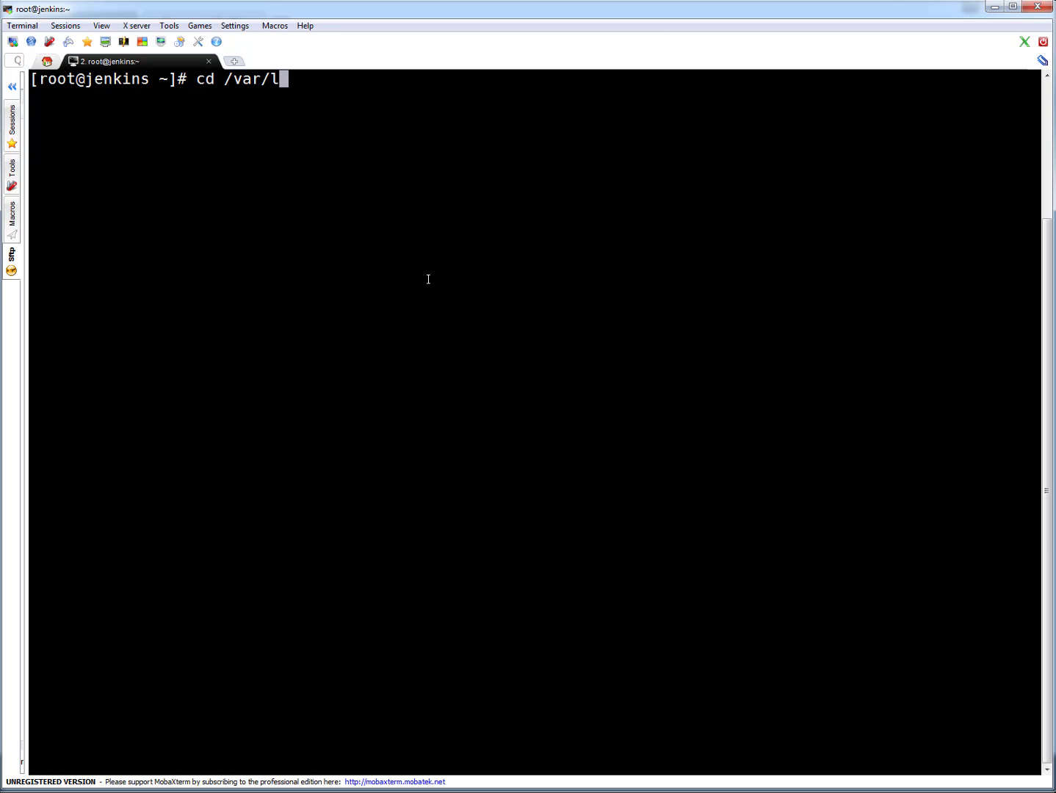
type("ib/")
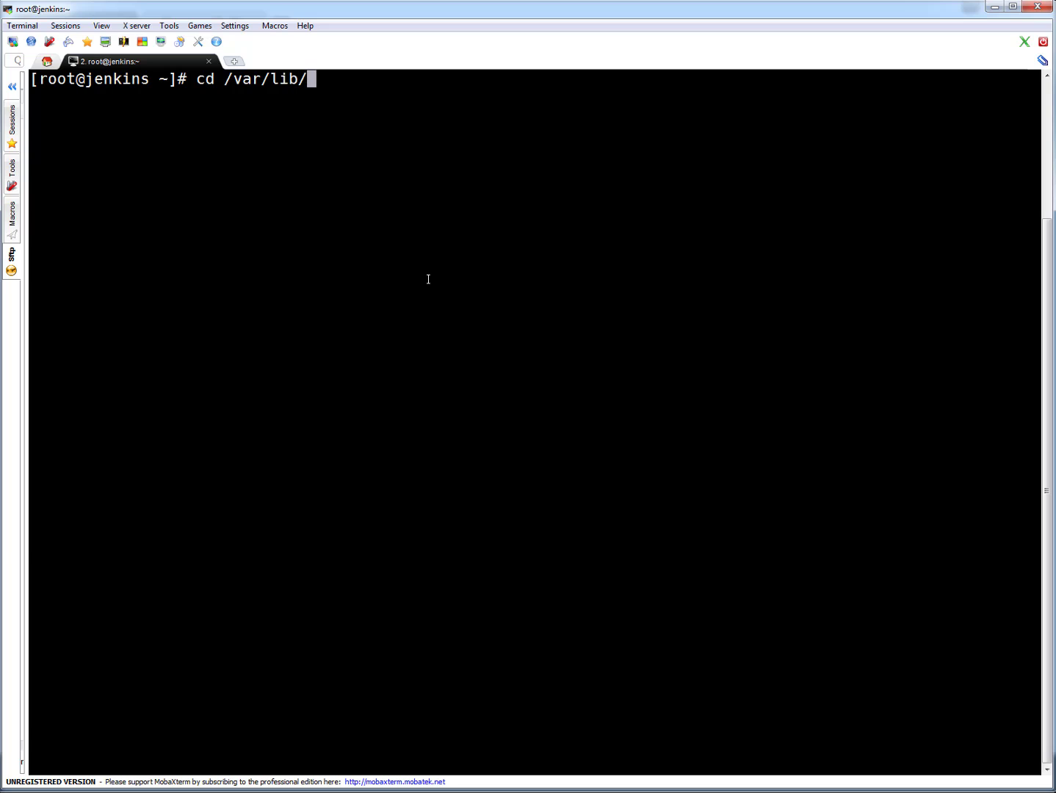
key("Return")
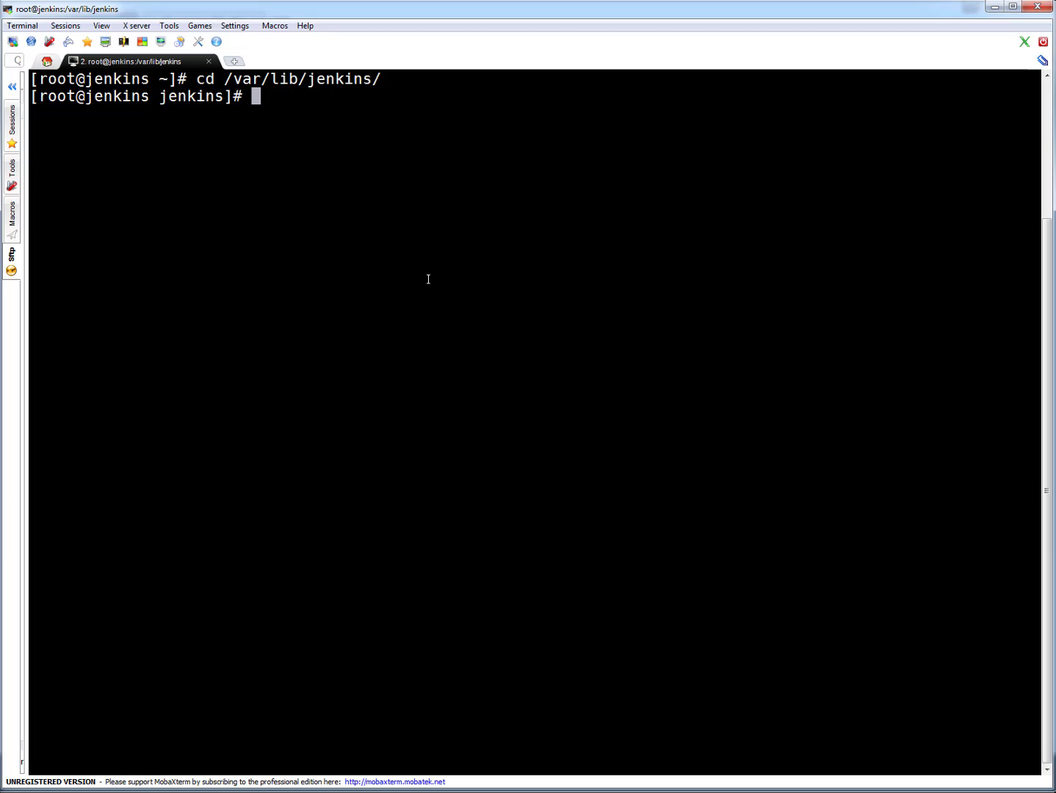
type("cd")
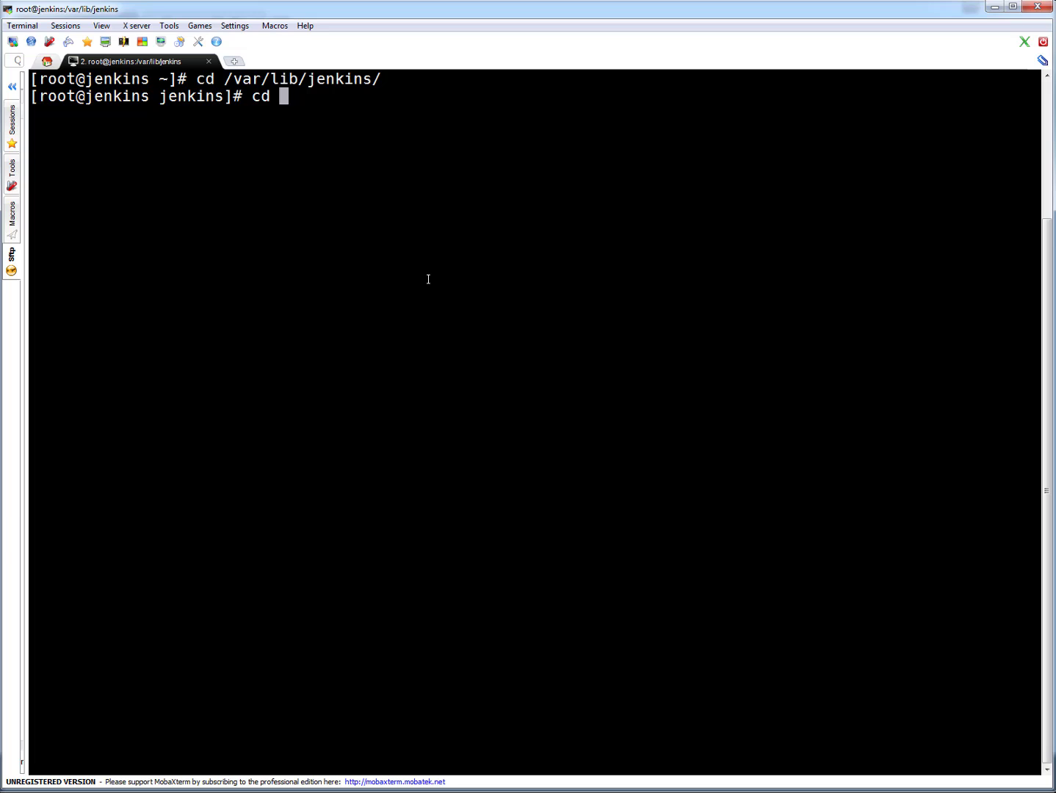
type("users/")
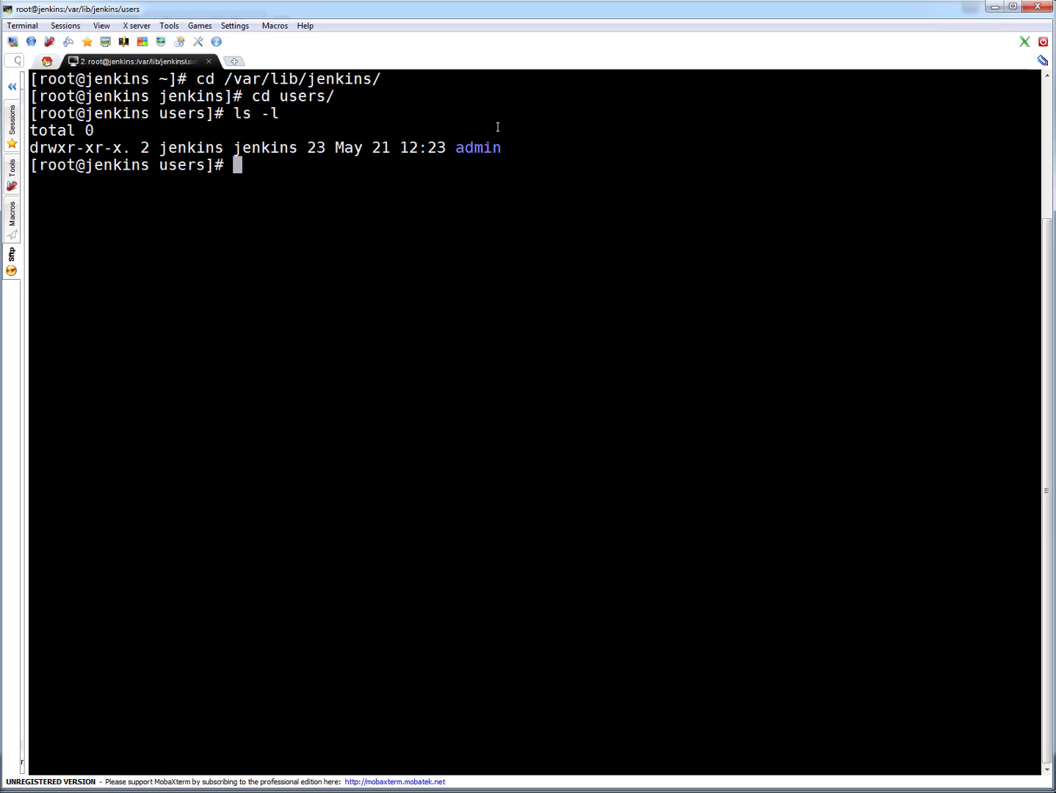
mouse_move(483, 150)
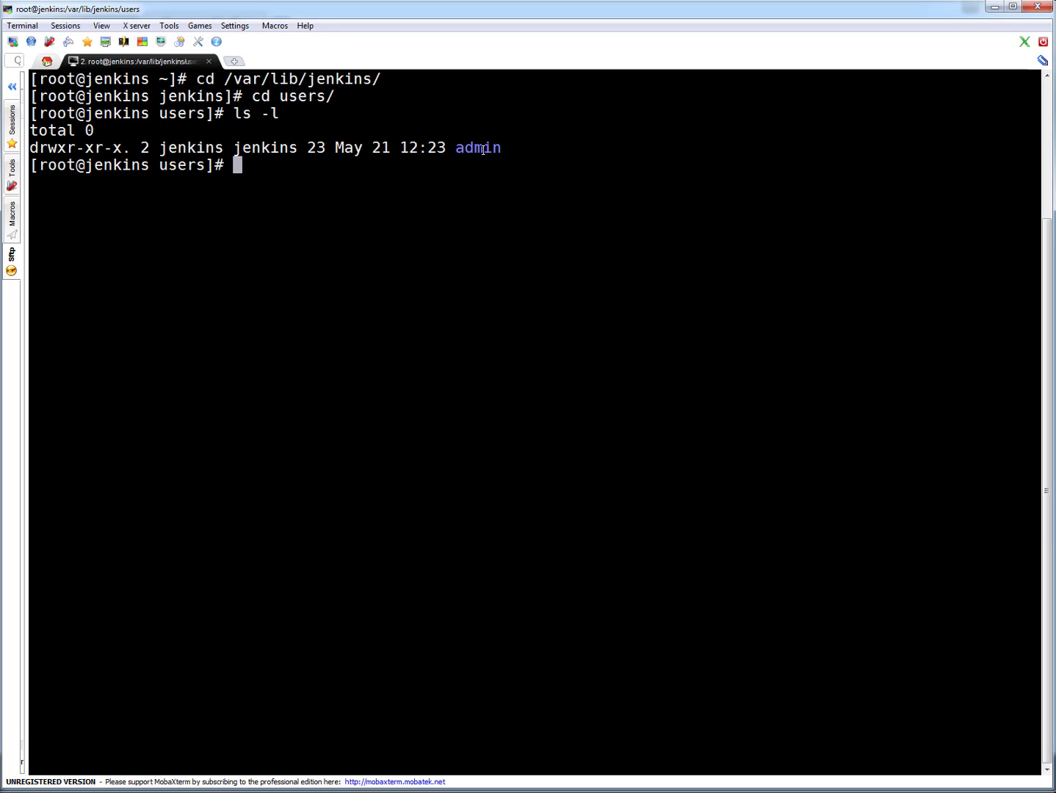
type("c")
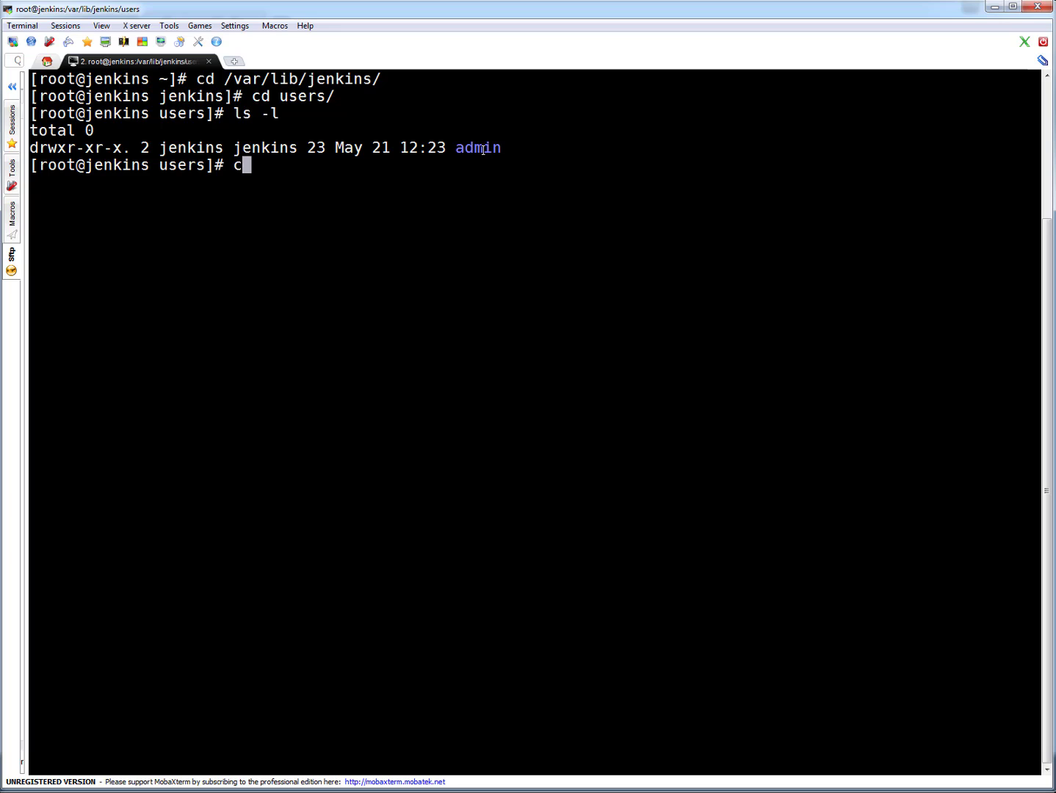
type("d admin/")
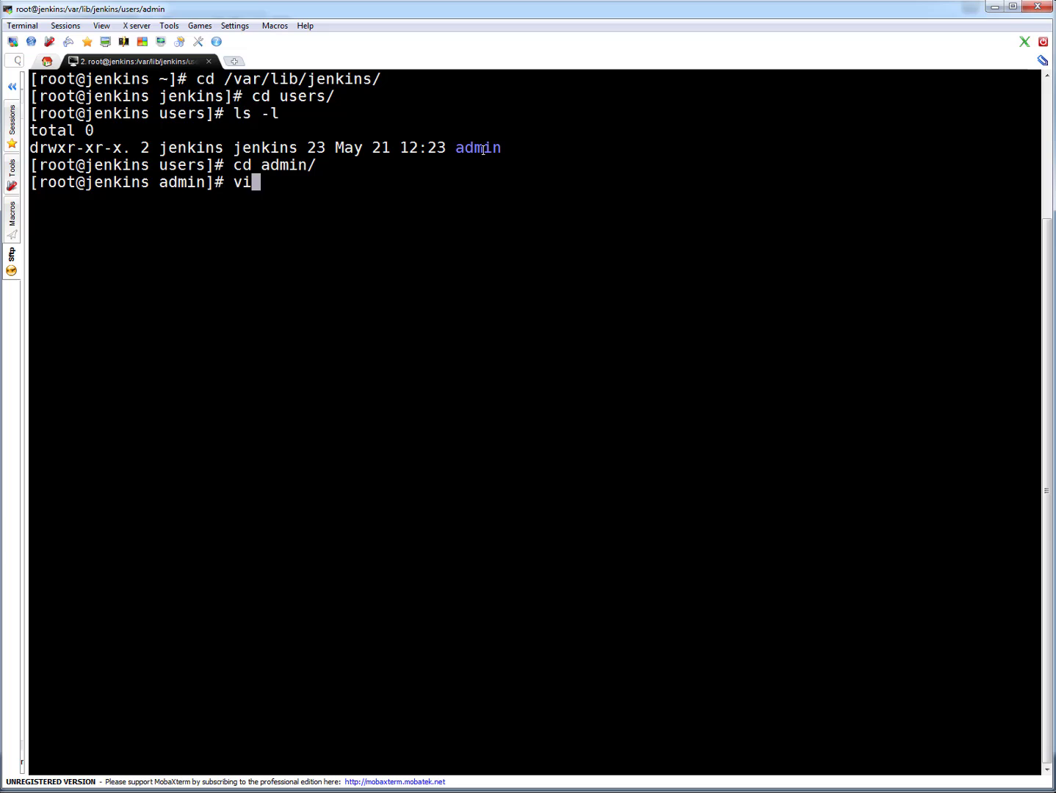
- Back up config.xml as config.xml.orig with cp -p and begin opening it in vim
type("m config")
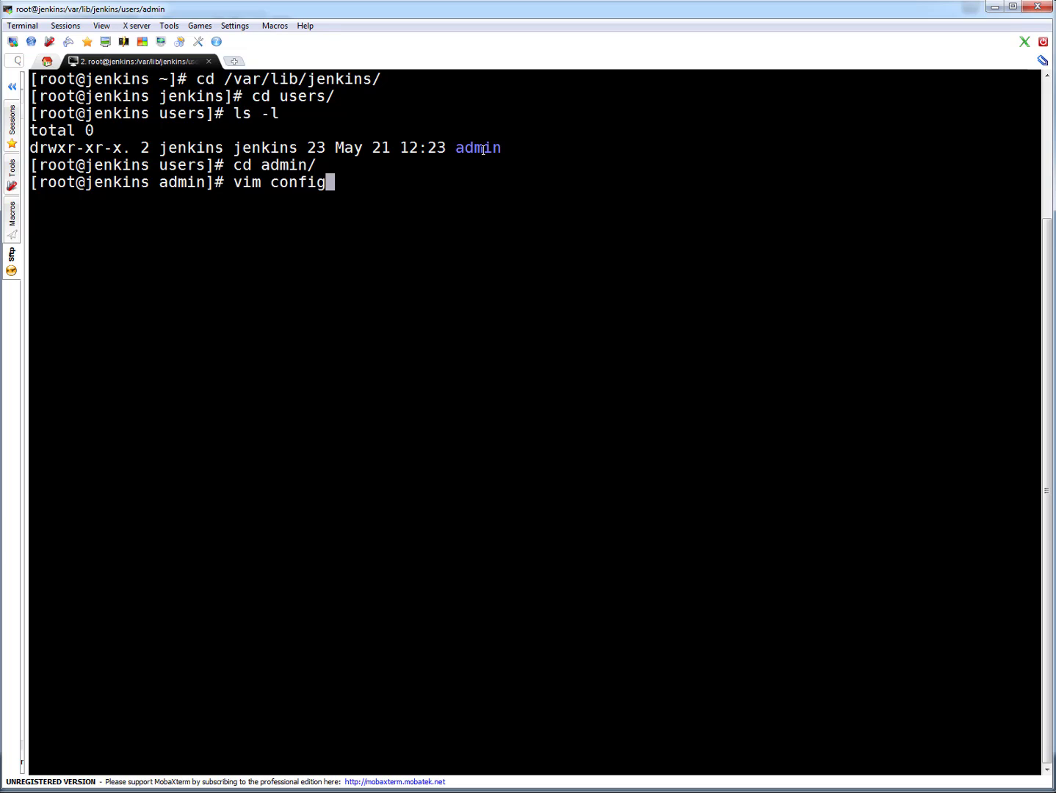
type(".xml")
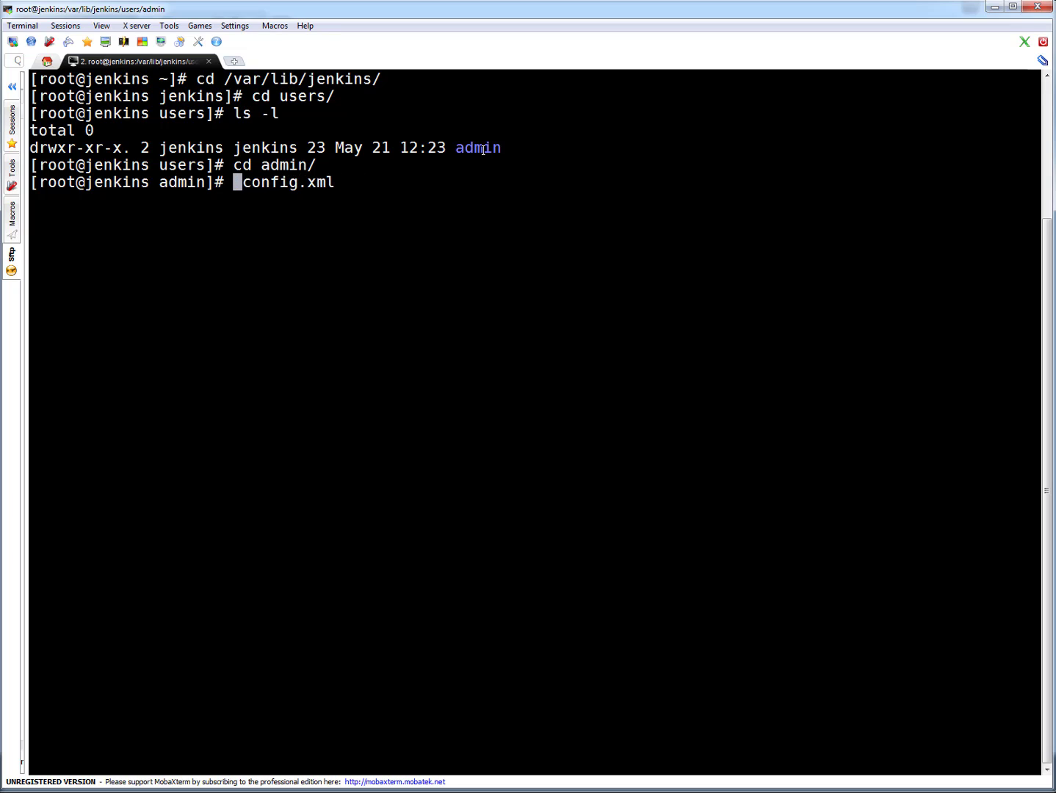
type("cp -p")
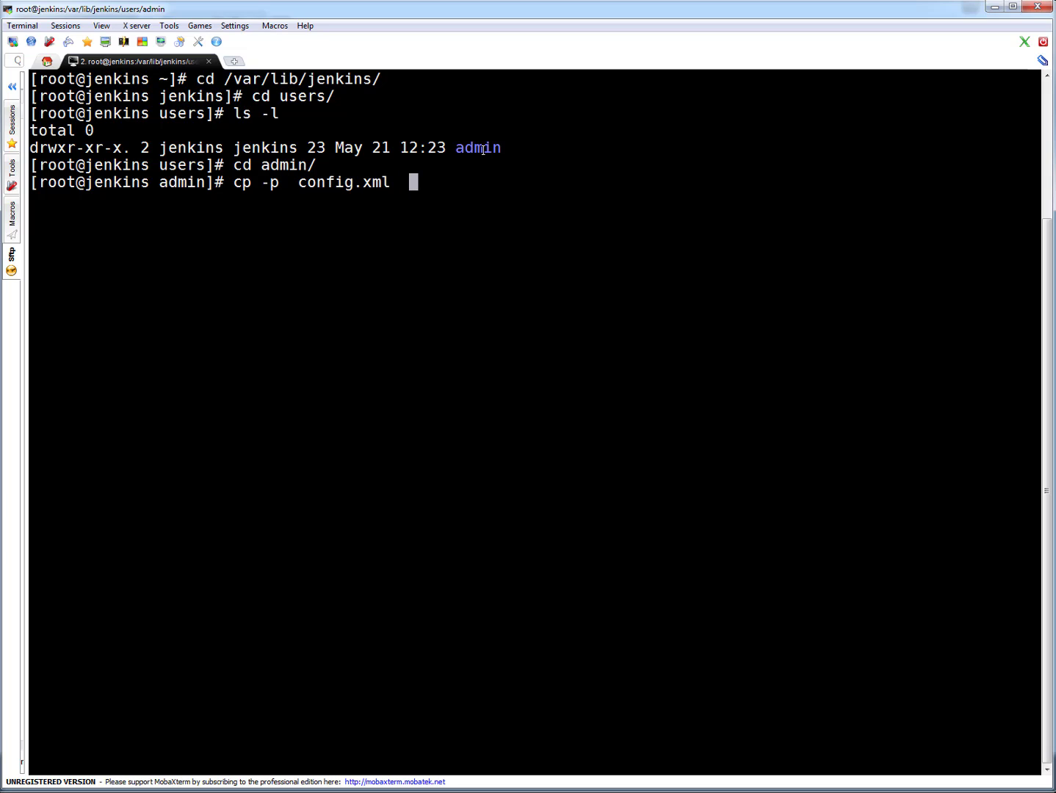
type("config.xml")
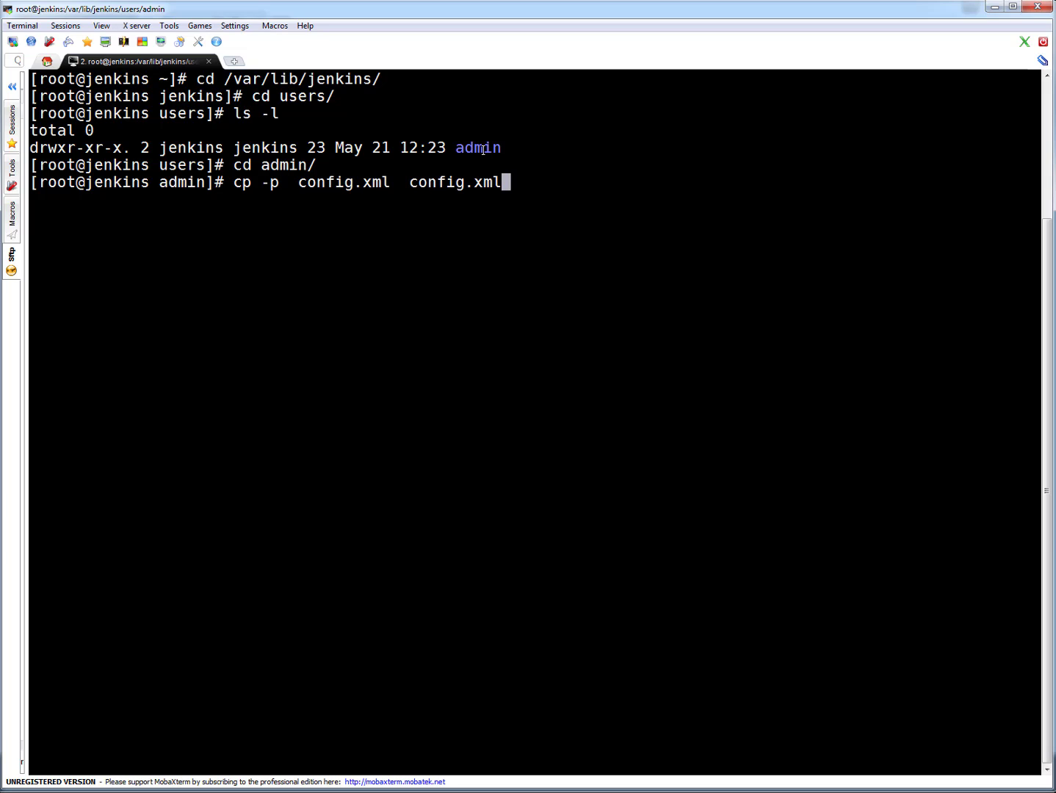
type(".orig")
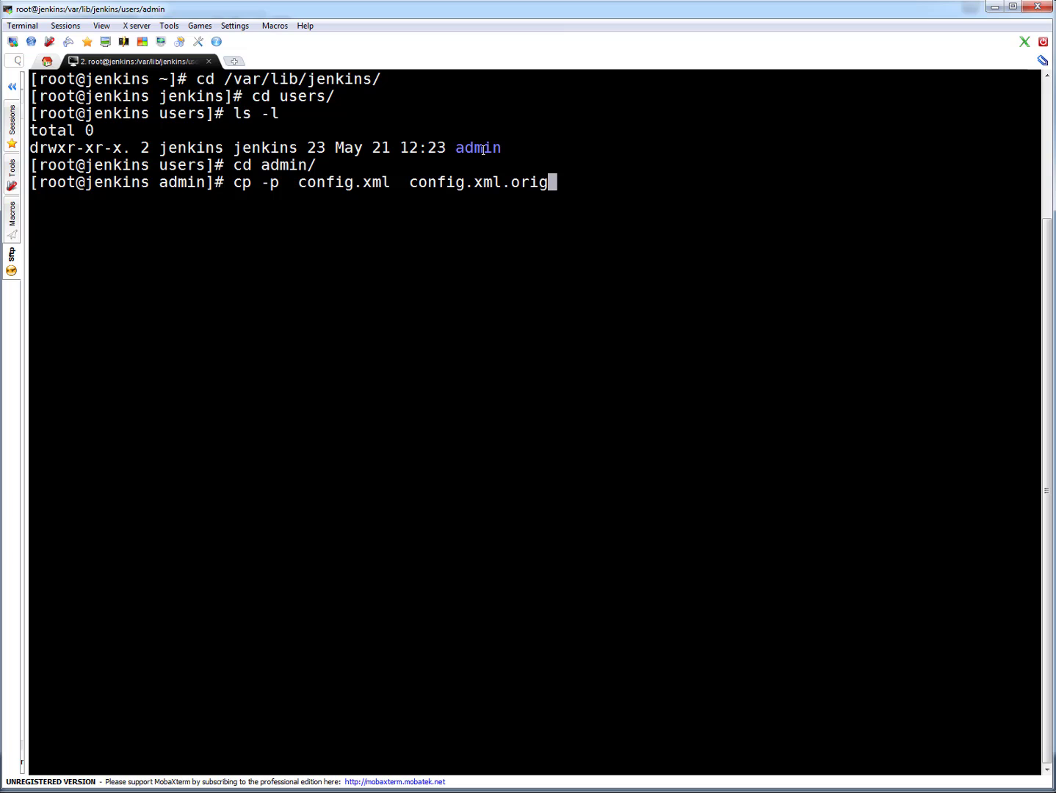
key("Return")
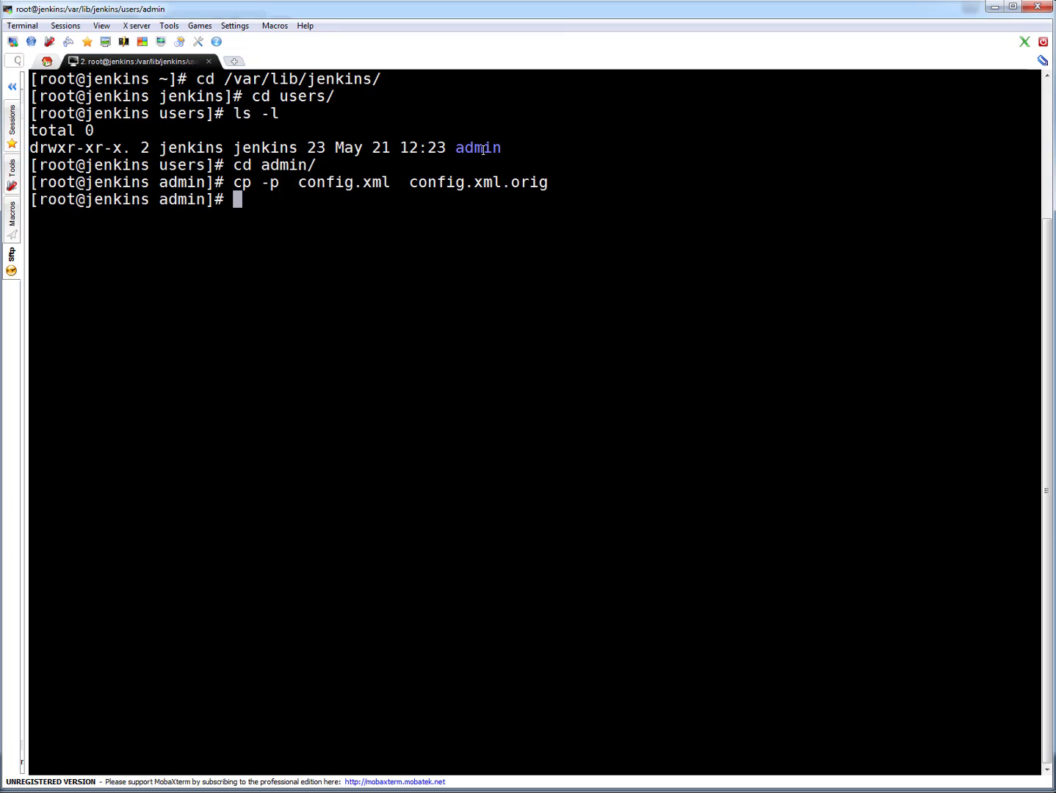
type("vim conf")
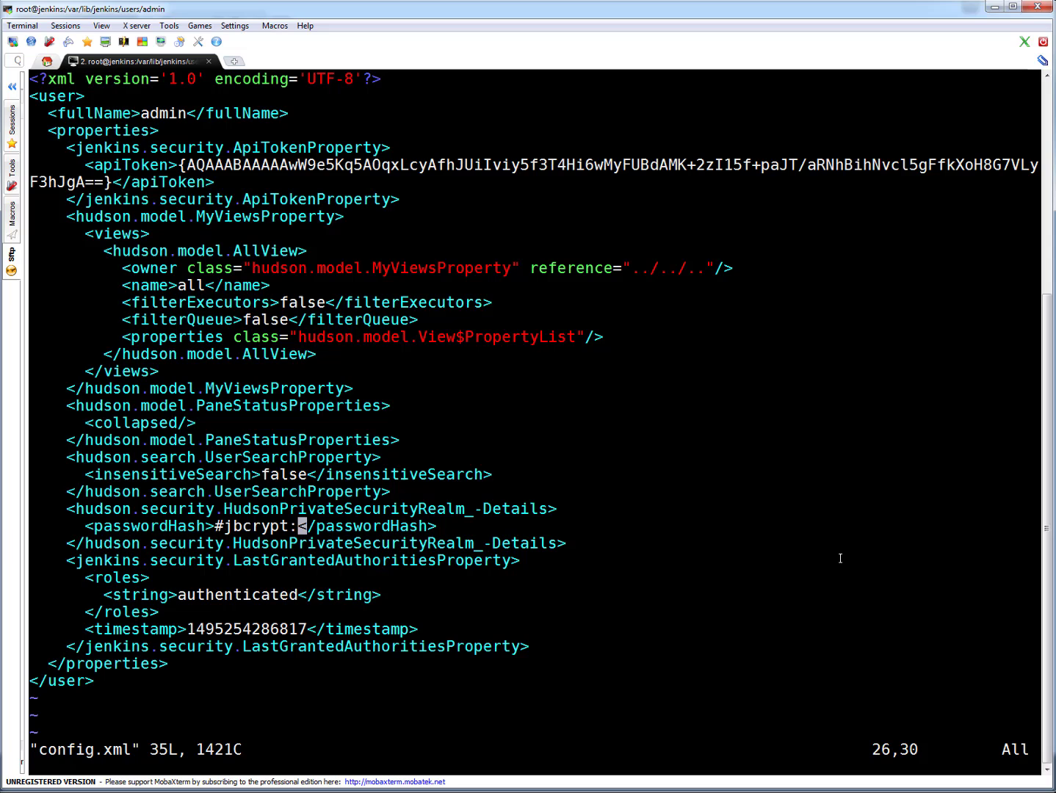
key("i")
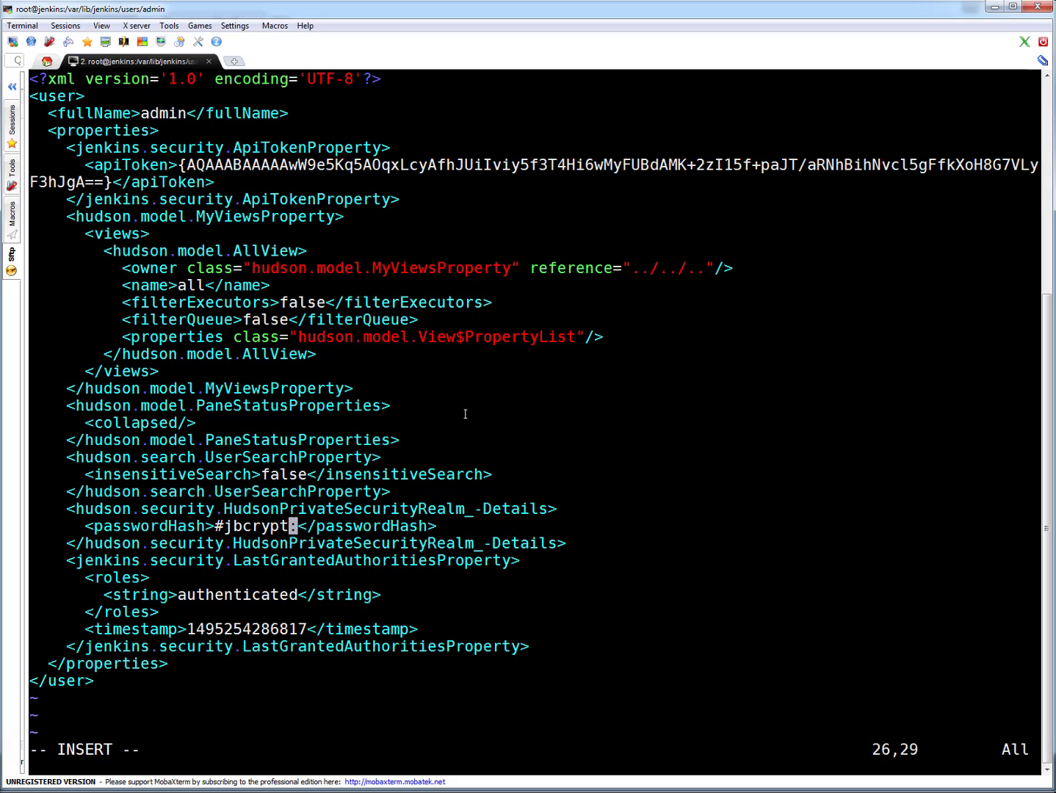
type("$2a$06$rHFIv01dr.upEmdU9HHXWupnKsZPz/qJ1AyqAlAIgGoZXHmnUiYSS")
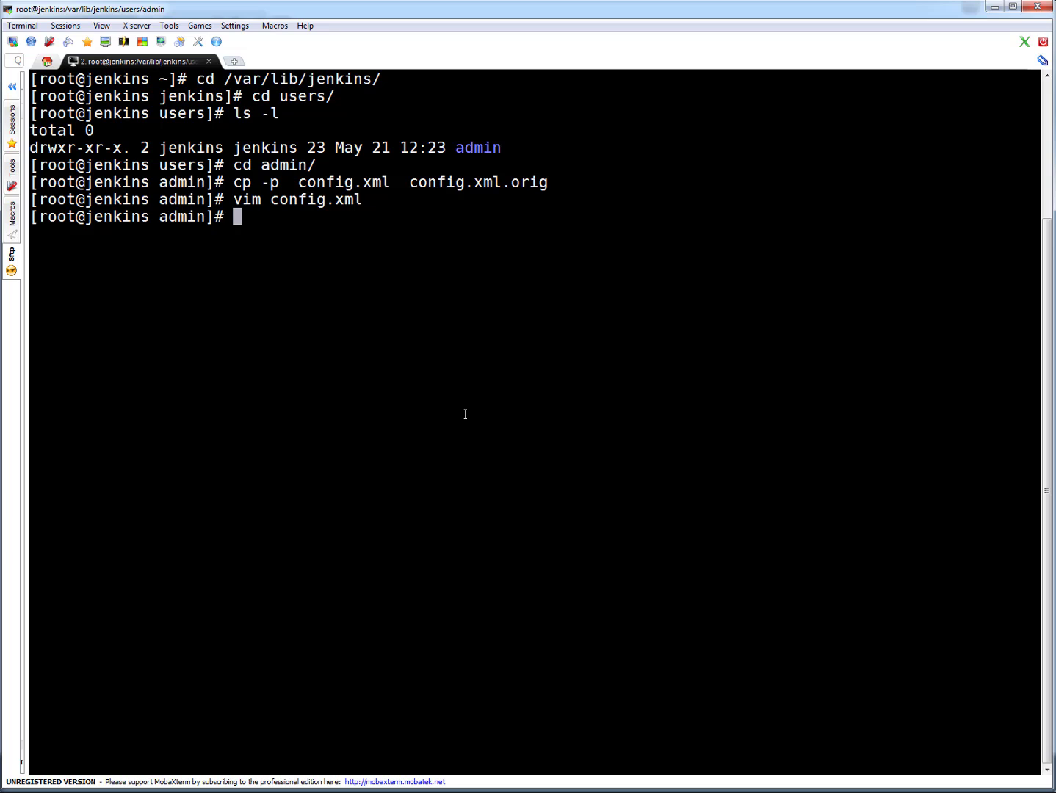
- Run systemctl restart jenkins, then systemctl status jenkins to confirm it is running
type("system")
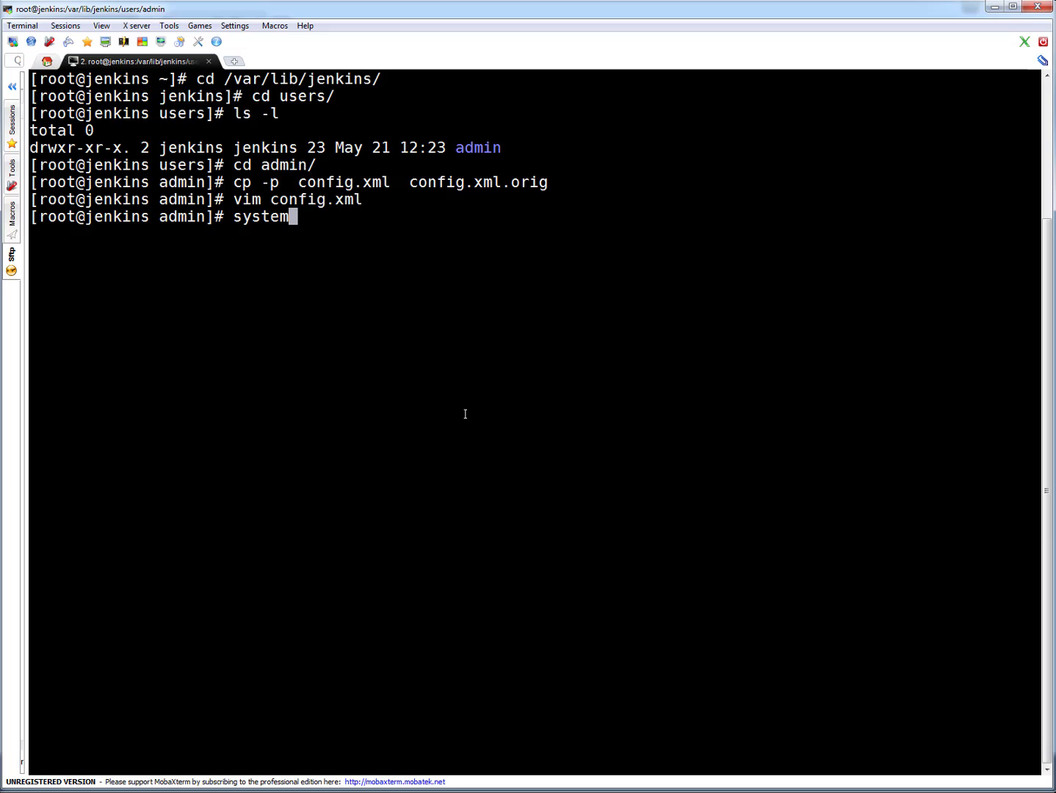
key("Tab")
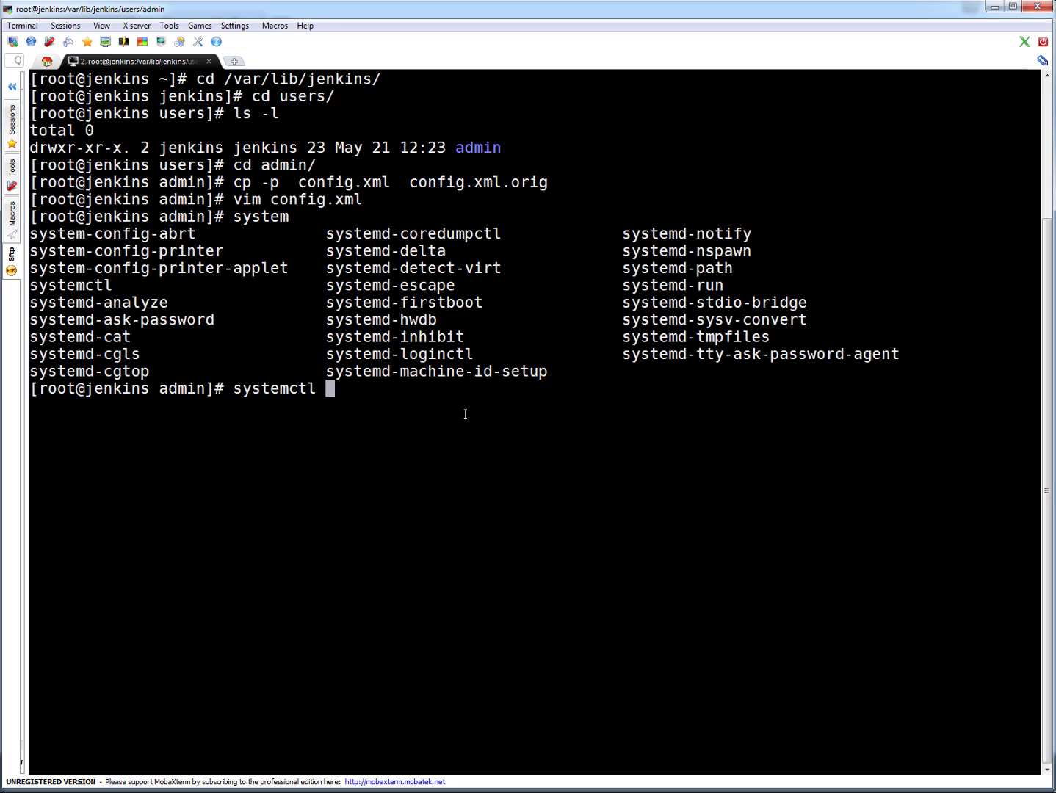
type("restart jenkins")
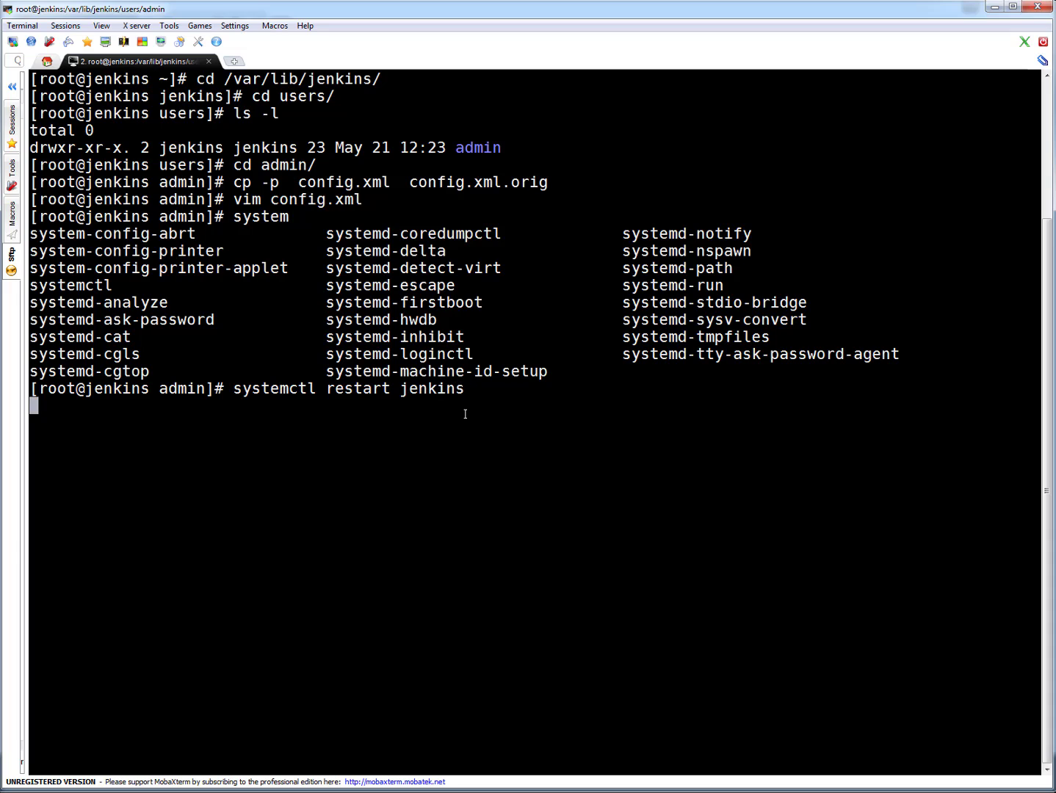
key("Return")
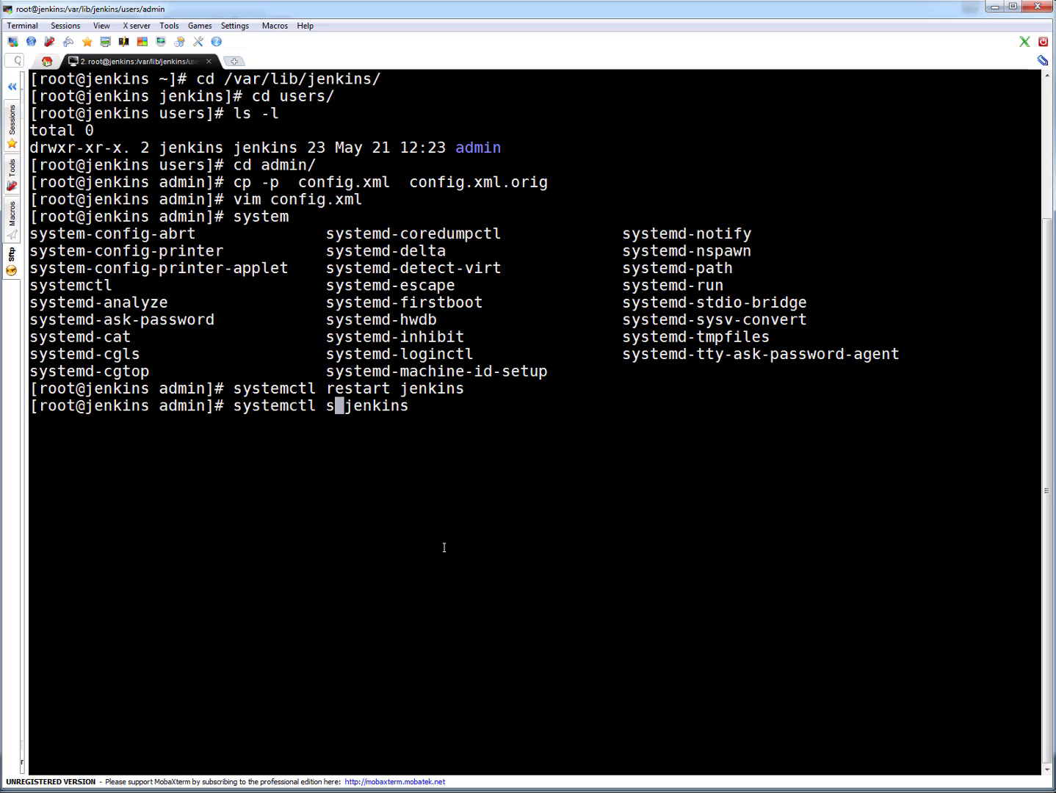
key("Return")
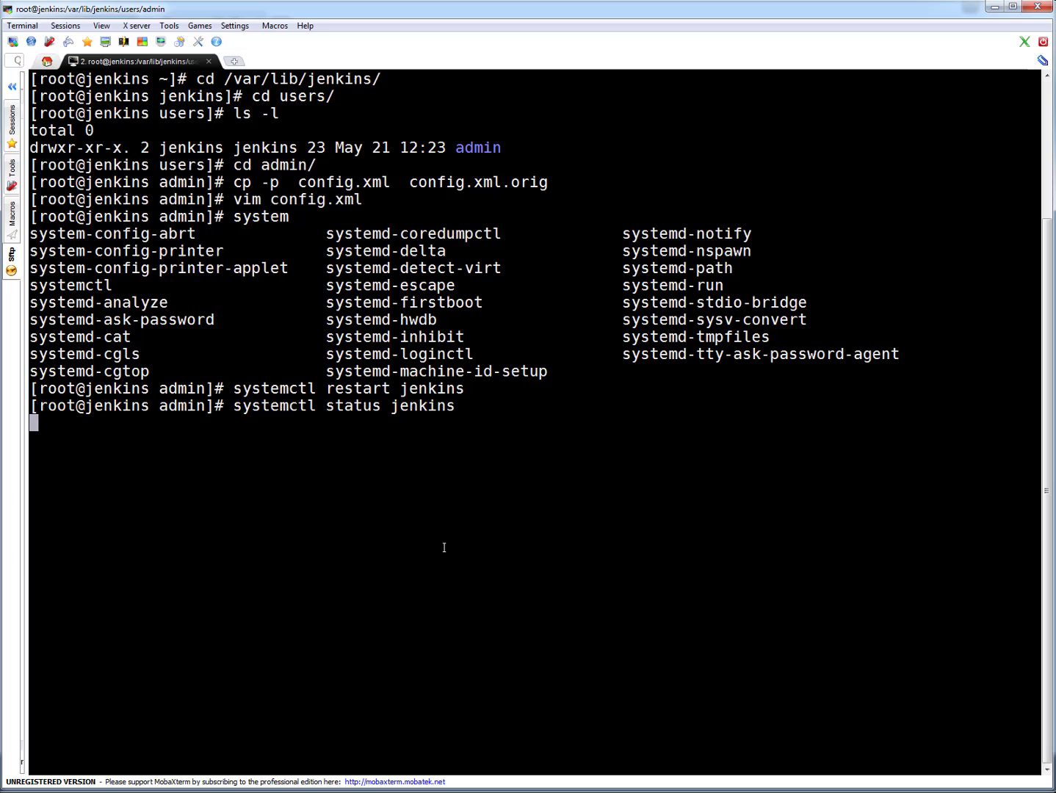
key("Return")
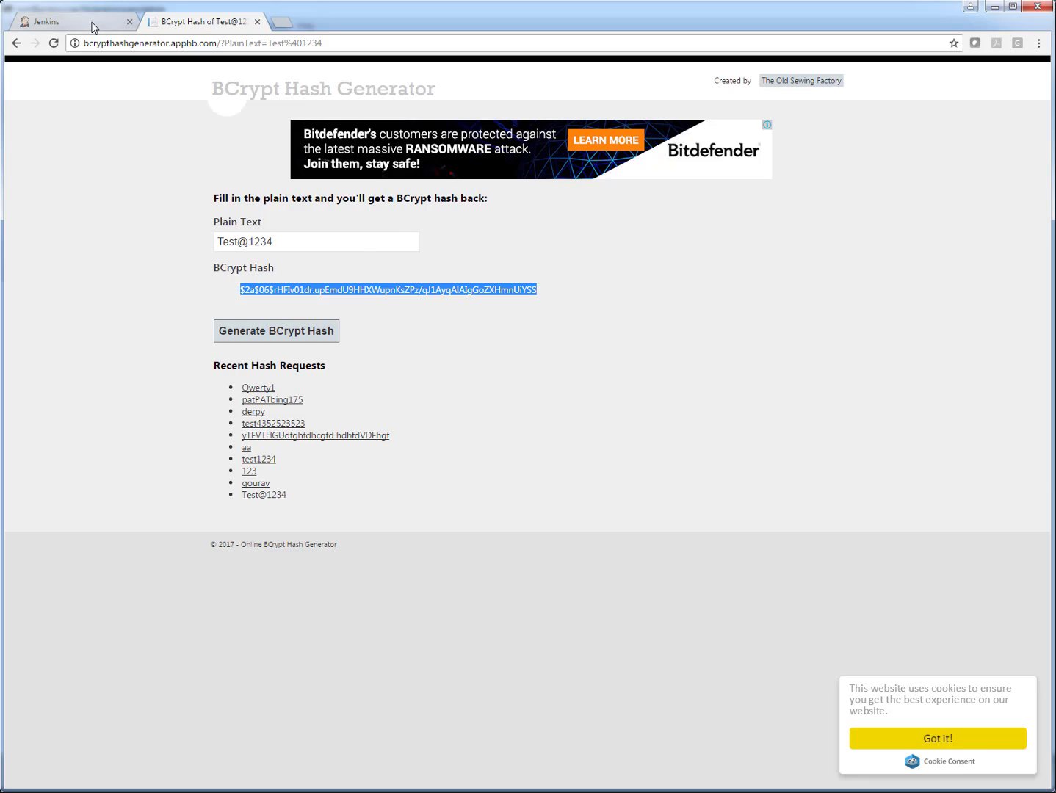
- Log in as admin with the new password, resubmitting until the dashboard loads
left_click(70, 21)
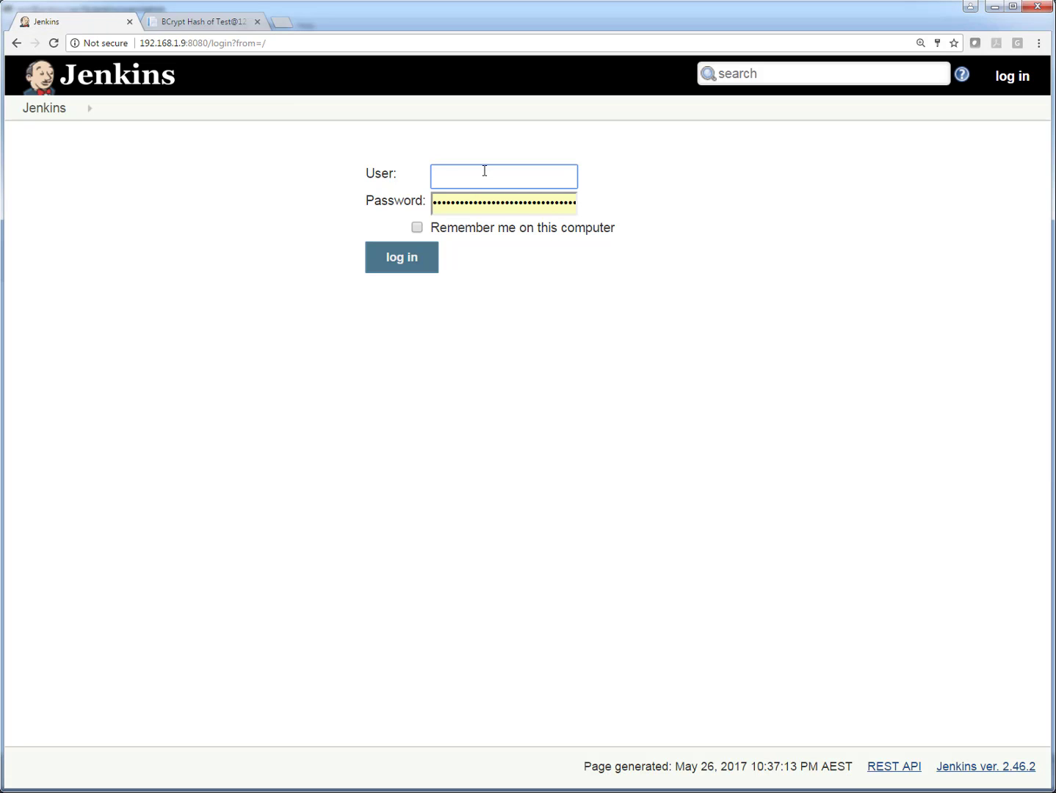
type("admin")
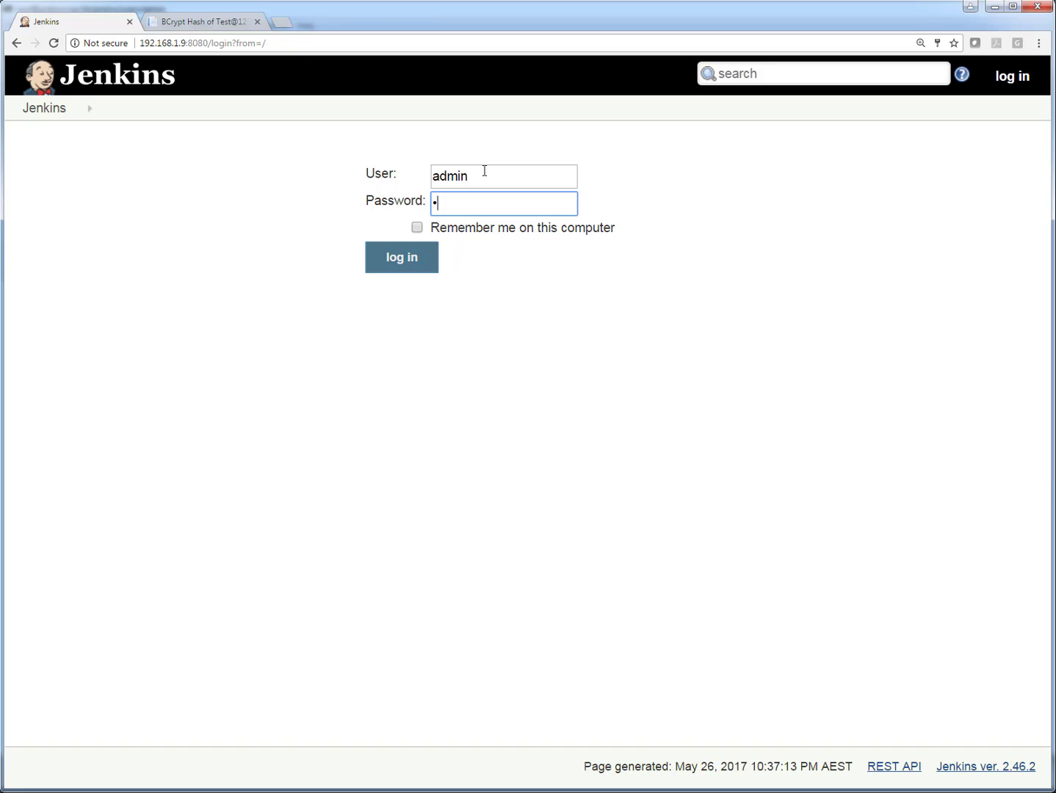
type("password")
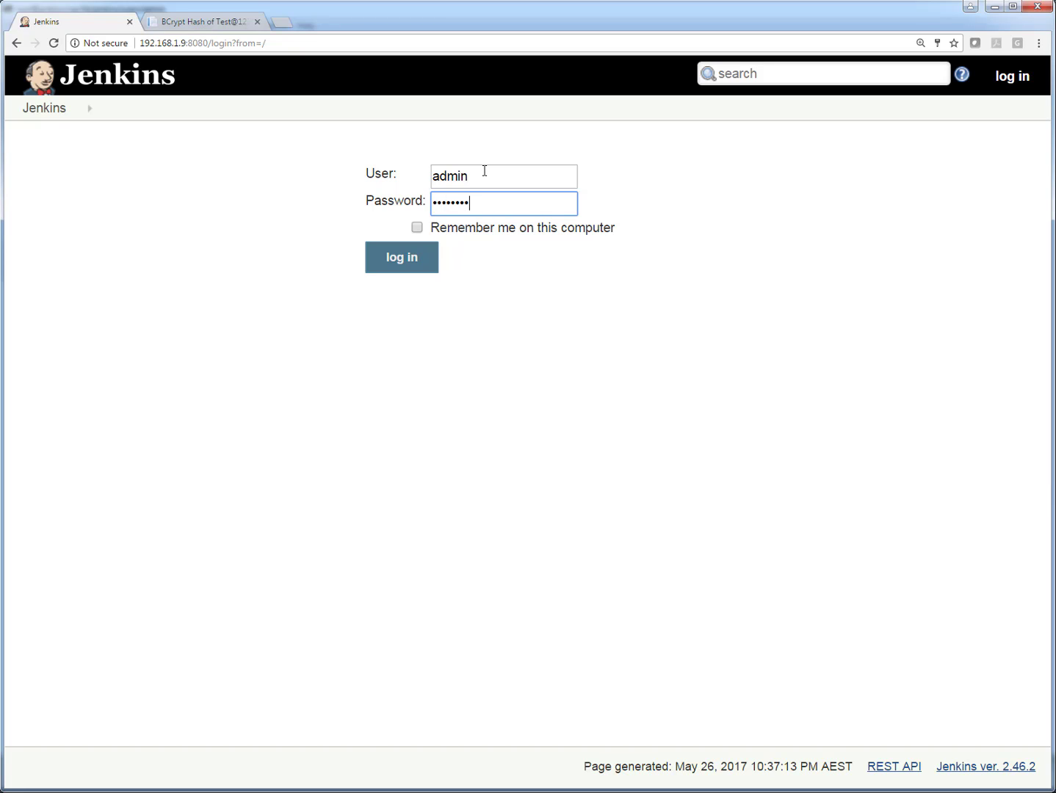
left_click(400, 257)
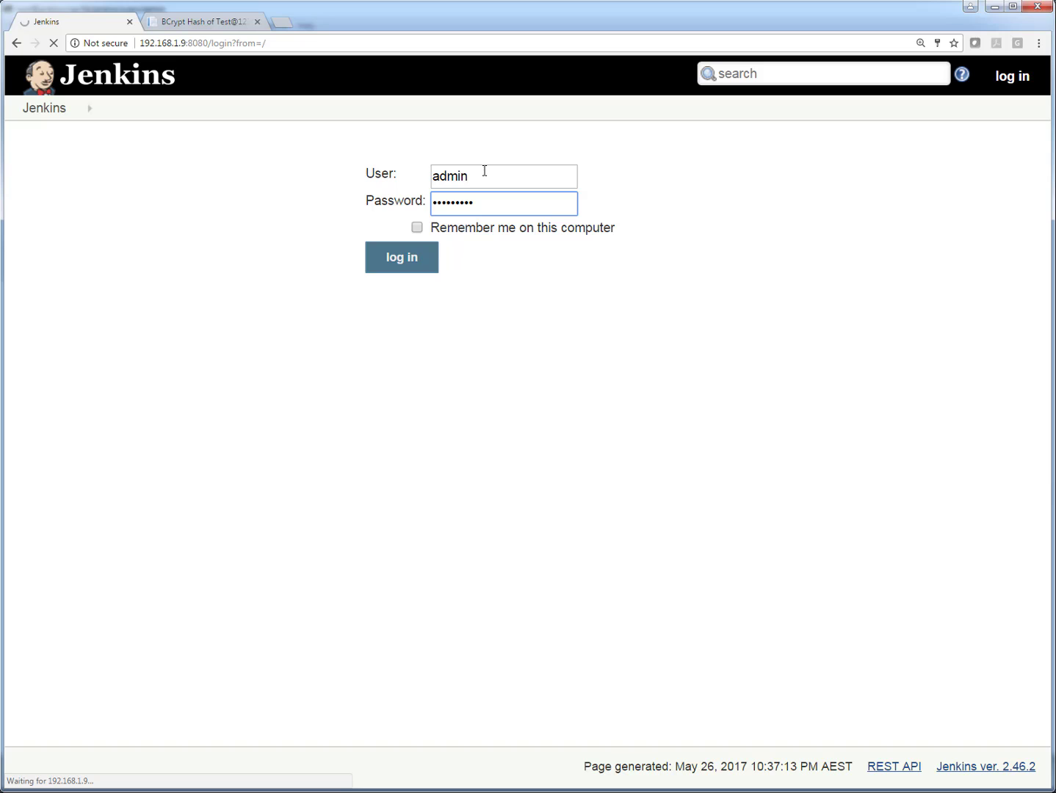
left_click(402, 257)
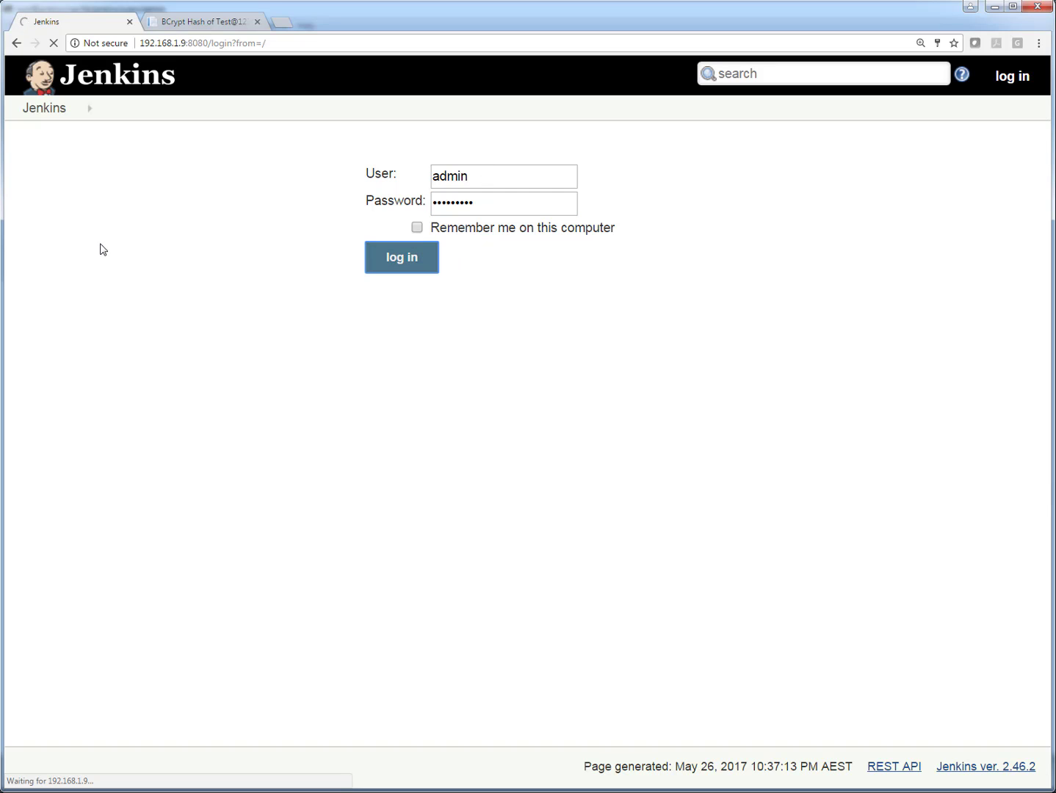
left_click(401, 257)
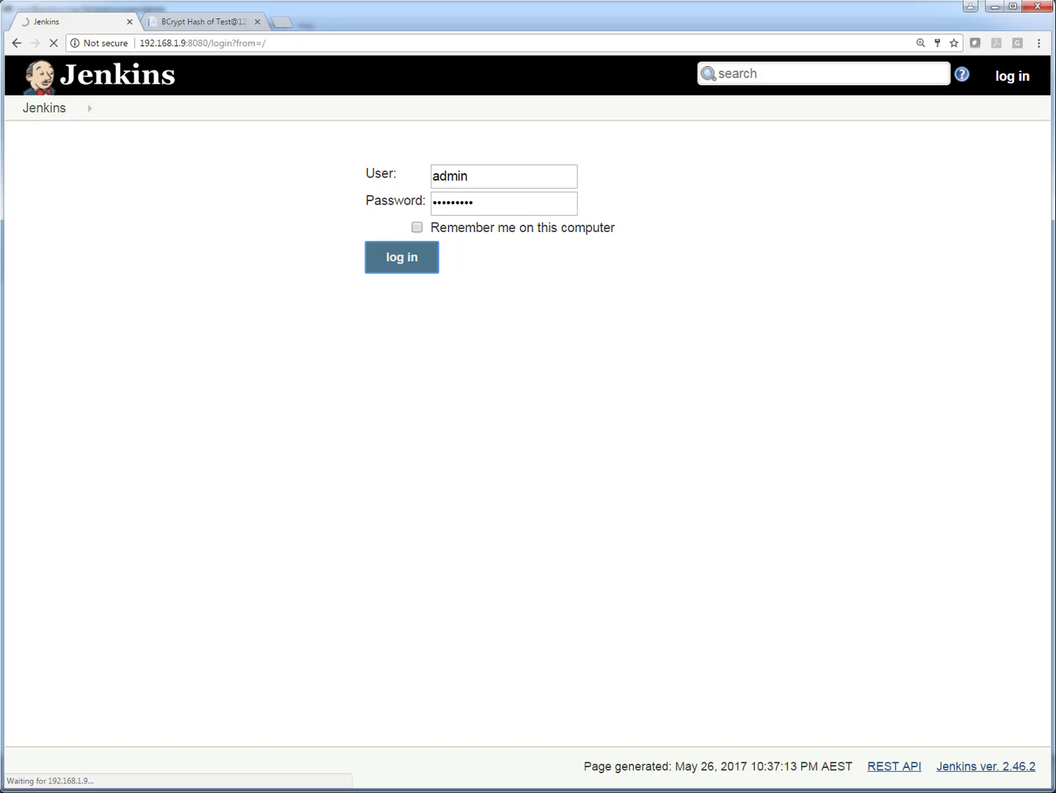
left_click(401, 256)
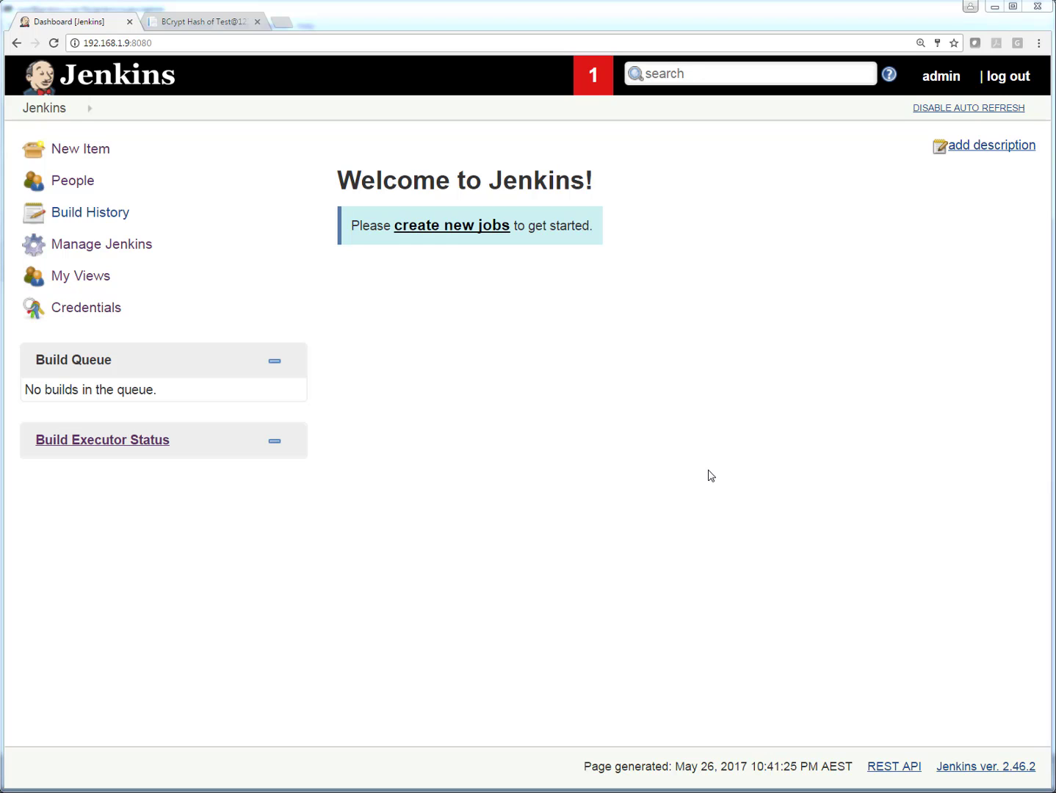
mouse_move(76, 307)
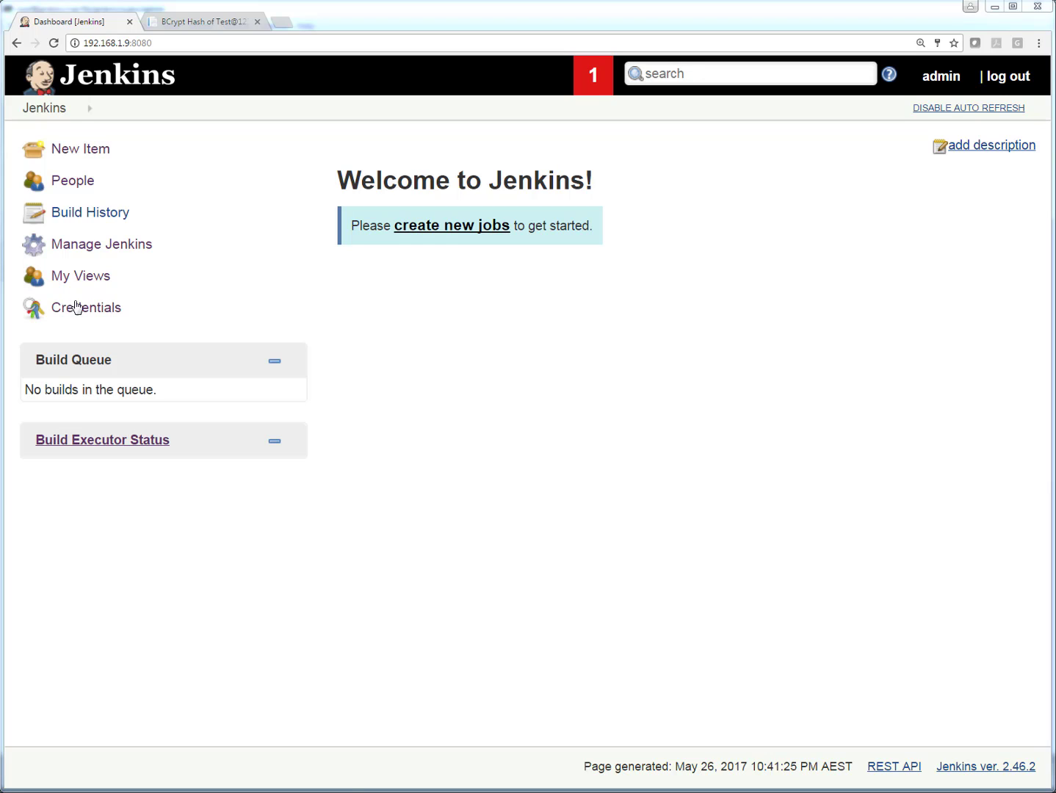
- Browse Credentials > System > Global credentials, then open admin from the People list
left_click(85, 307)
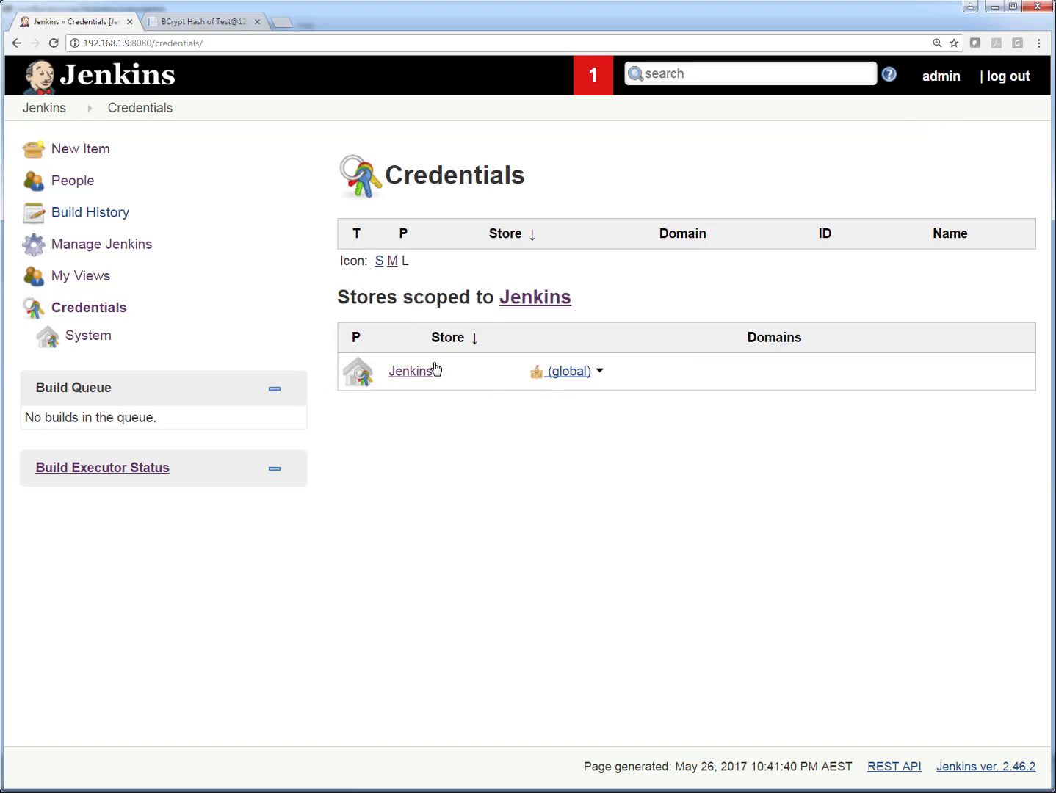
left_click(411, 371)
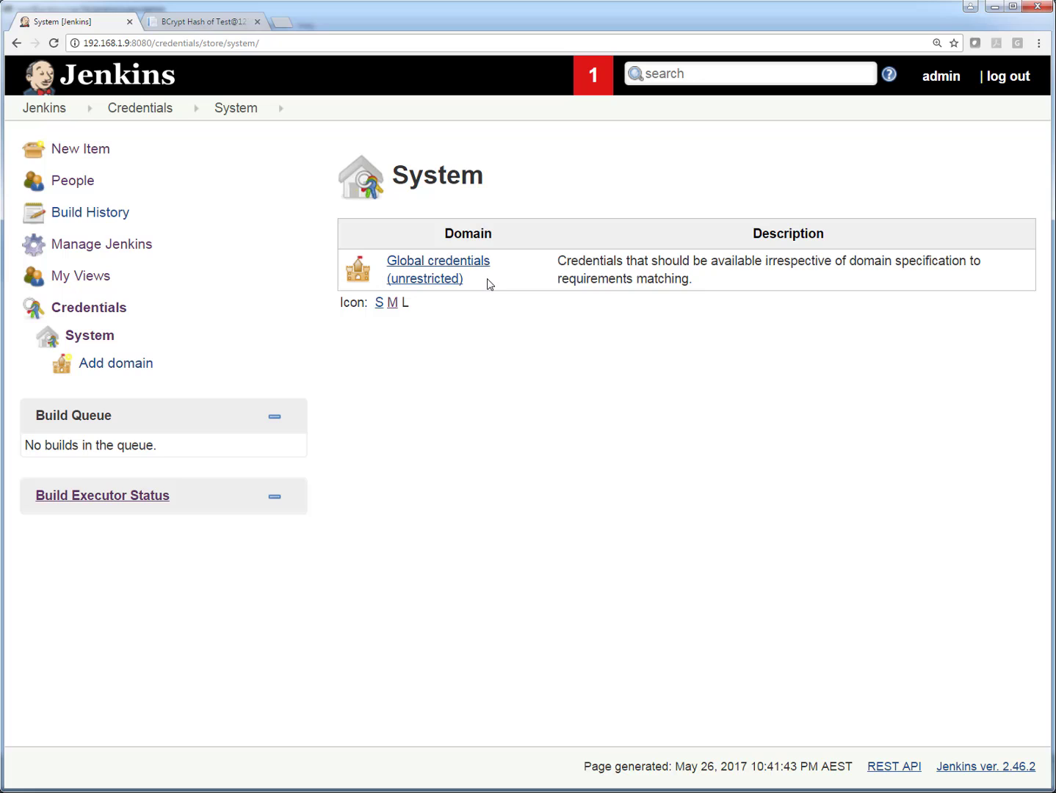
left_click(437, 260)
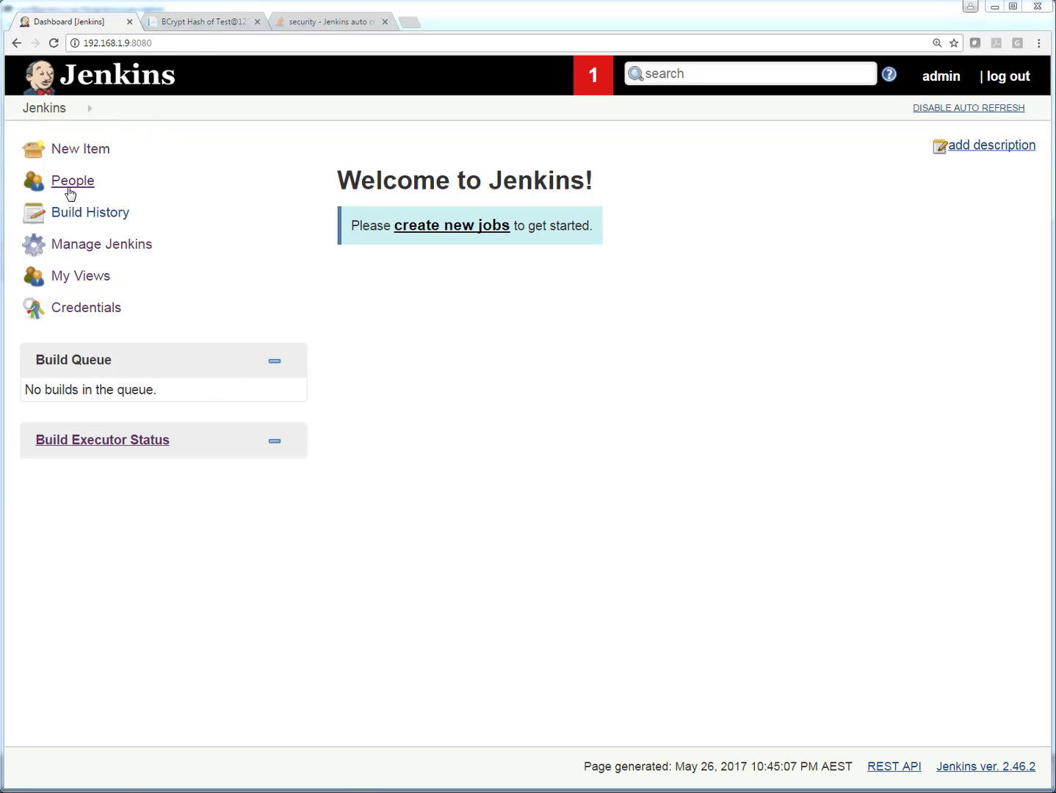
left_click(72, 181)
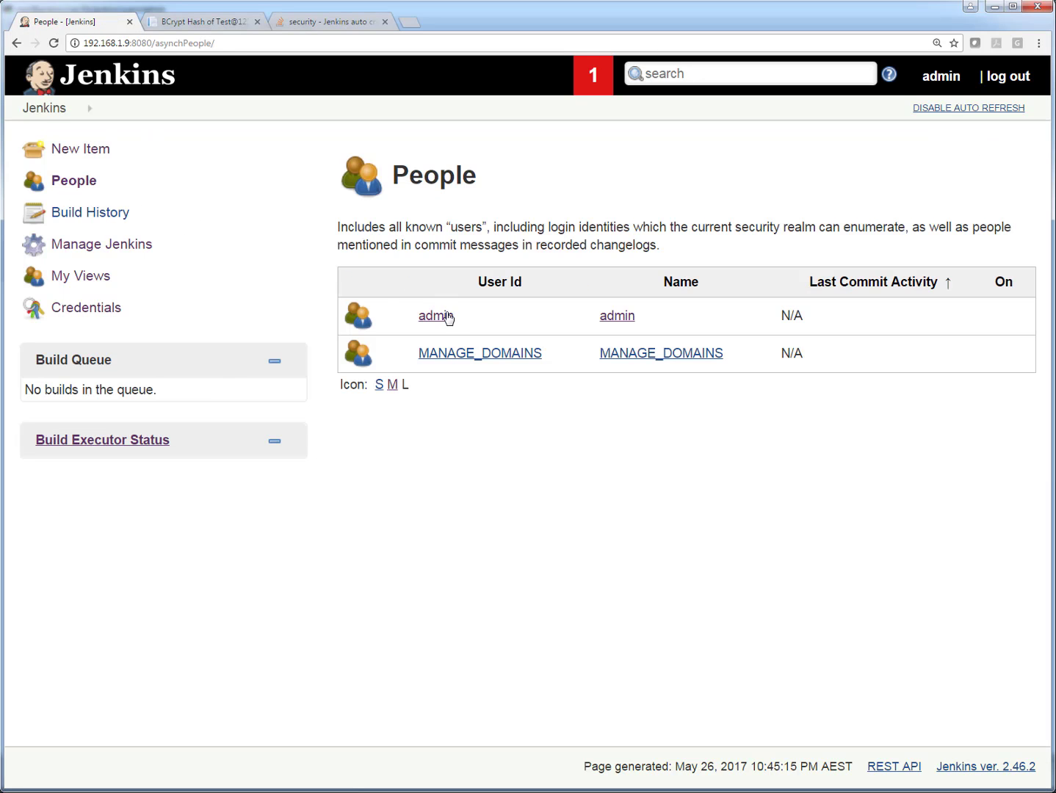
left_click(433, 315)
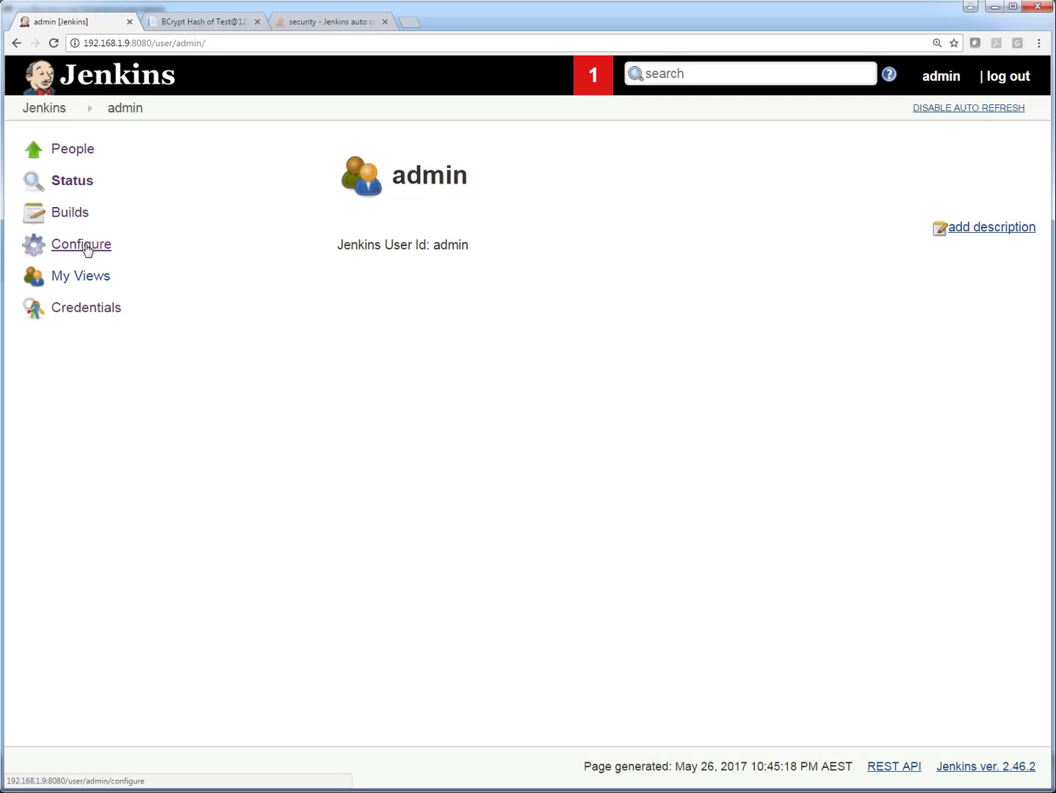
- Replace the Password and Confirm Password values in admin's Configure page and save
left_click(81, 244)
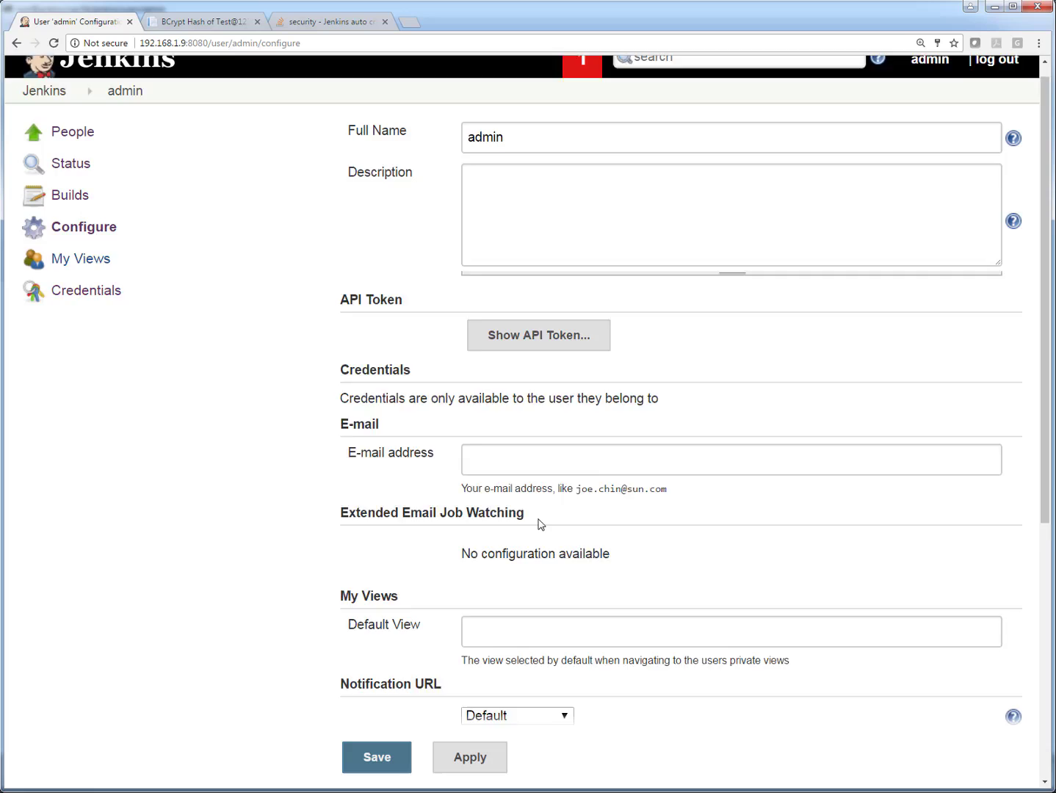
scroll("down", 3)
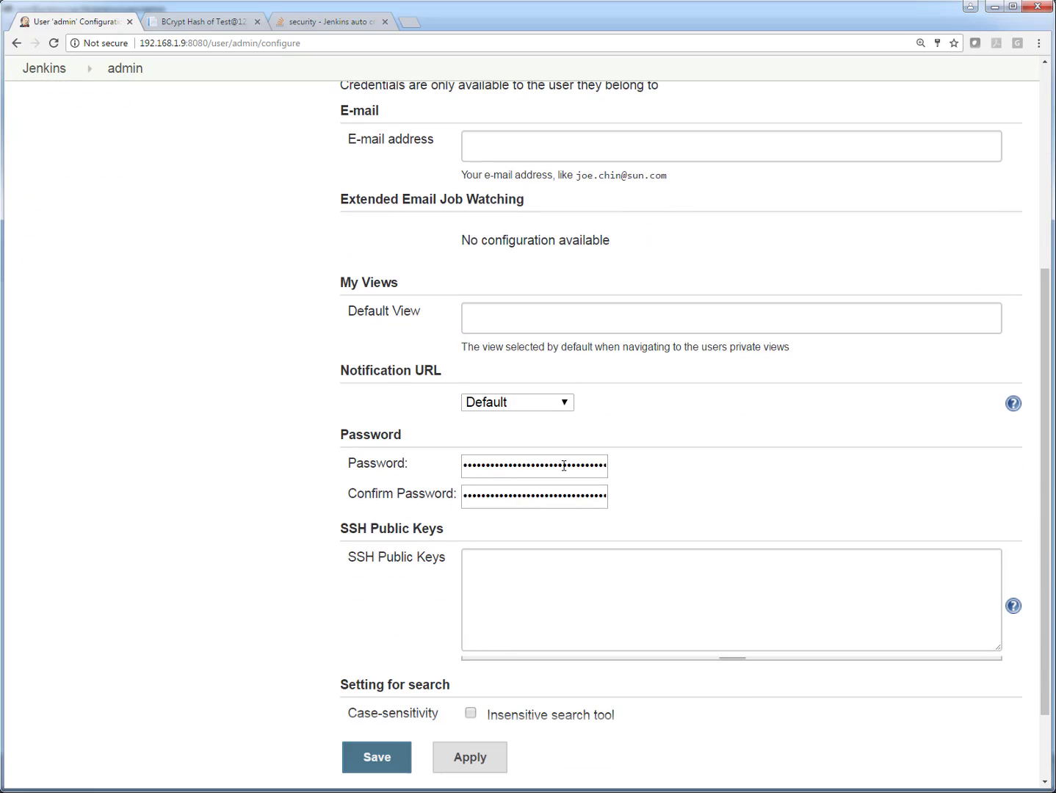
triple_click(534, 466)
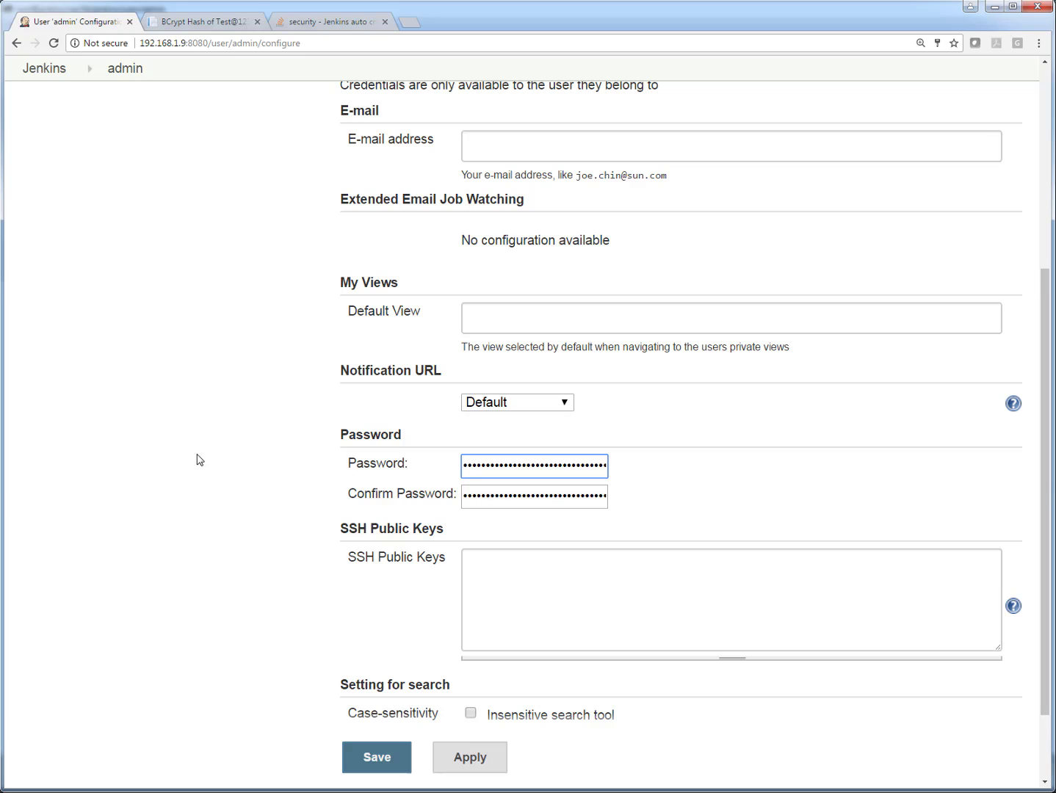
triple_click(534, 466)
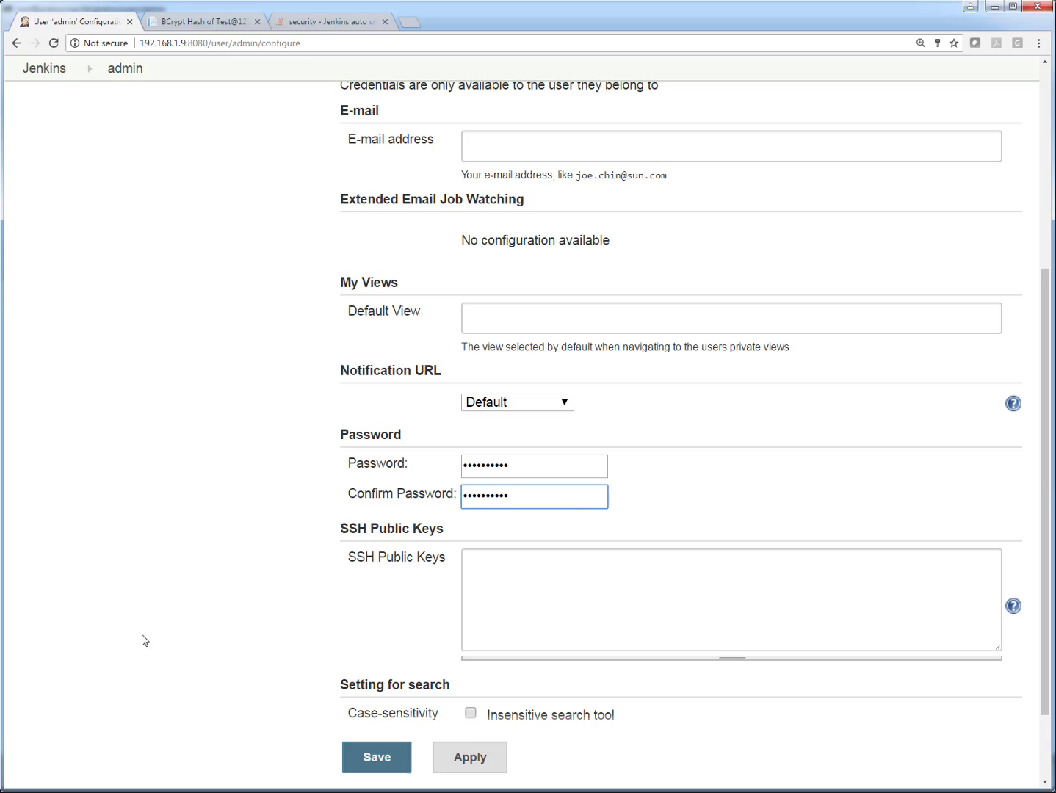
left_click(375, 757)
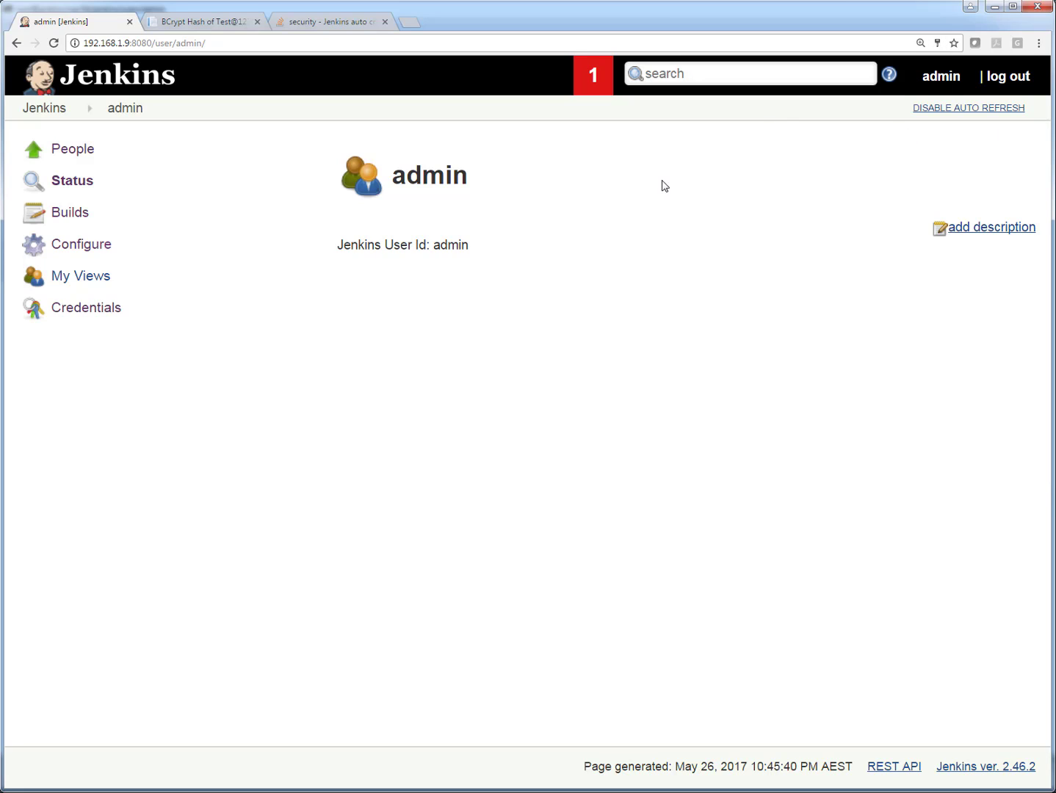
mouse_move(1007, 76)
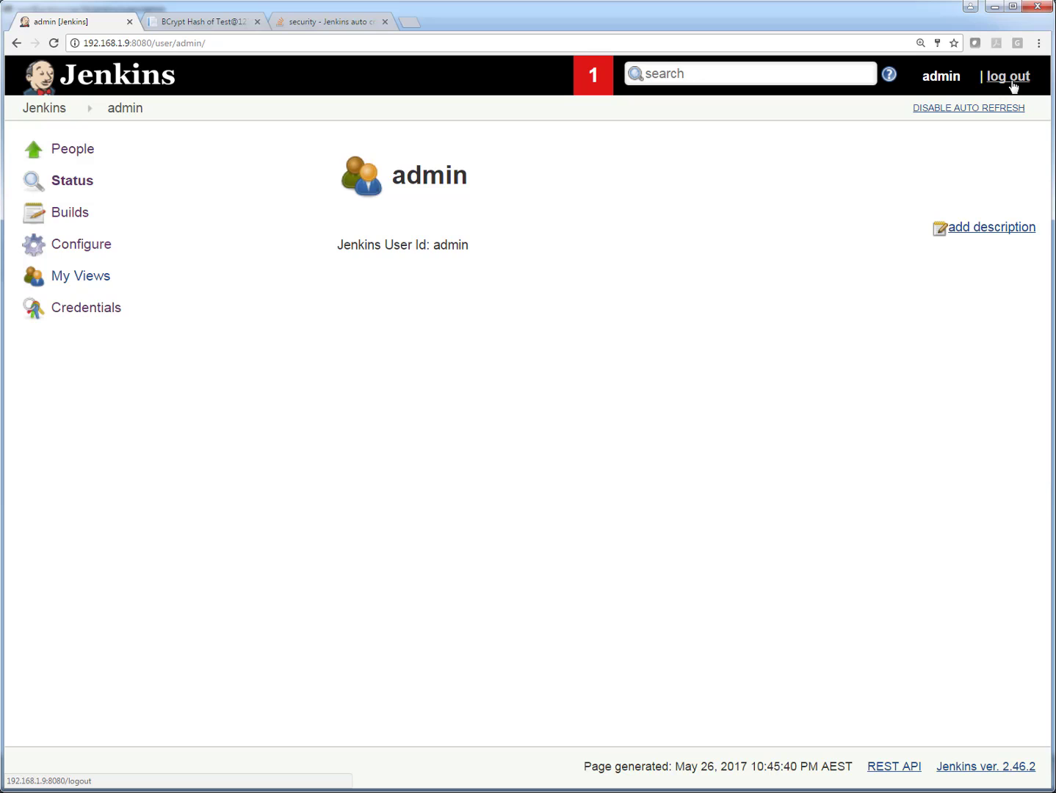
- Log out of the admin account and focus the User field on the login page
left_click(1006, 76)
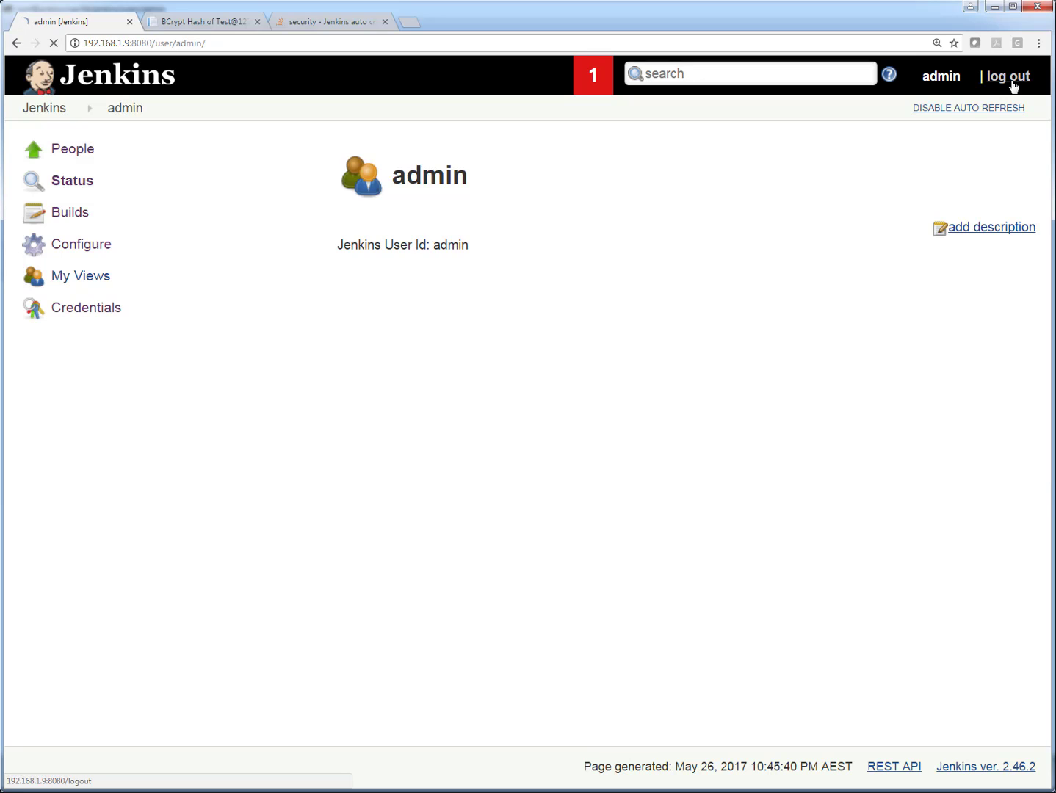
left_click(1006, 76)
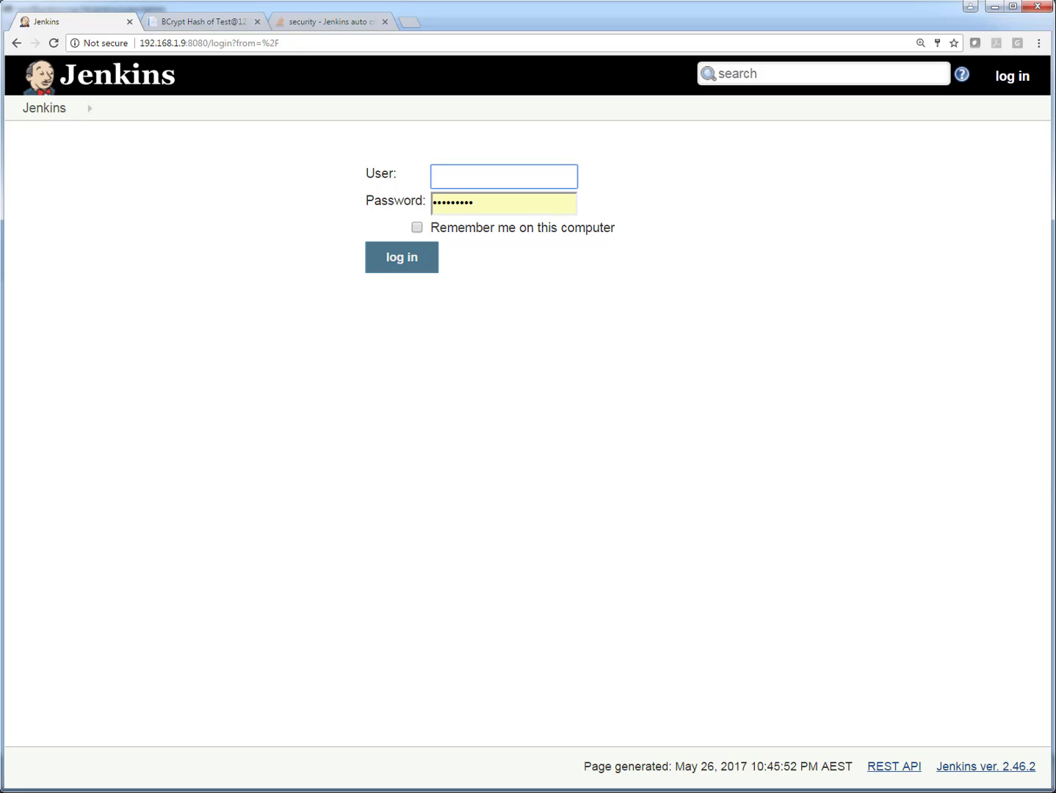
left_click(504, 176)
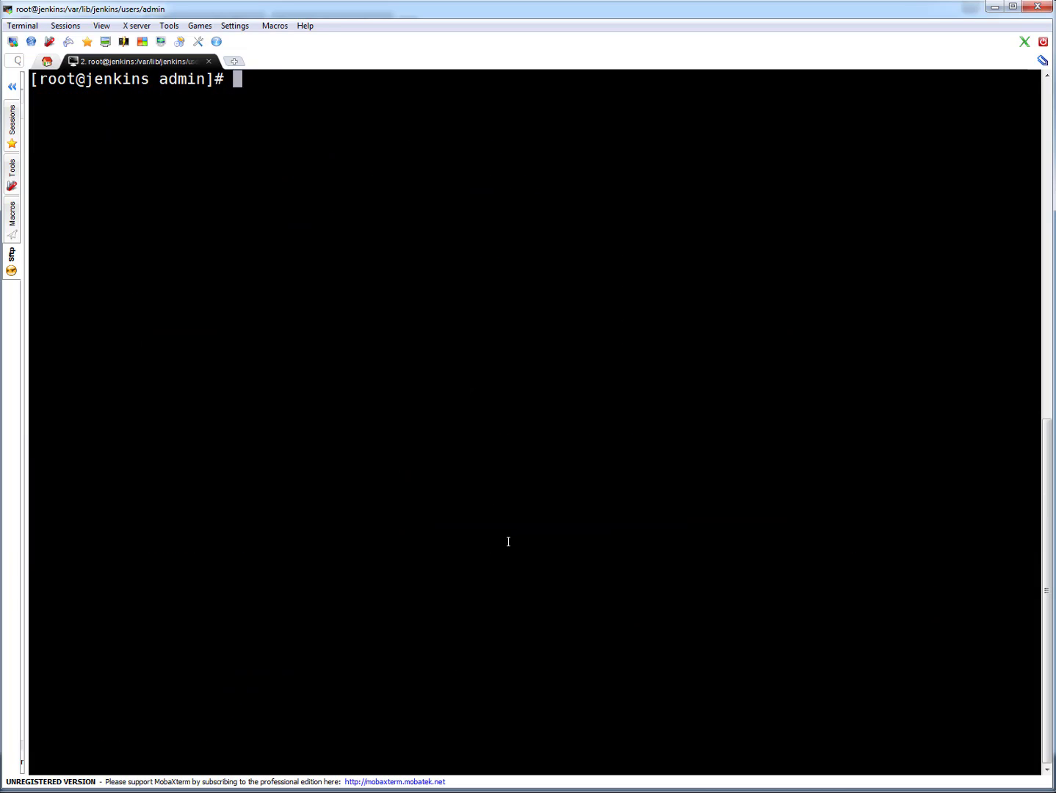
- In /var/lib/jenkins, rerun the cp -p backup from history to create config.xml.orig
type("cd /var/l")
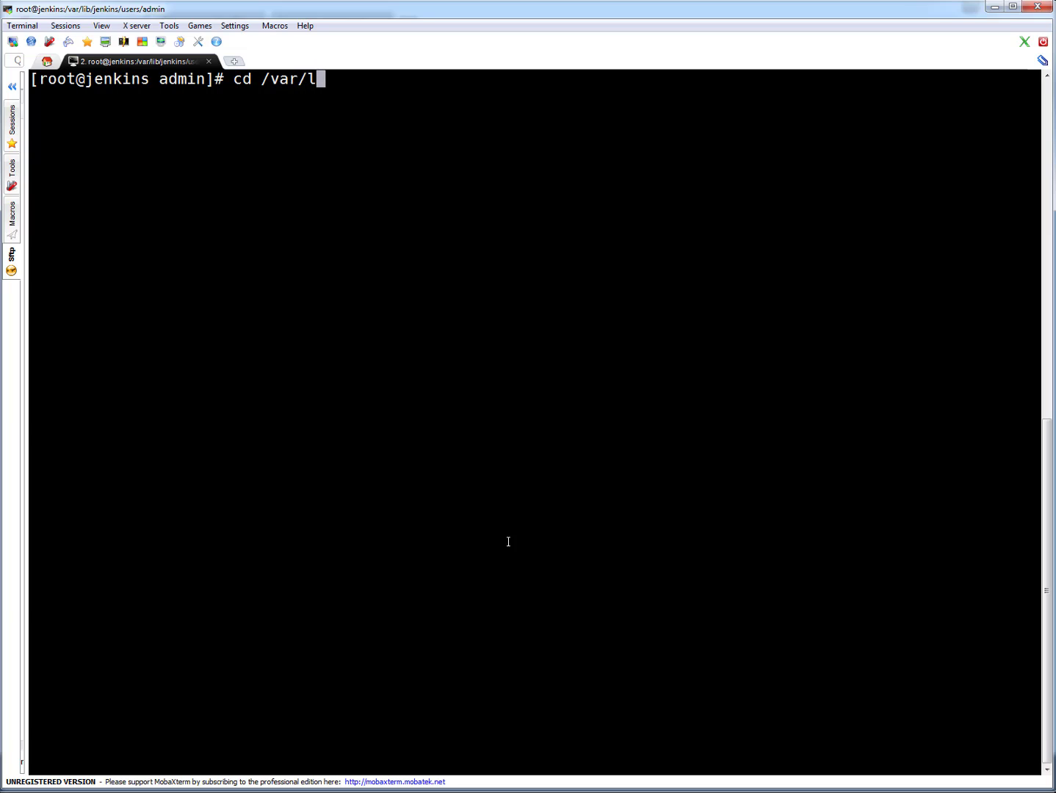
type("ib")
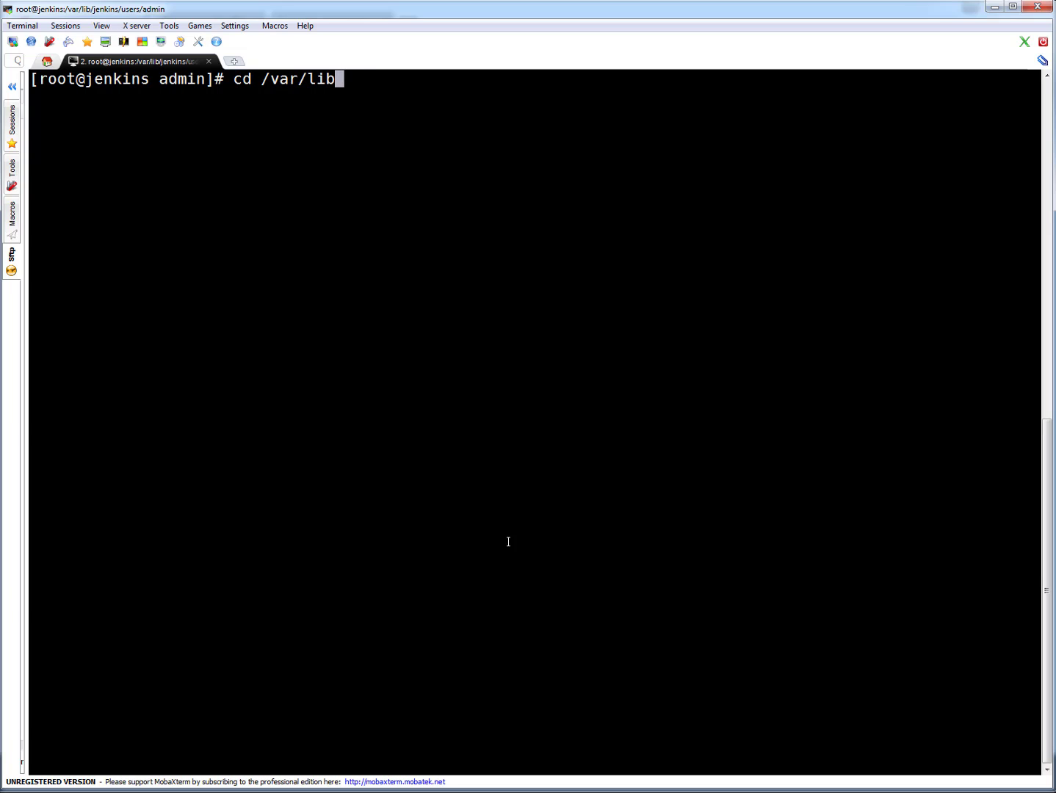
key("Return")
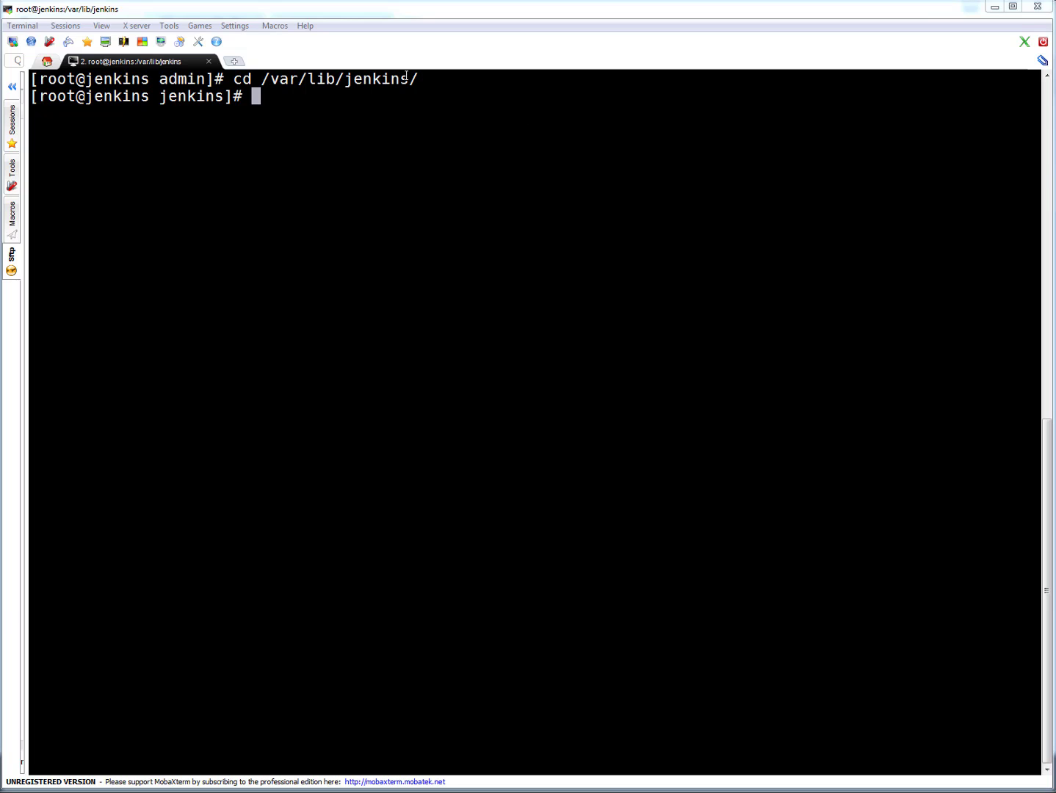
mouse_move(438, 75)
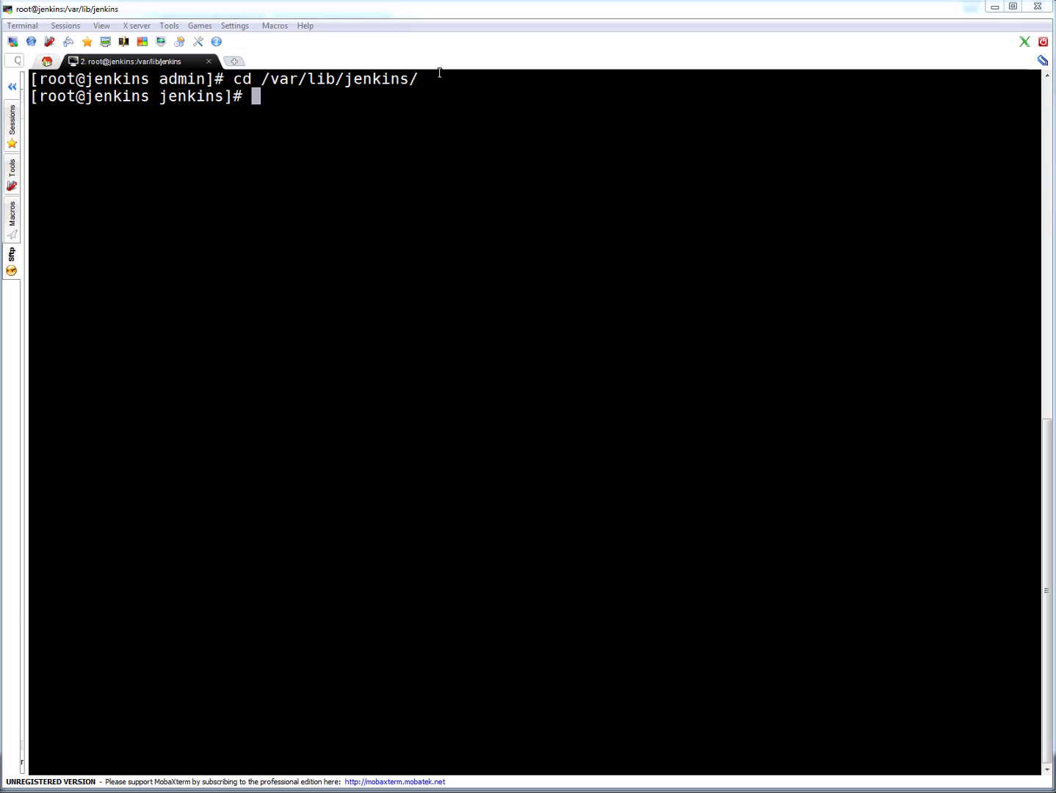
mouse_move(390, 93)
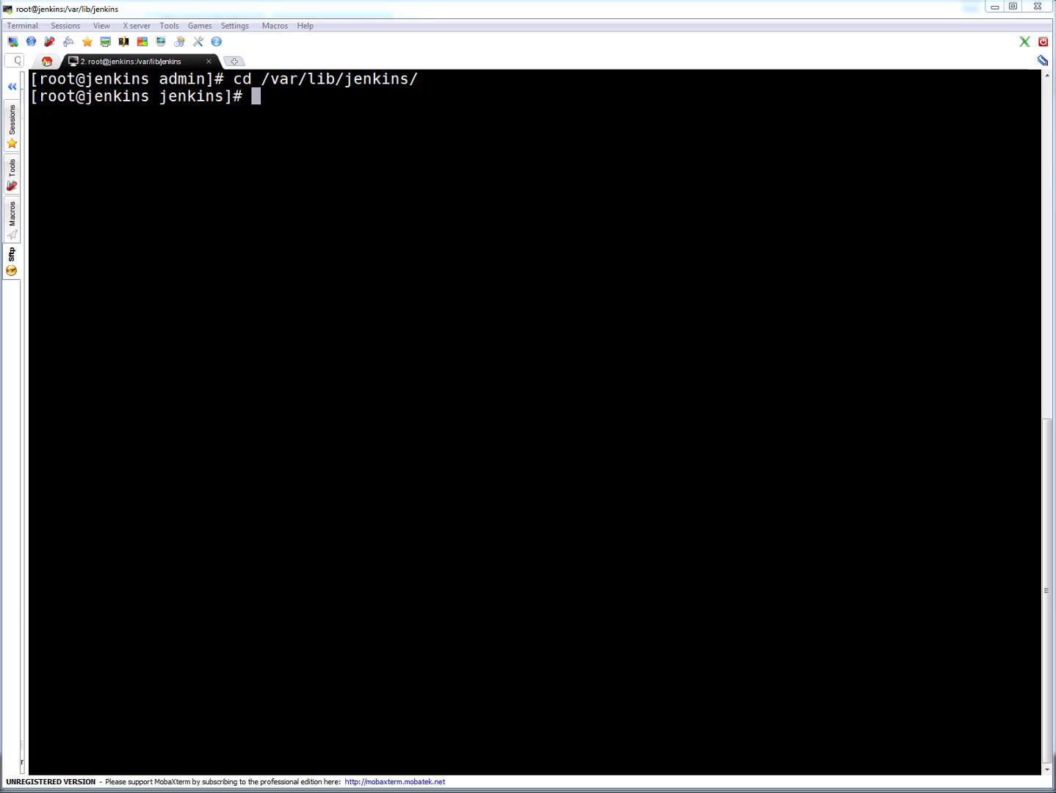
key("Ctrl+r")
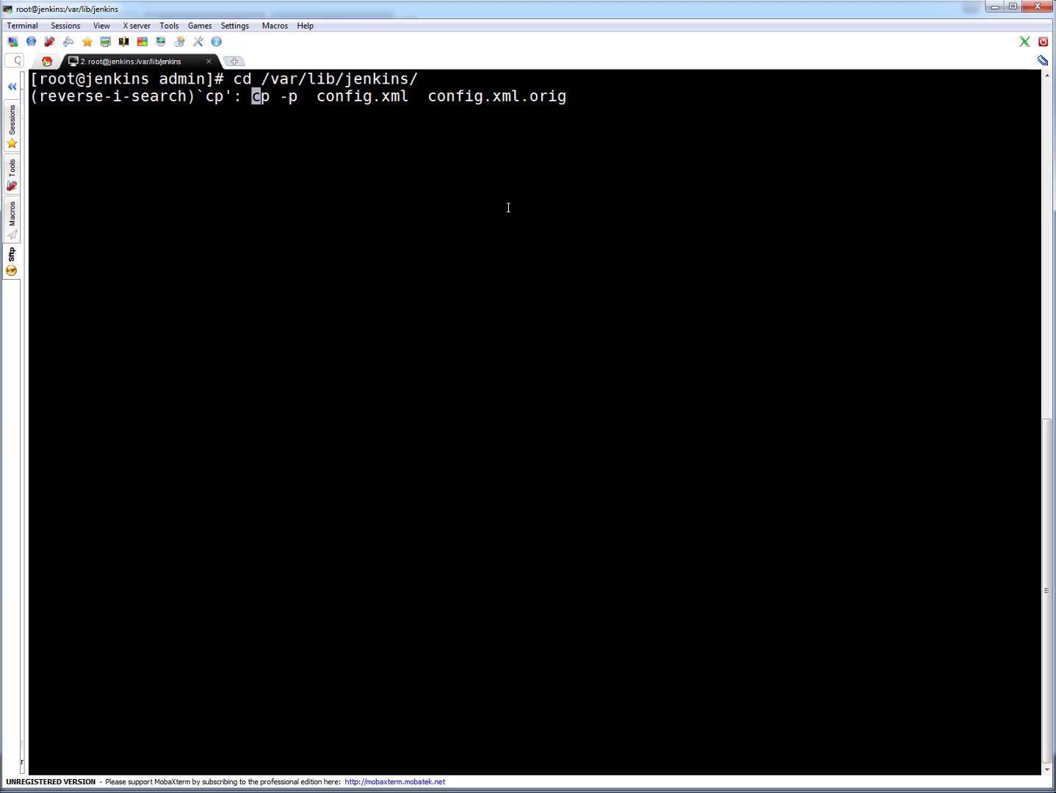
key("Return")
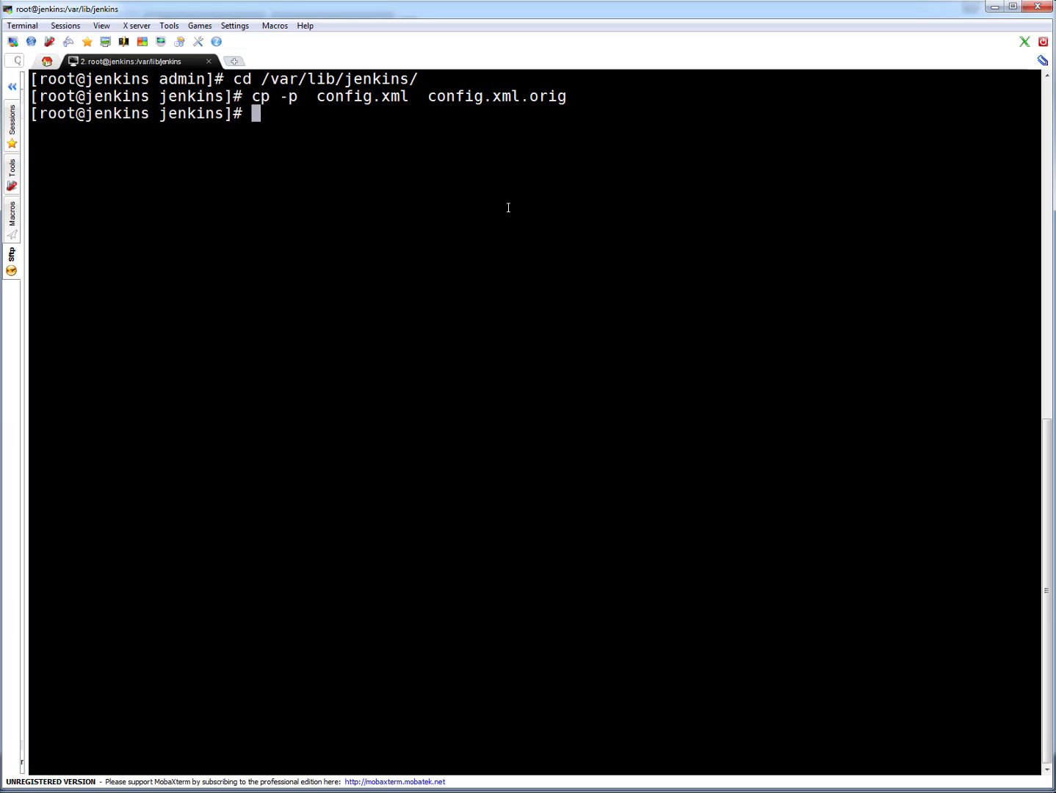
type("vim")
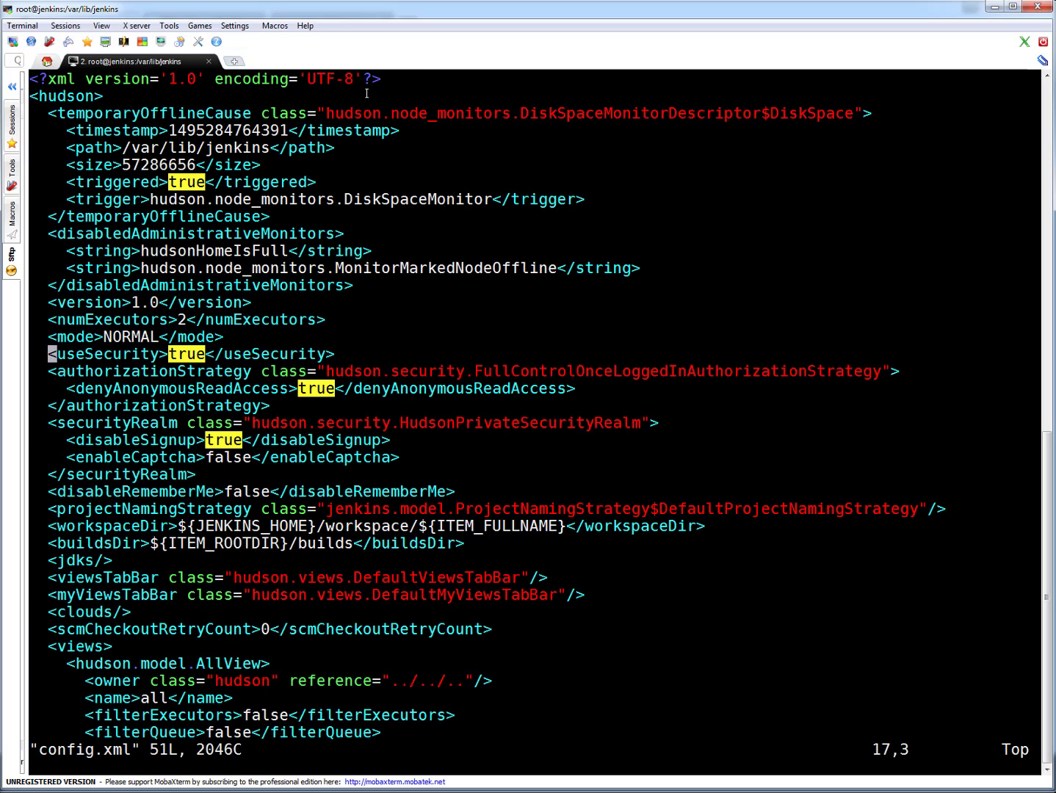
- Change useSecurity from true to false in config.xml
key("Down")
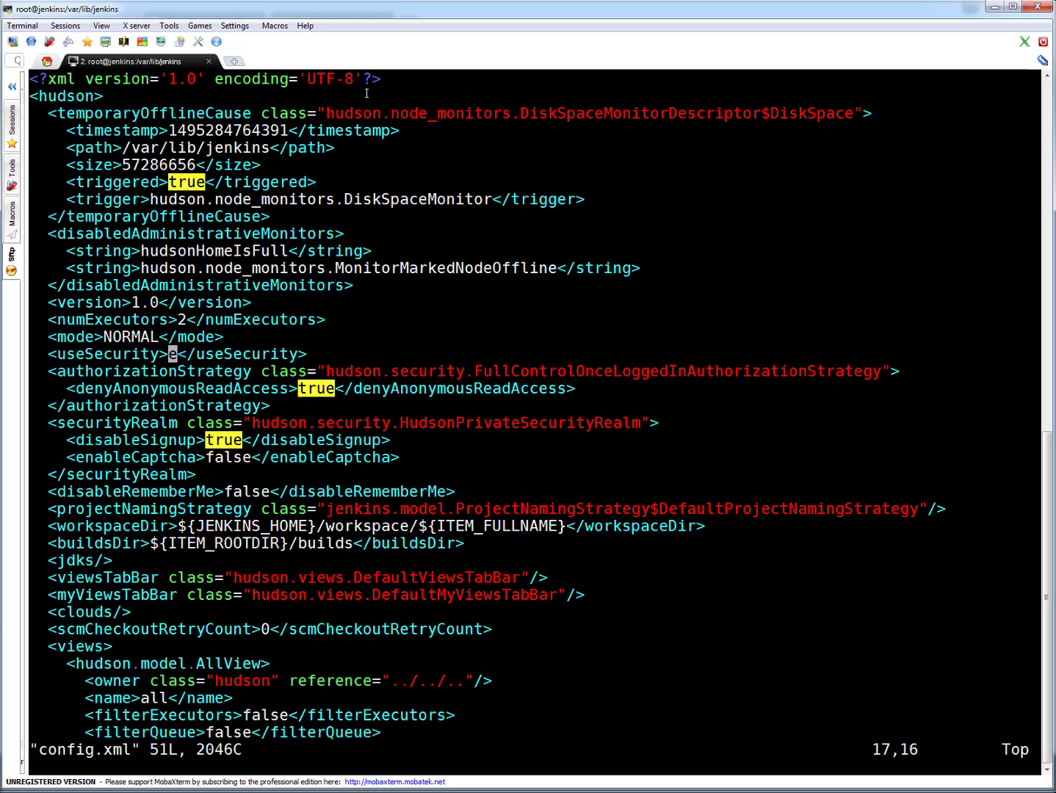
type("fal")
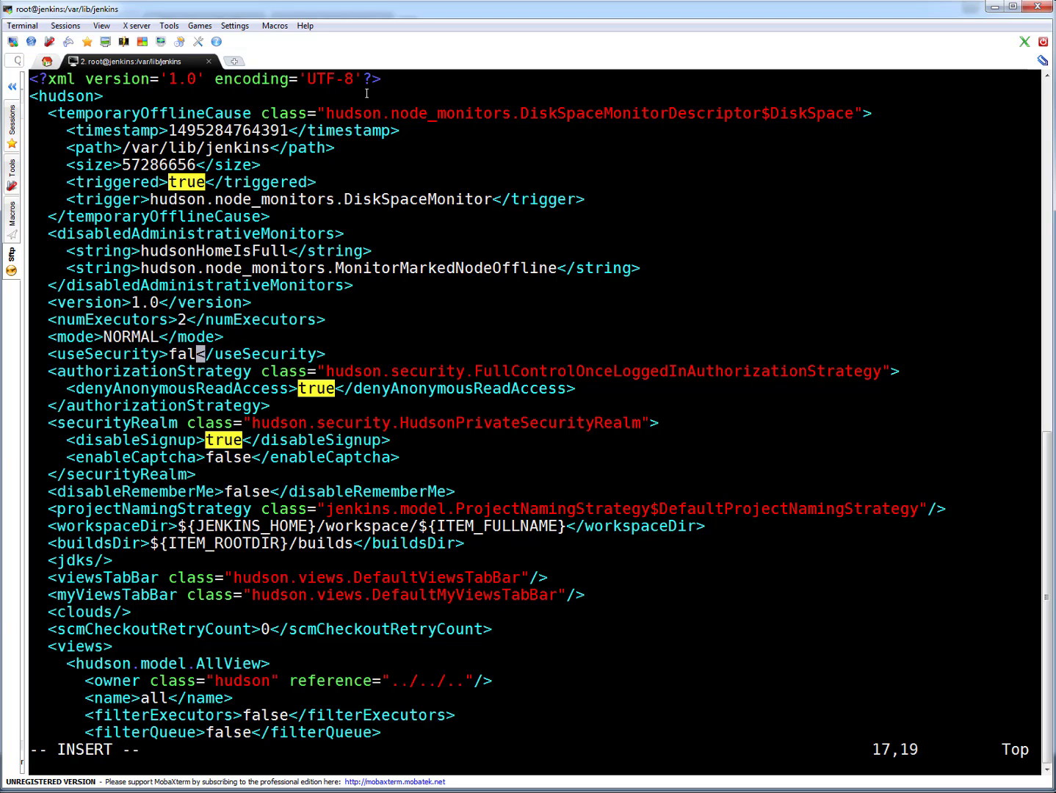
type("se")
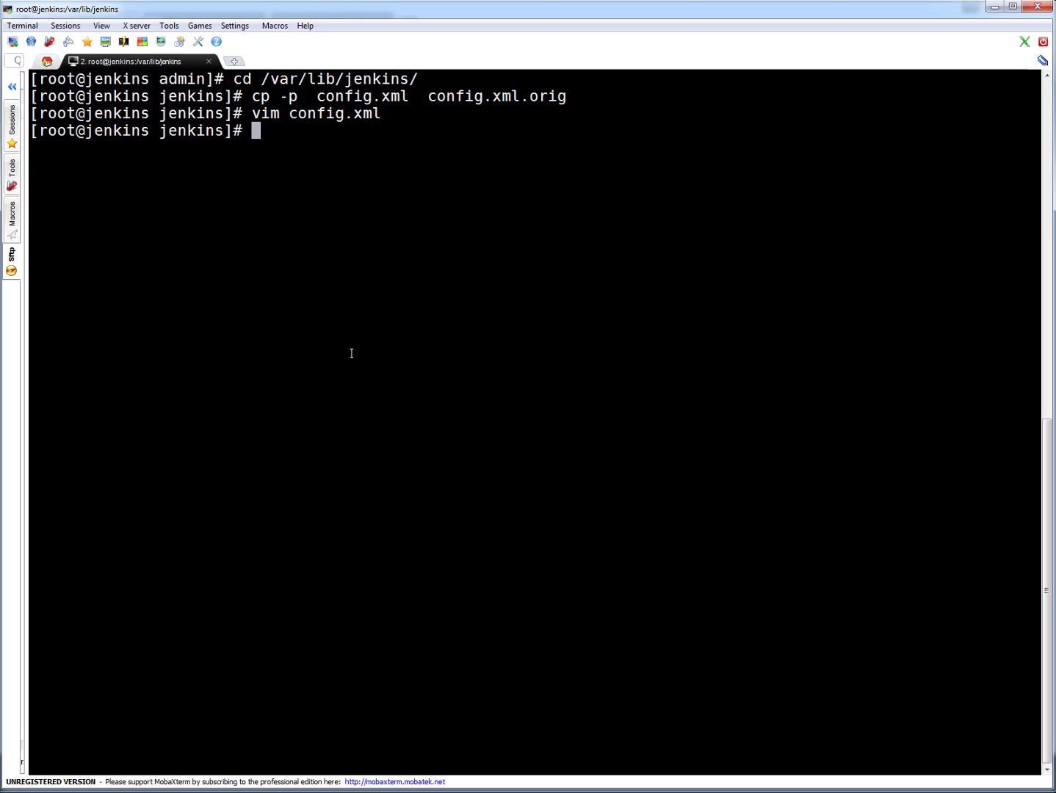
- Restart the Jenkins service using the systemctl restart jenkins command from history
key("ctrl+r")
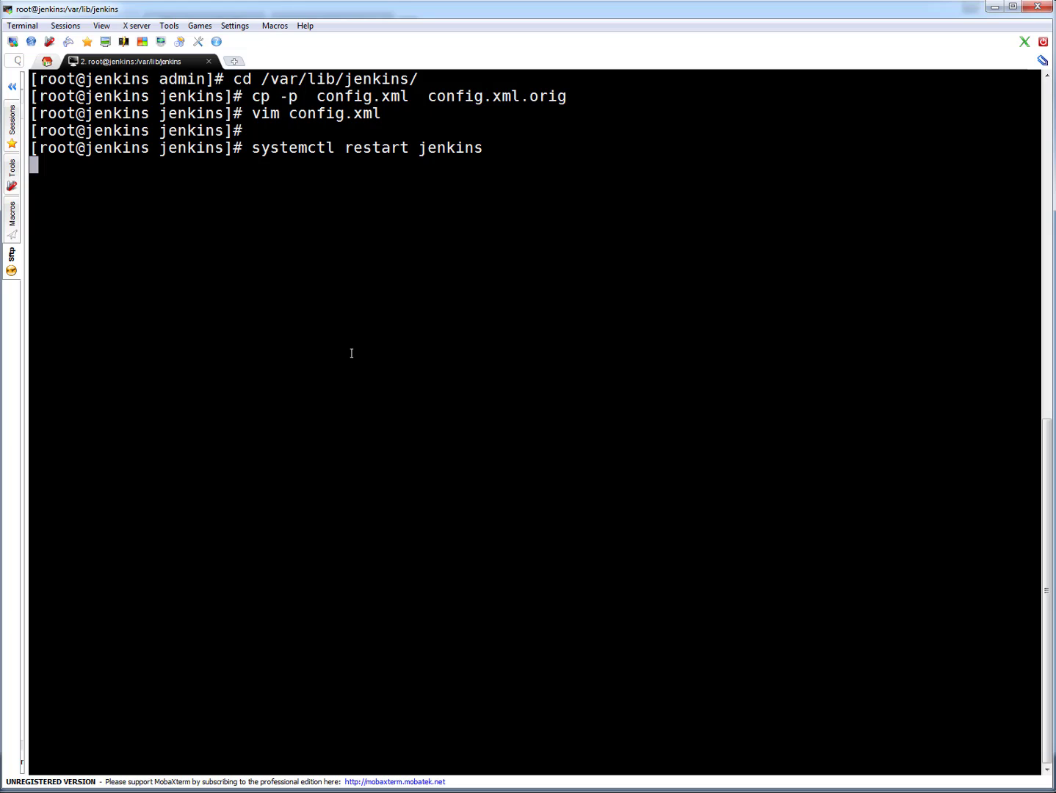
key("ctrl+r")
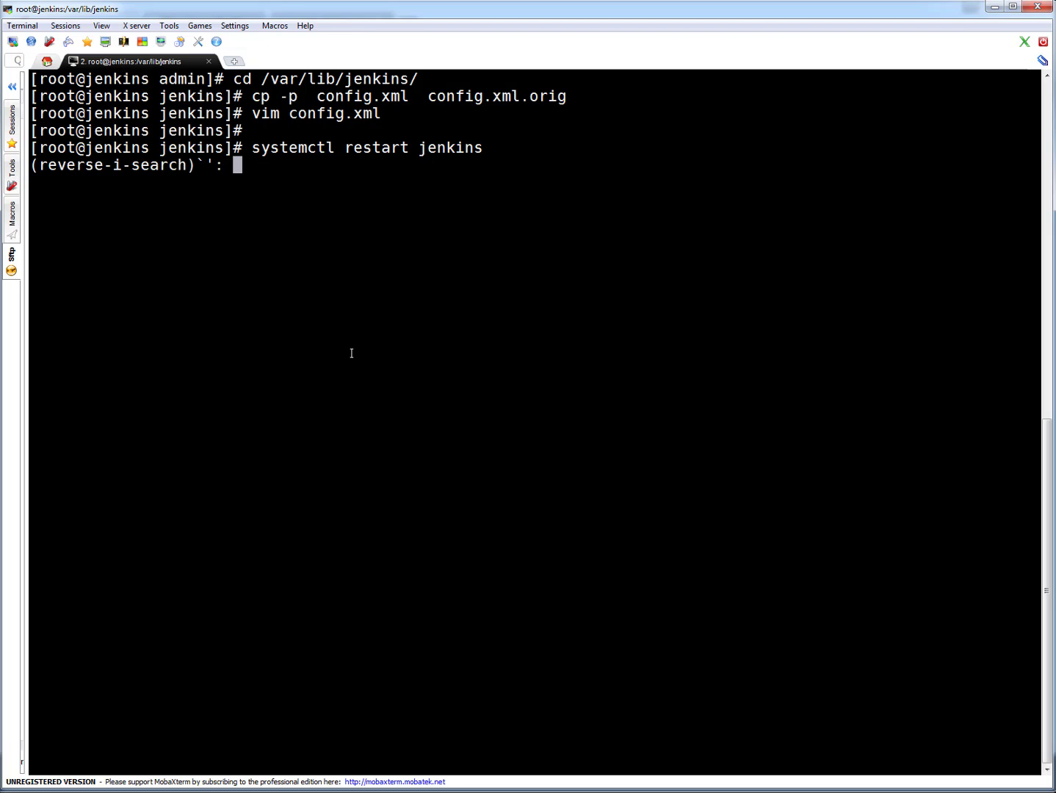
key("Return")
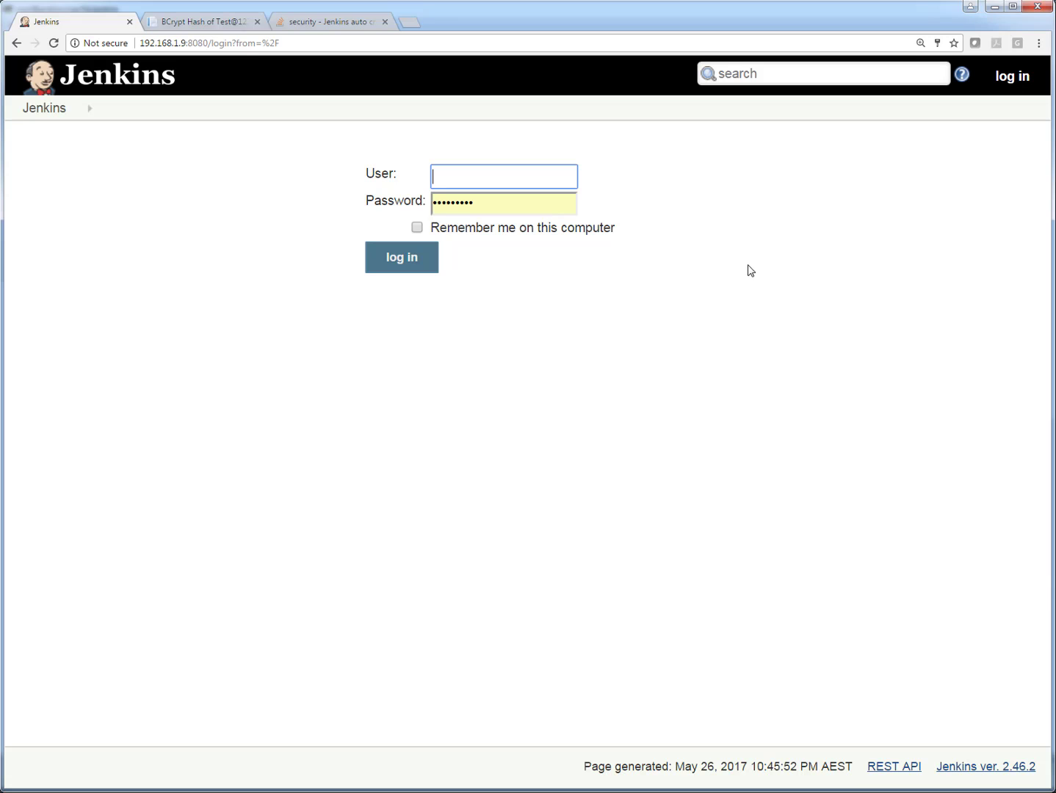
- Log in to Jenkins as admin with an empty password
type("admin")
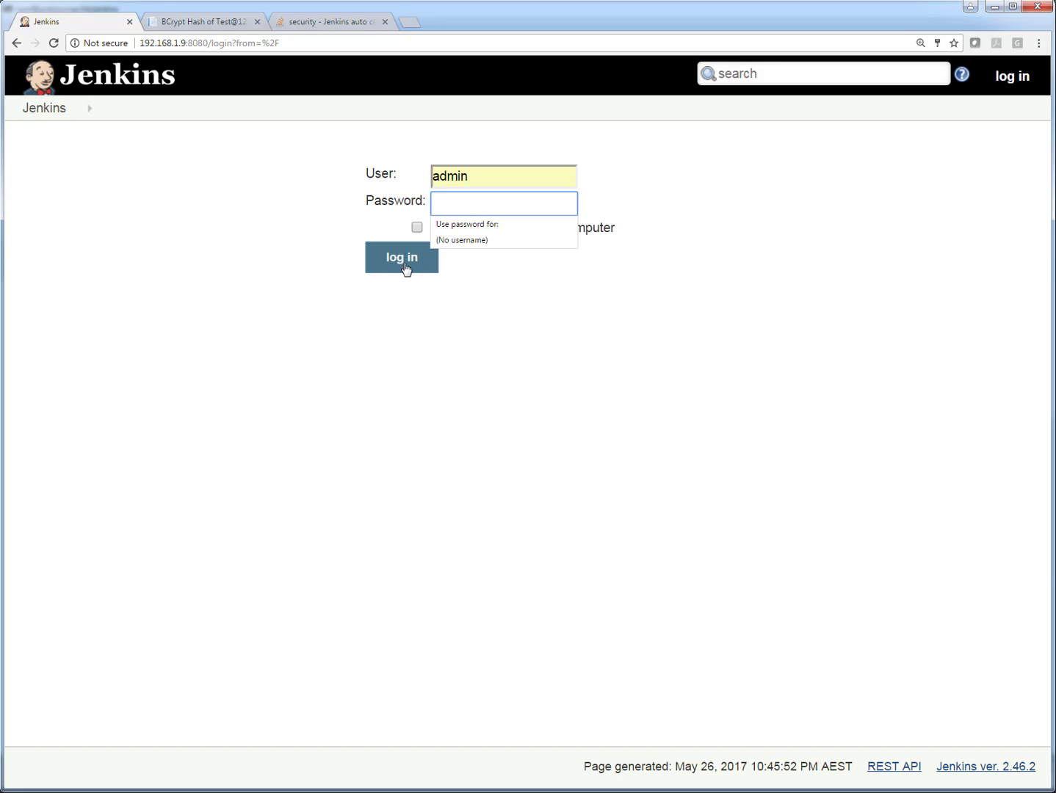
left_click(402, 257)
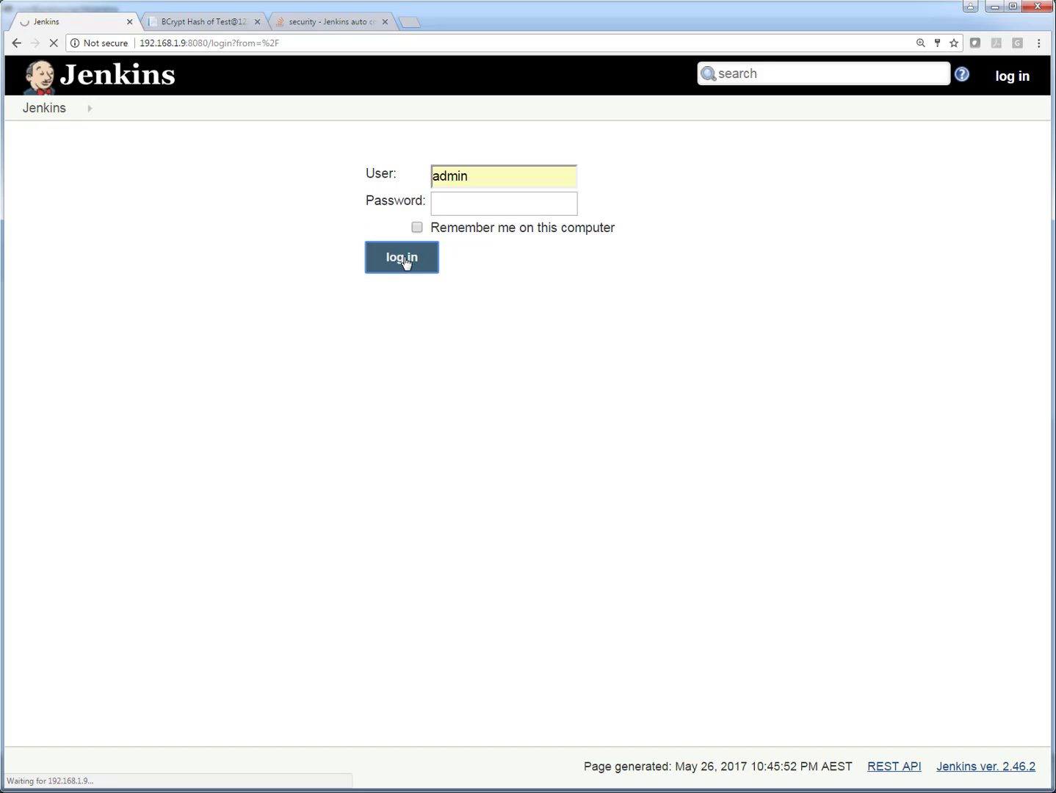
left_click(402, 257)
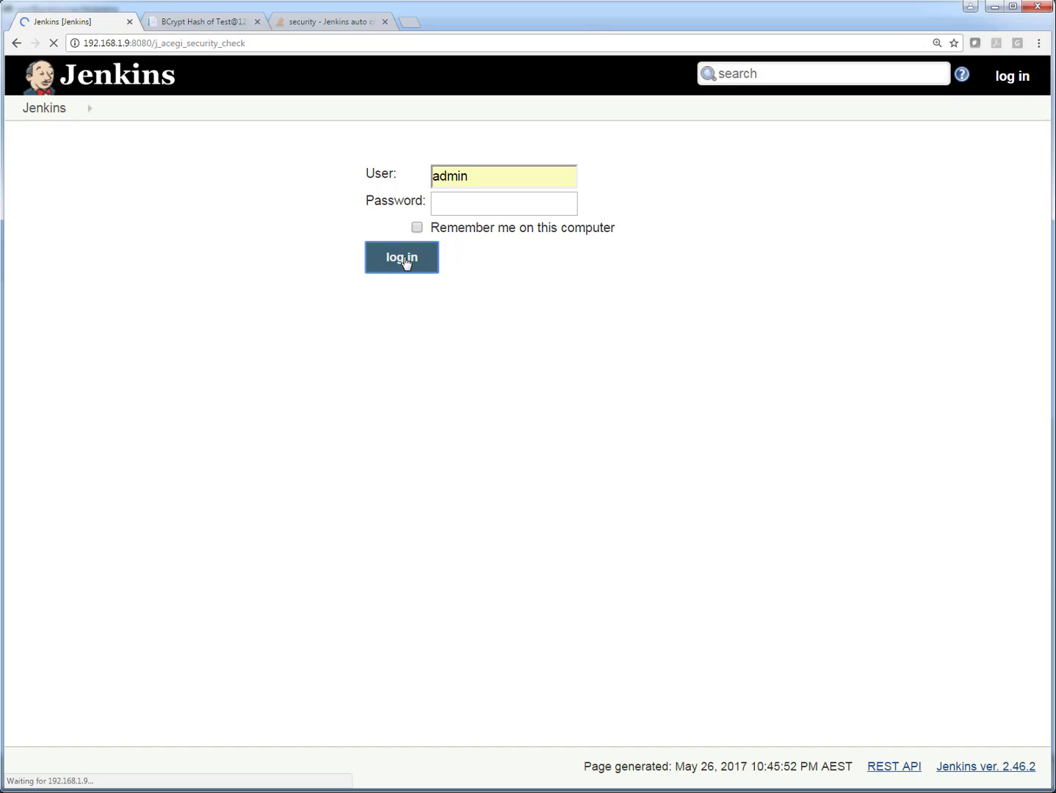
left_click(401, 257)
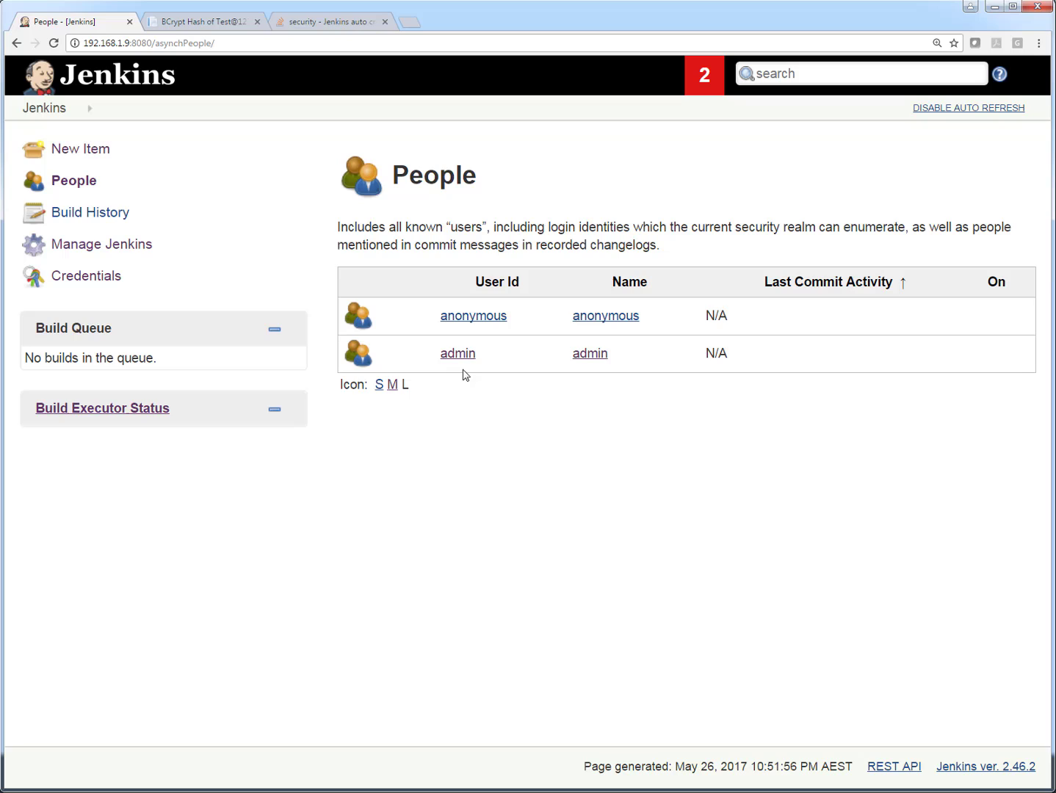
mouse_move(479, 342)
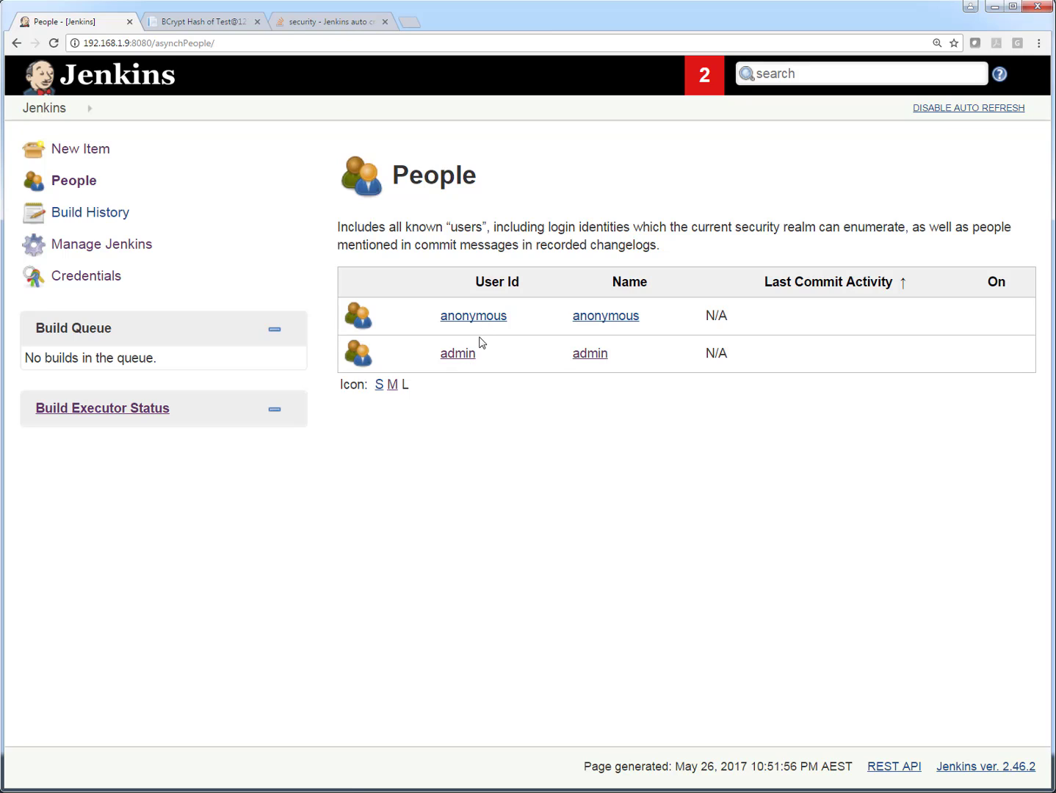
mouse_move(457, 353)
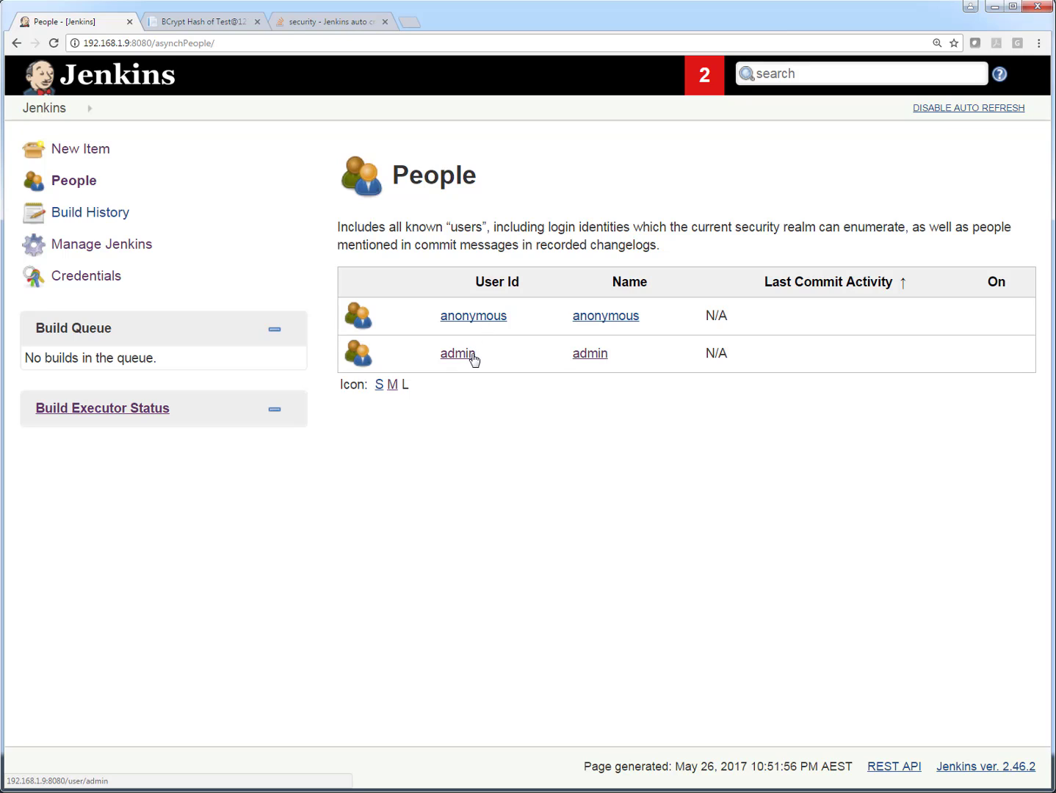
mouse_move(525, 356)
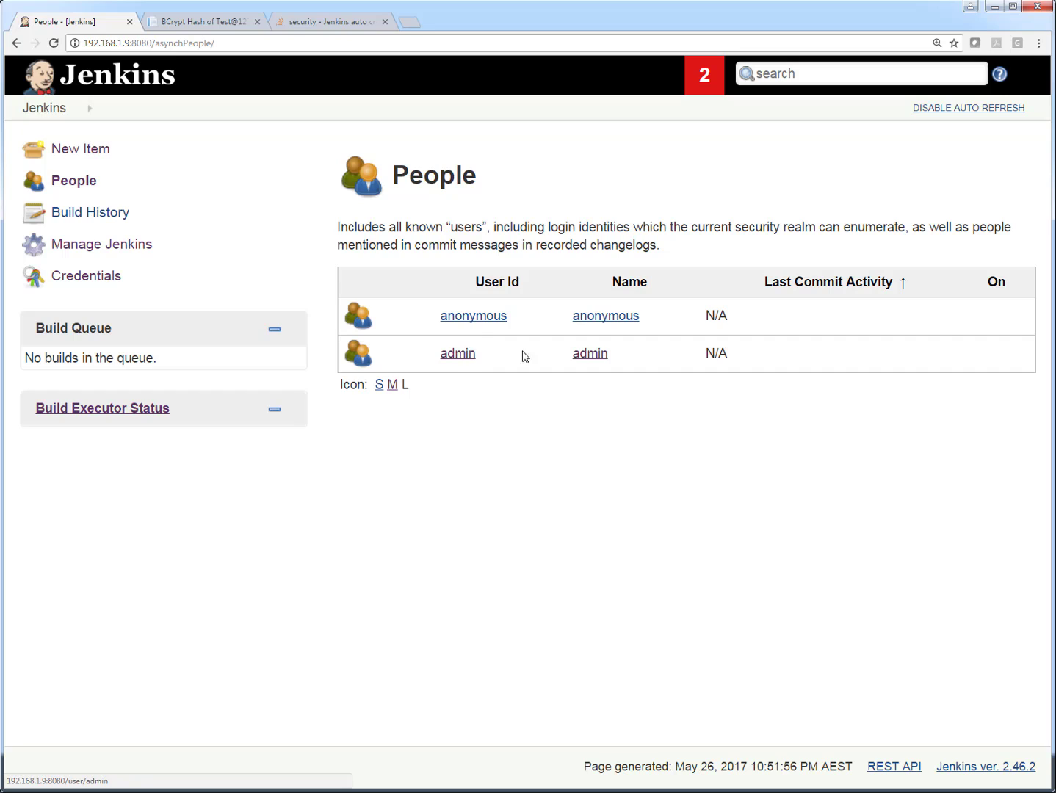
mouse_move(749, 214)
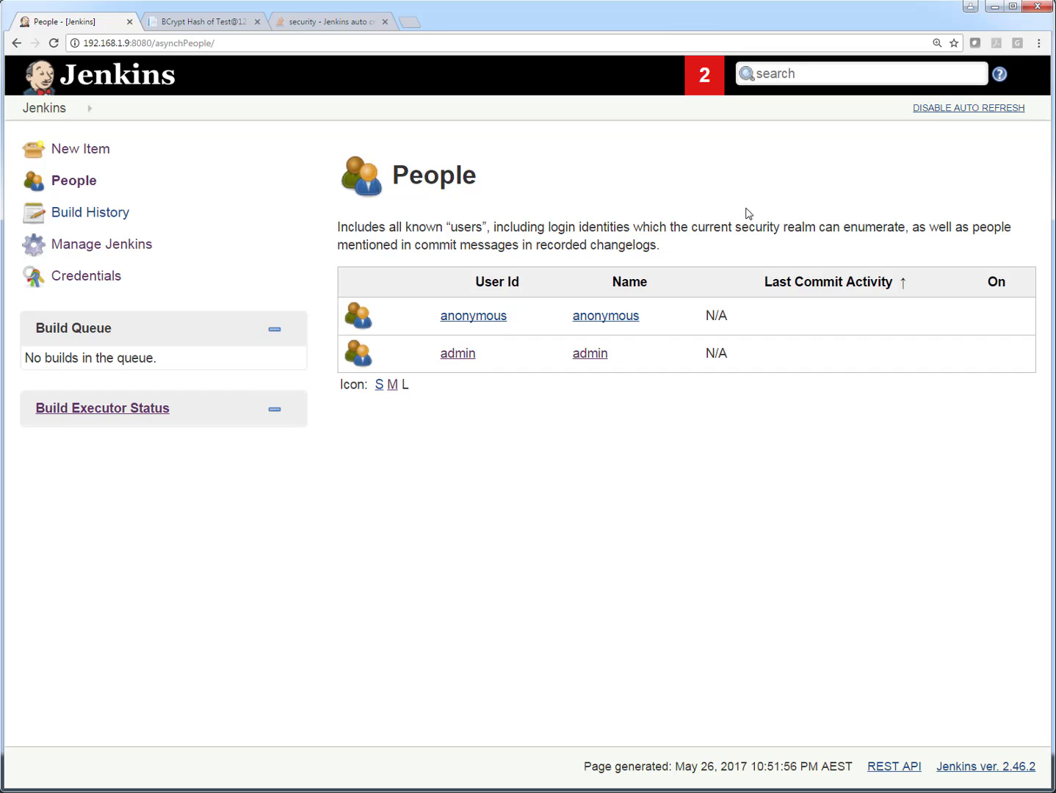